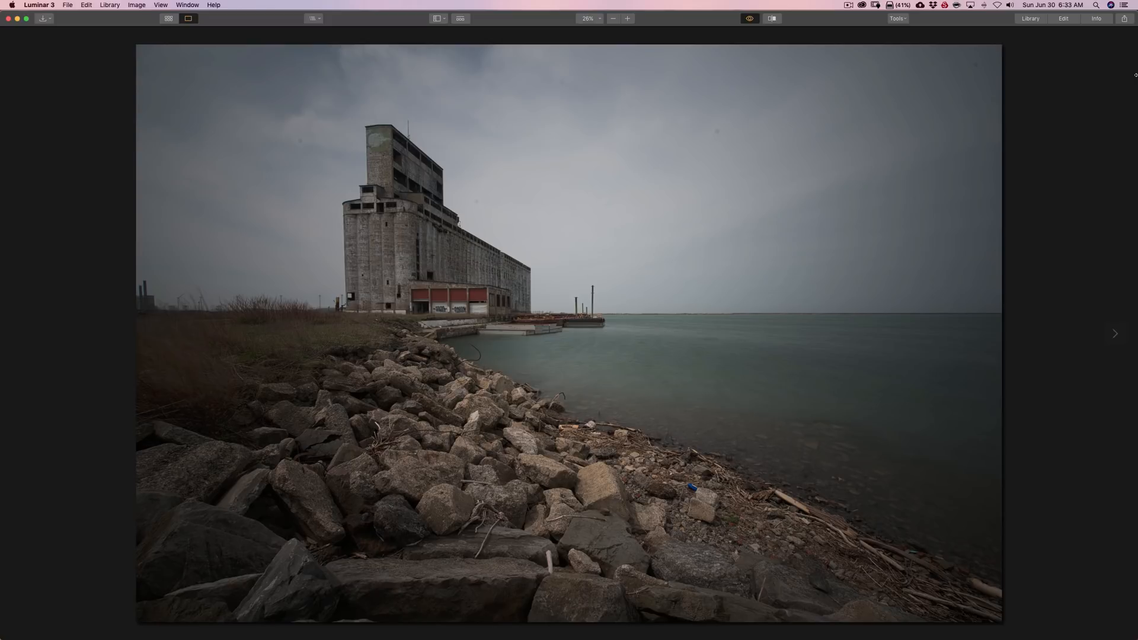
Step: Switch to the Edit workspace to show the photo's layers and filters panel
click(750, 17)
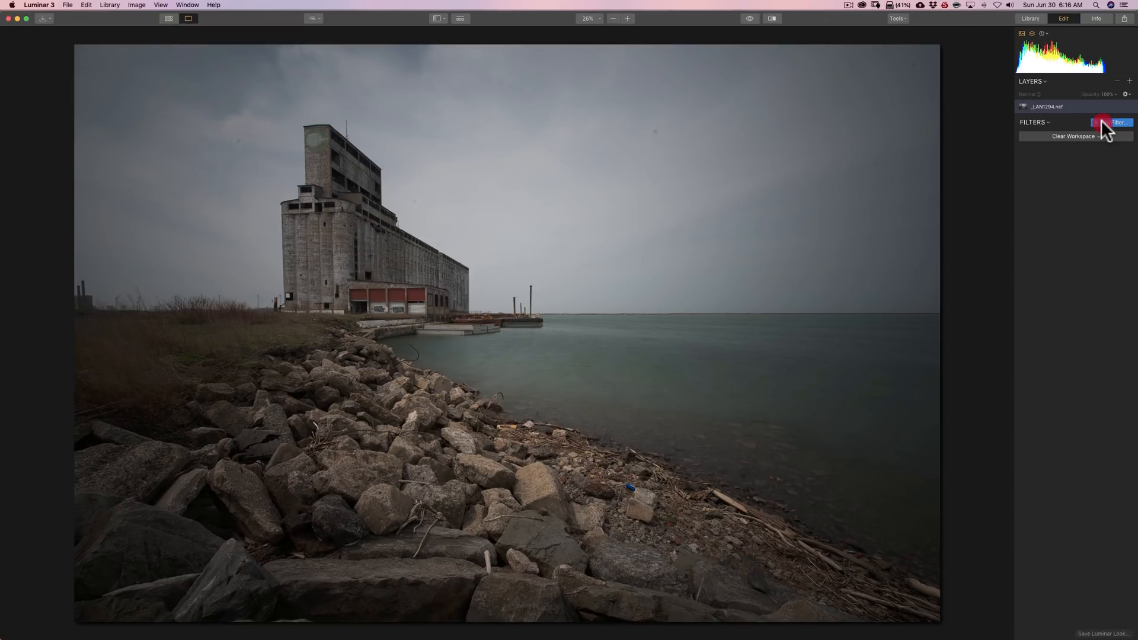
Step: Add the RAW Develop filter from the Filters Catalog
click(1111, 122)
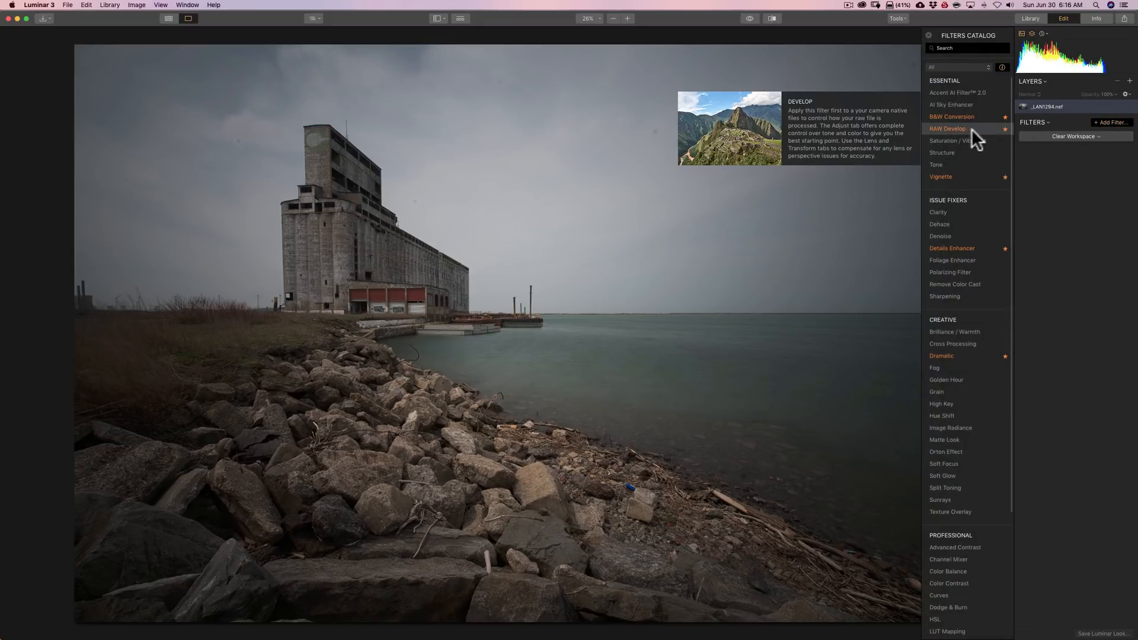
mouse_move(969, 140)
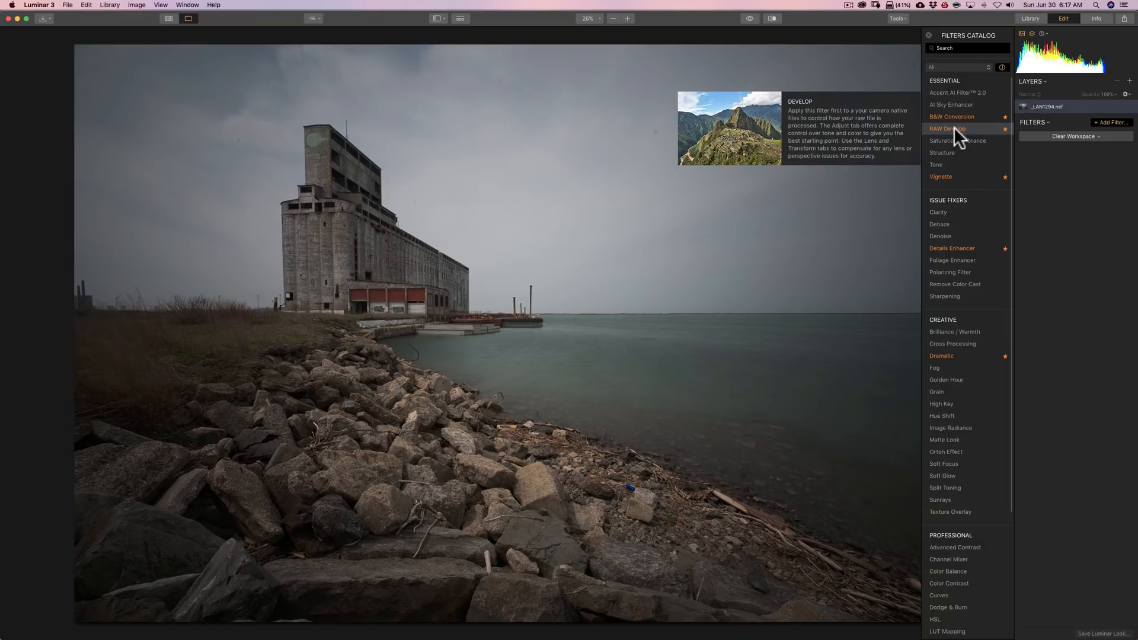
click(948, 128)
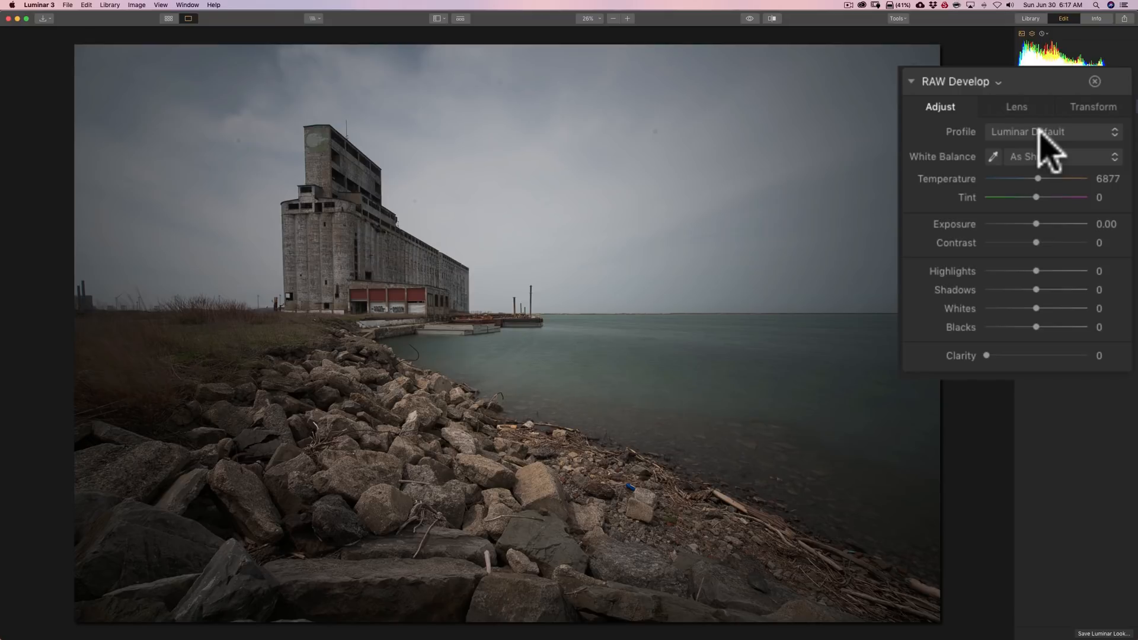
Step: Preview the Camera Landscape profile, then keep the Luminar Default profile
click(1052, 131)
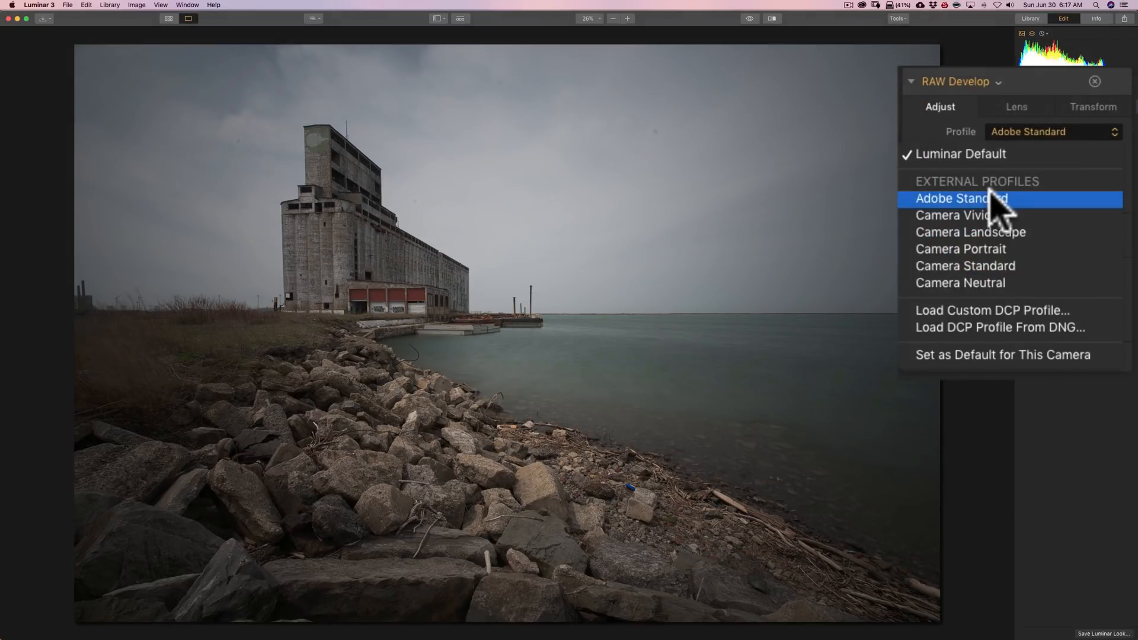
click(971, 231)
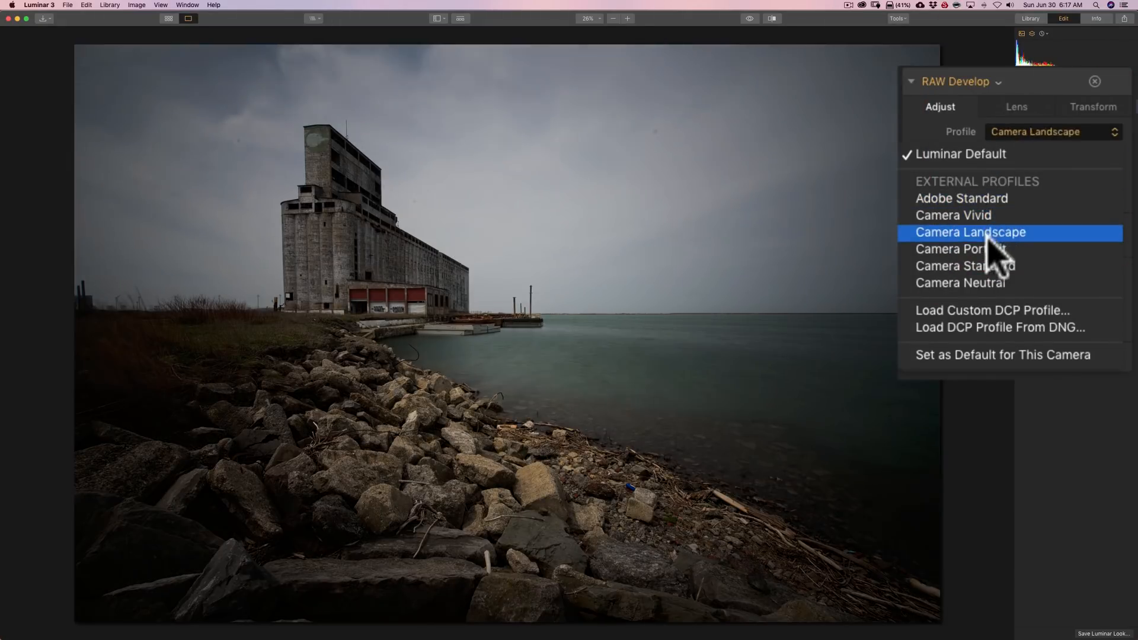
click(961, 153)
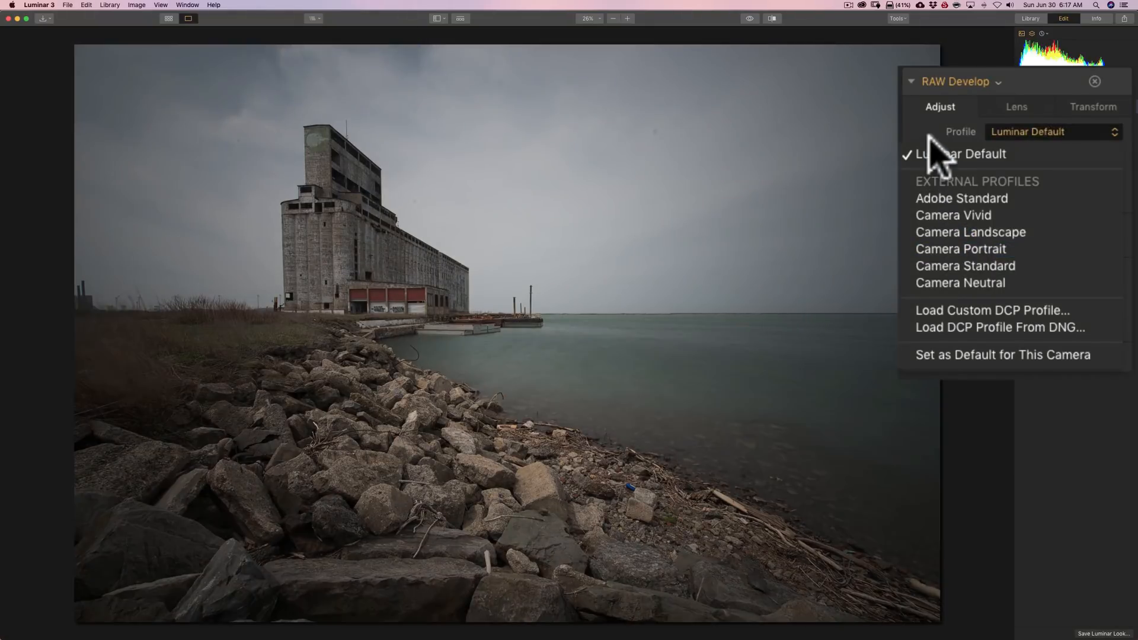
click(960, 153)
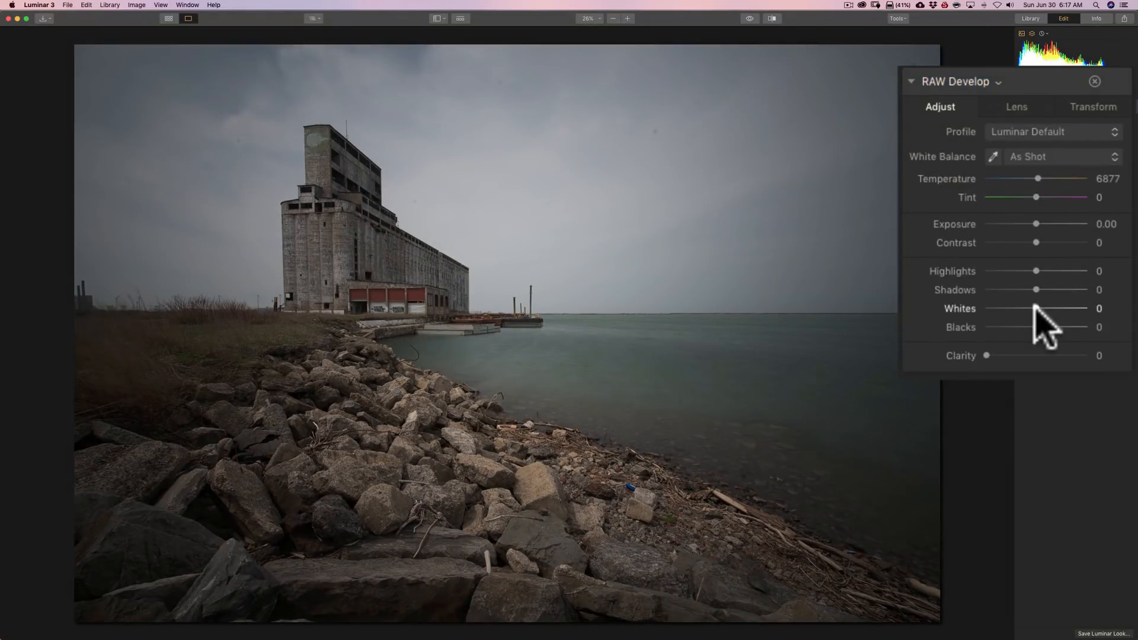
mouse_move(1027, 250)
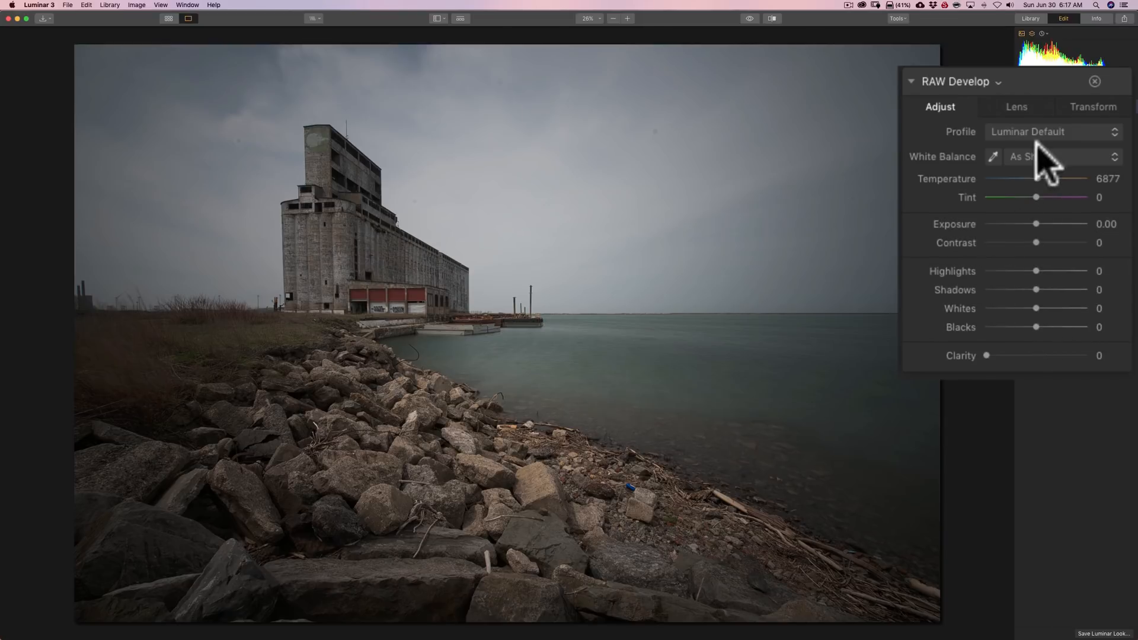
mouse_move(1023, 323)
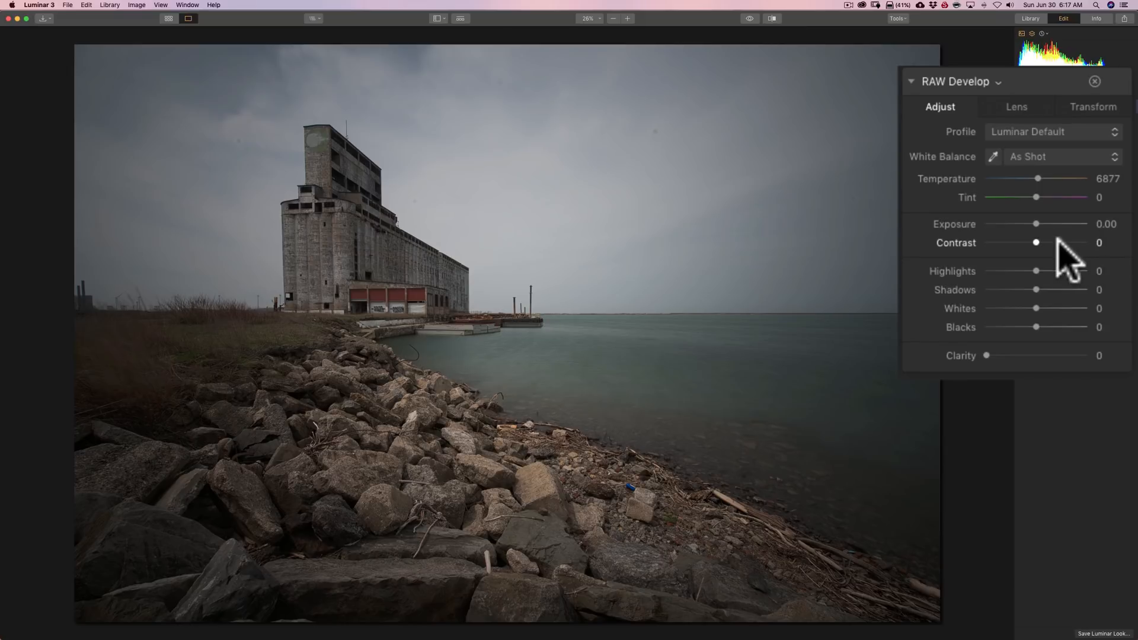
mouse_move(1046, 153)
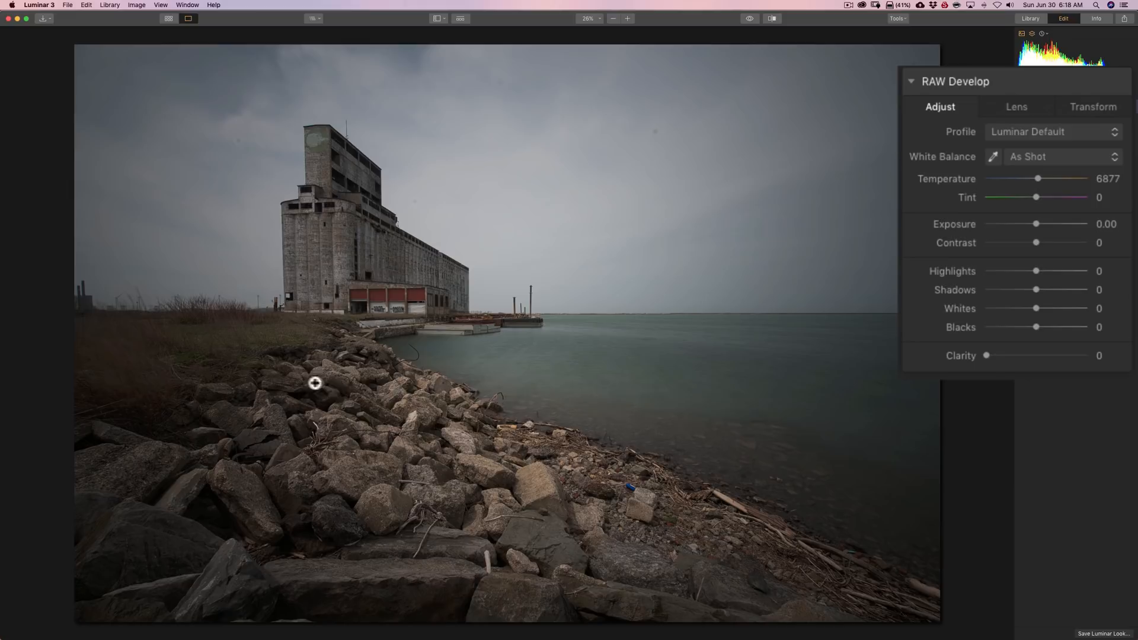
mouse_move(661, 398)
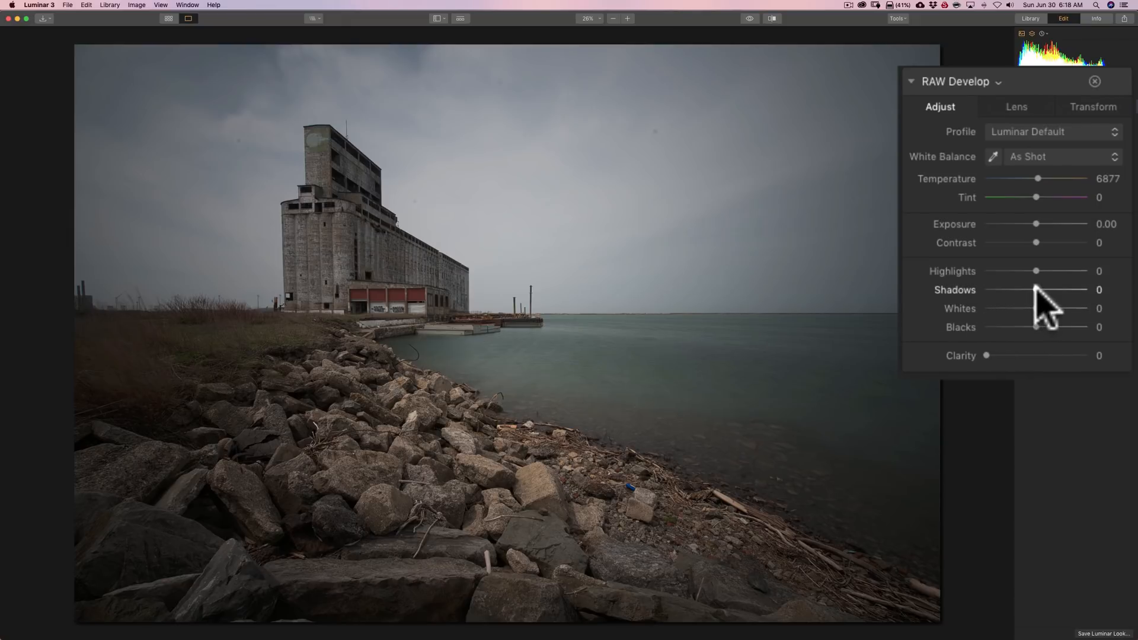
Step: Set Shadows to 100 and Highlights to -55 in RAW Develop's Adjust controls
drag(1036, 290, 1084, 289)
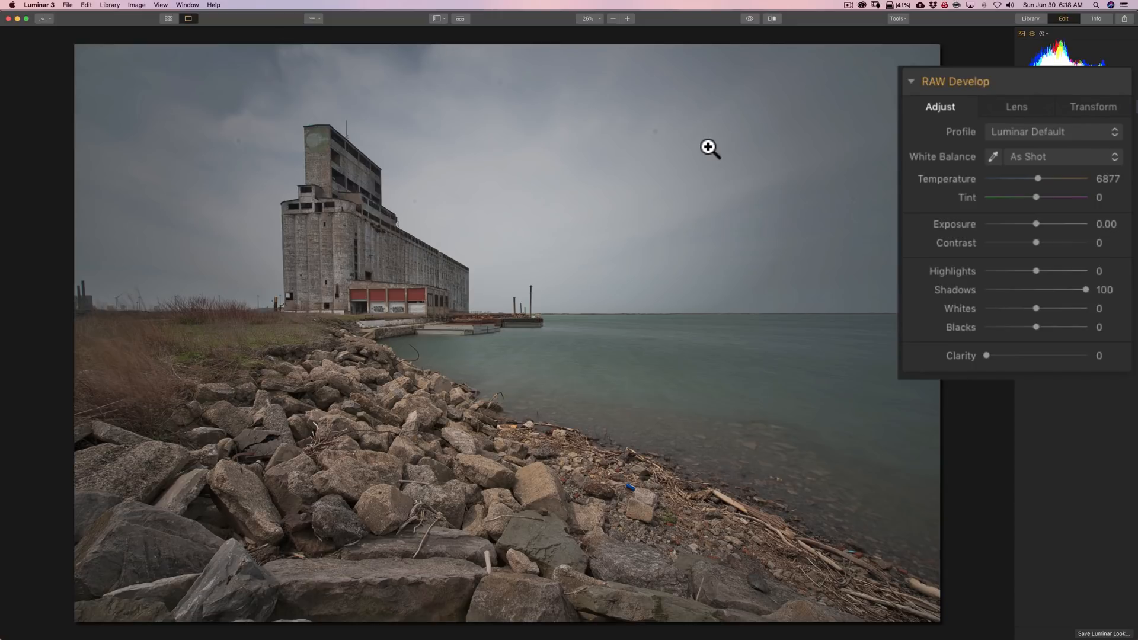
drag(1036, 270, 1023, 270)
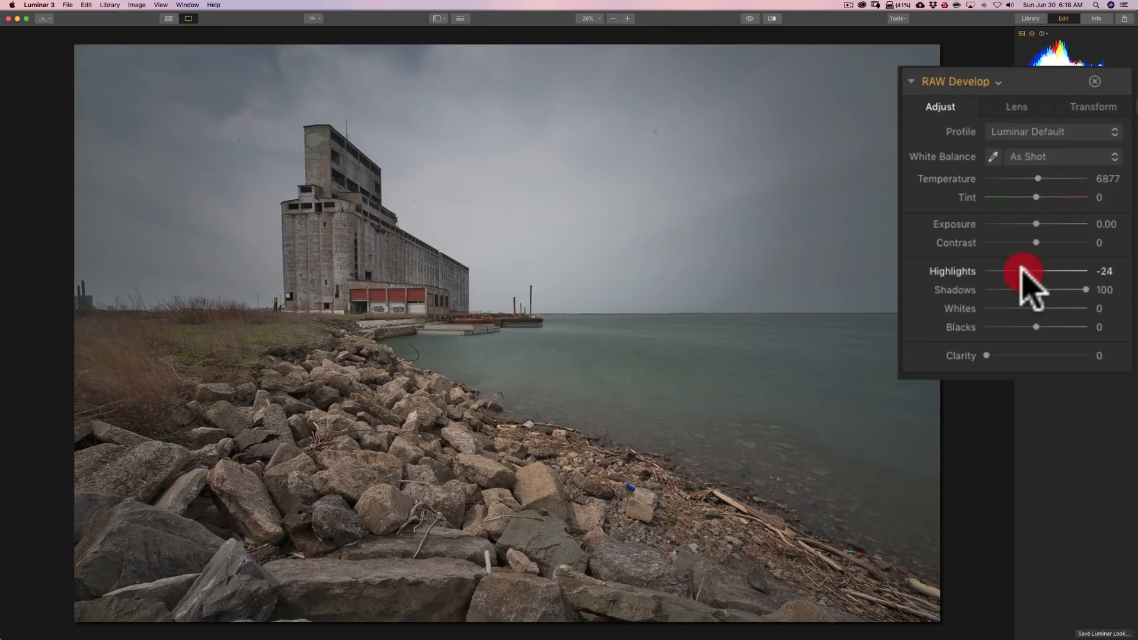
drag(1023, 270, 1005, 270)
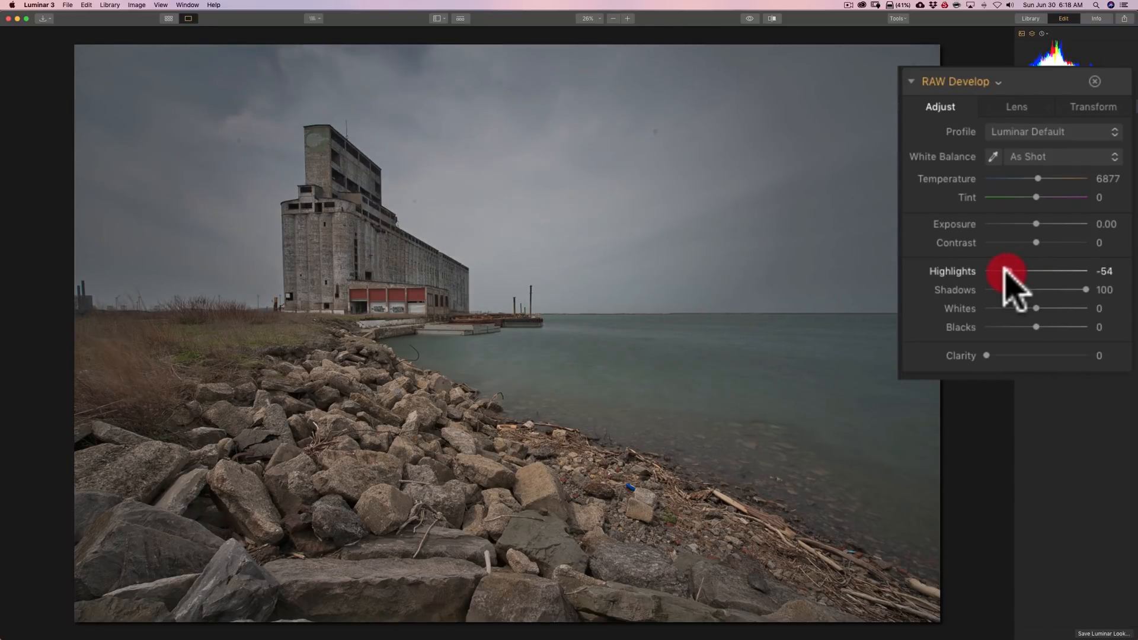
drag(1009, 271, 1008, 270)
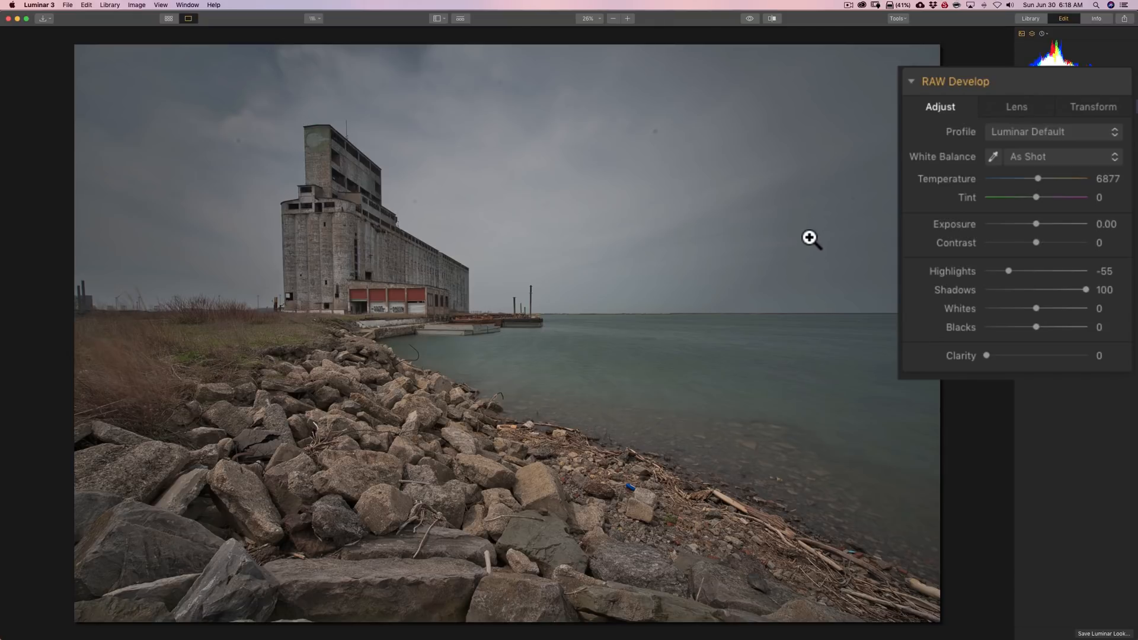
mouse_move(823, 245)
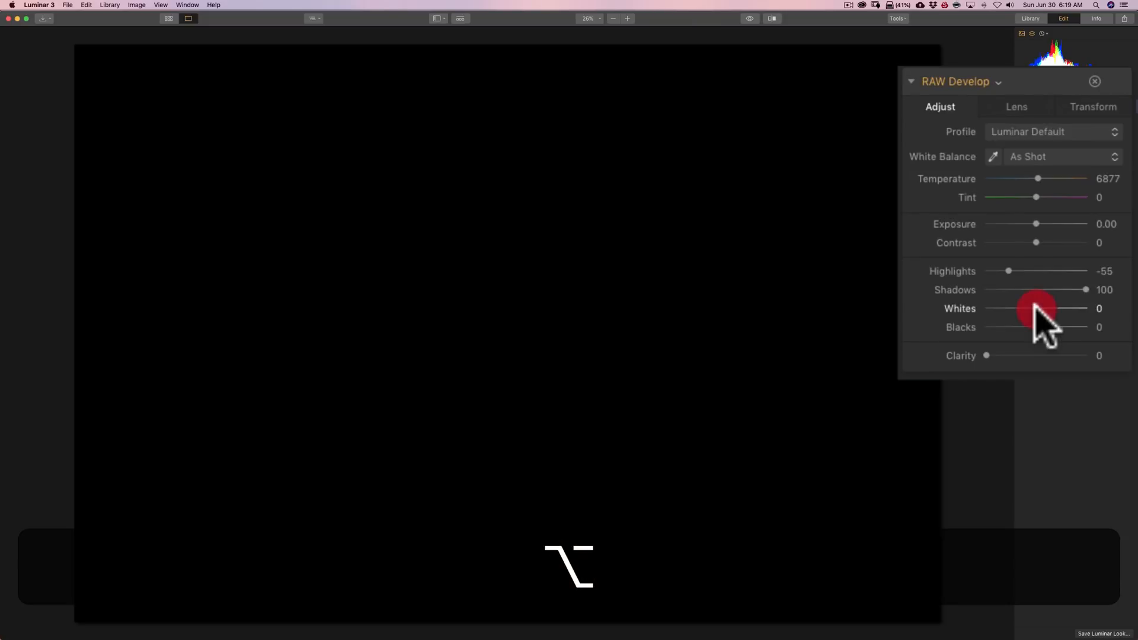
Step: Raise Whites to 39, checking the clipping preview to keep the sky just below clipping
drag(1036, 308, 1039, 308)
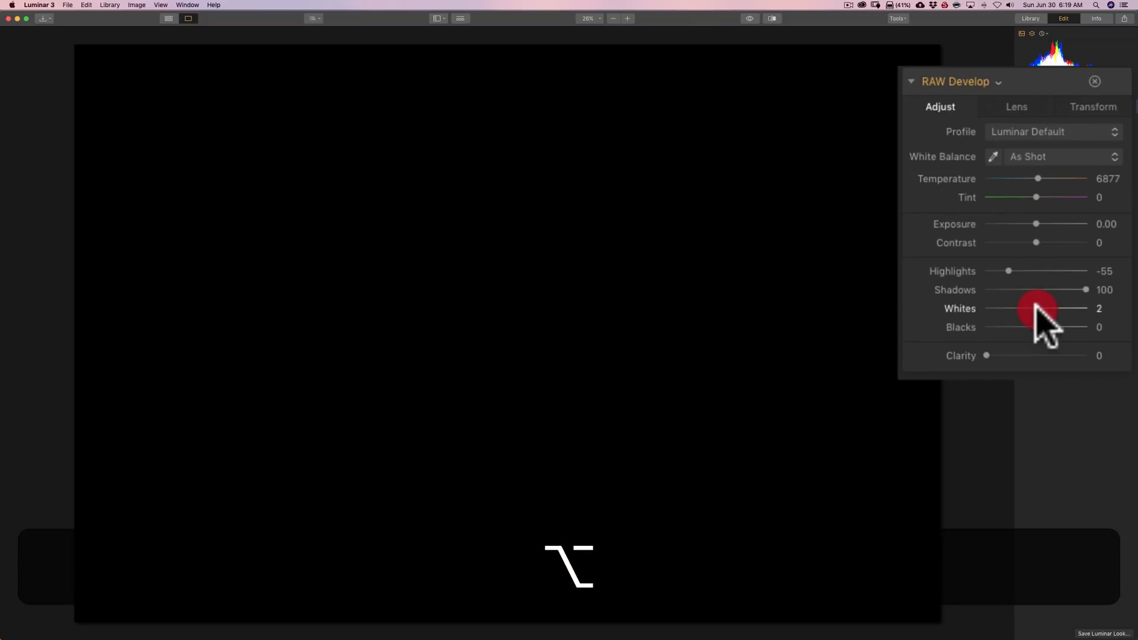
drag(1039, 308, 1067, 308)
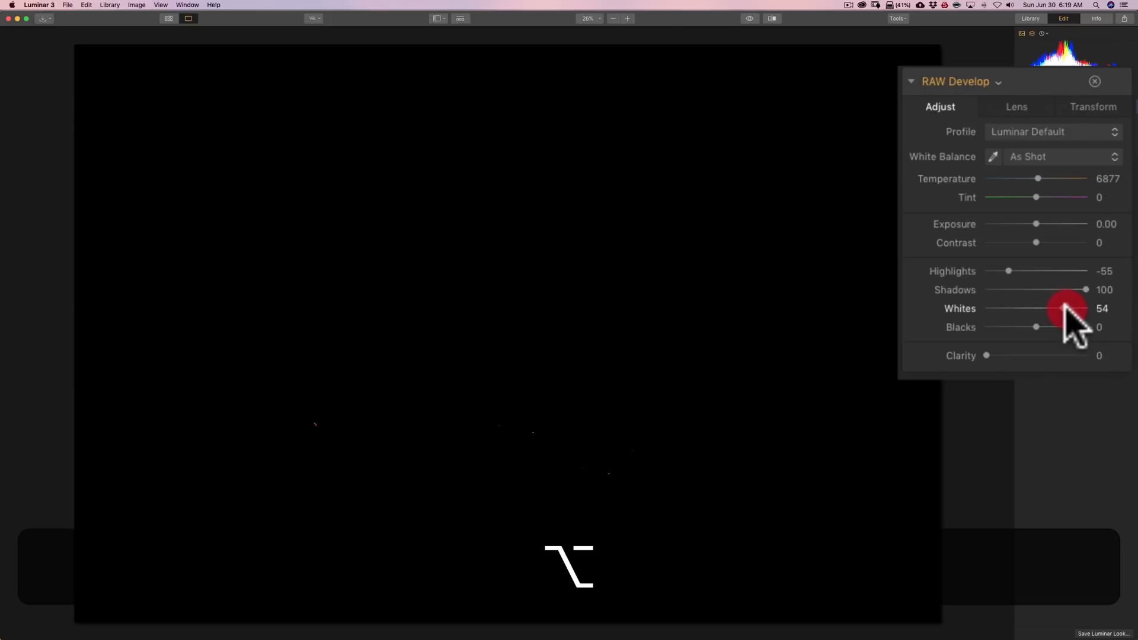
drag(1053, 308, 1070, 309)
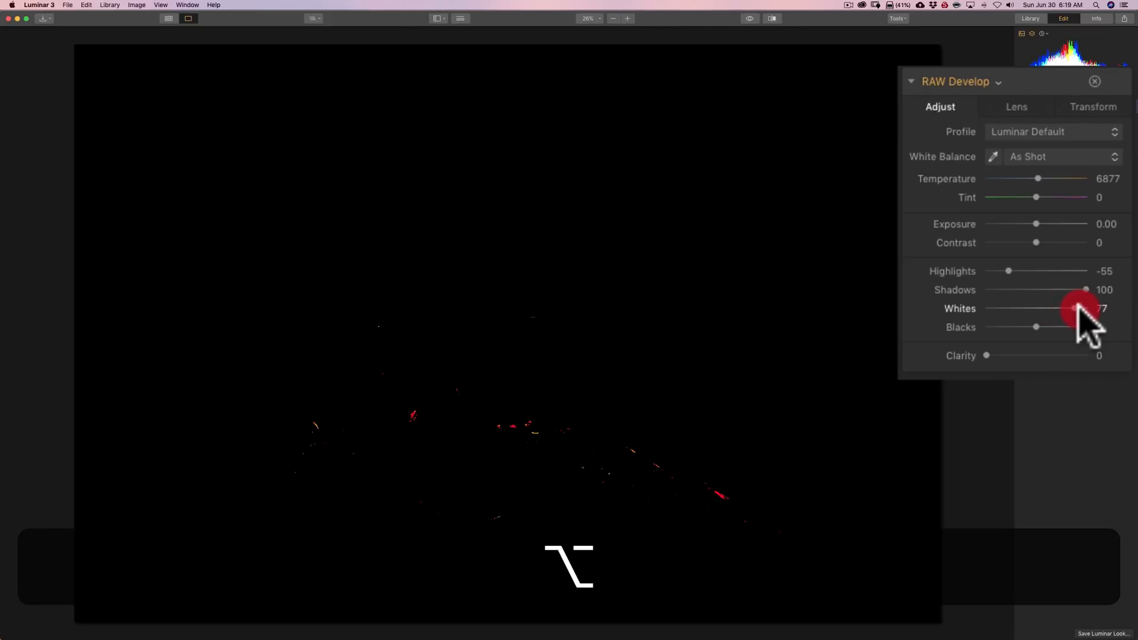
drag(1074, 309, 1087, 308)
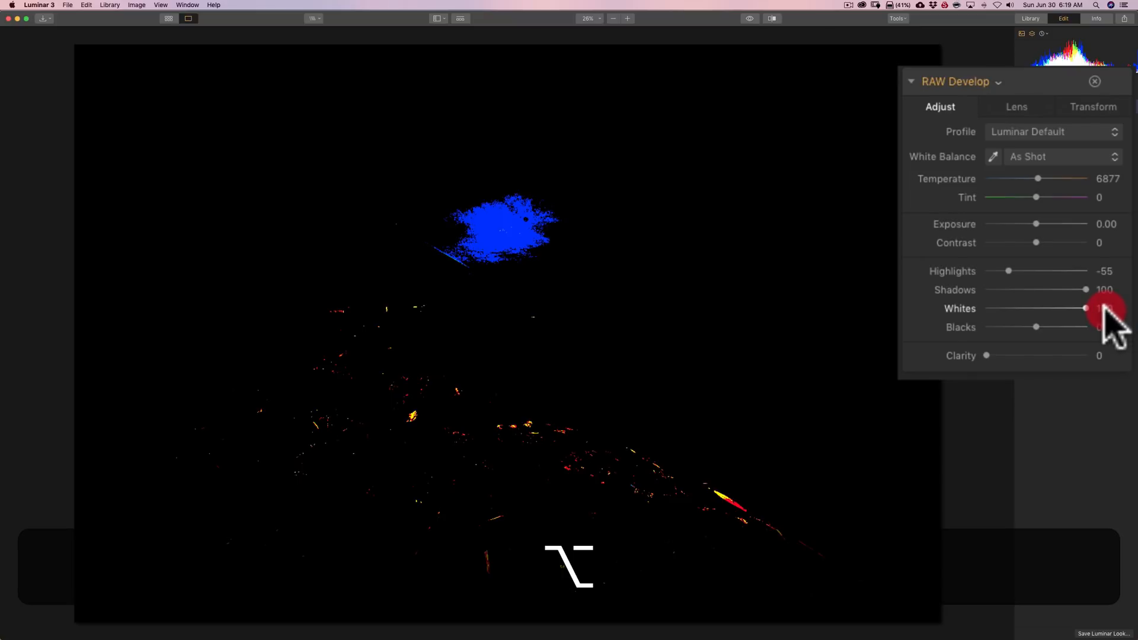
drag(1104, 309, 1081, 308)
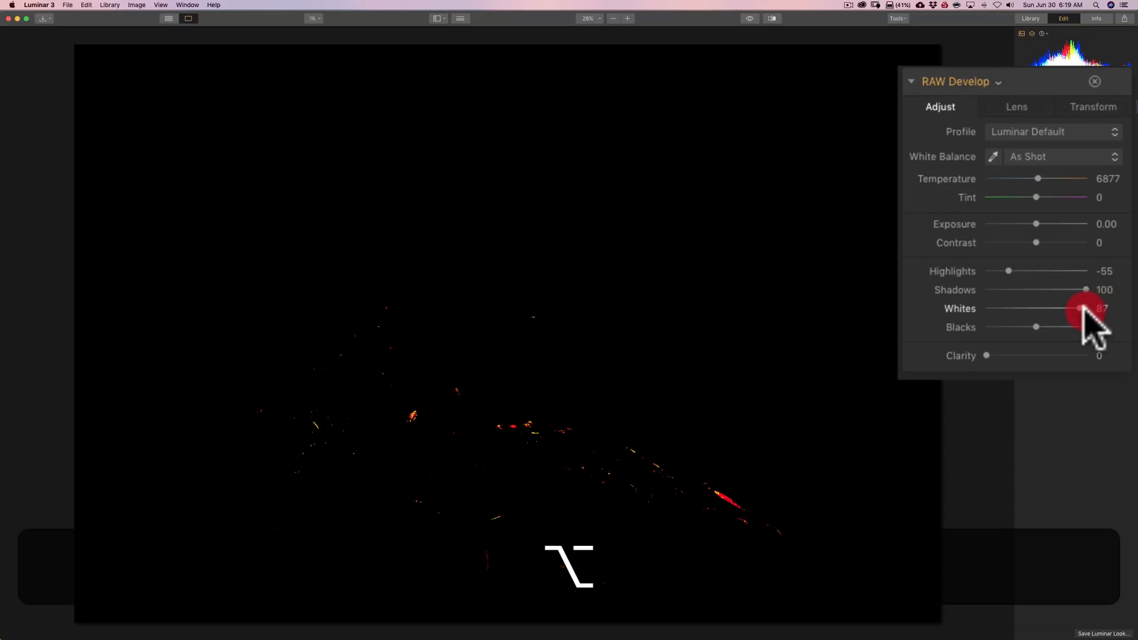
drag(1085, 308, 1085, 309)
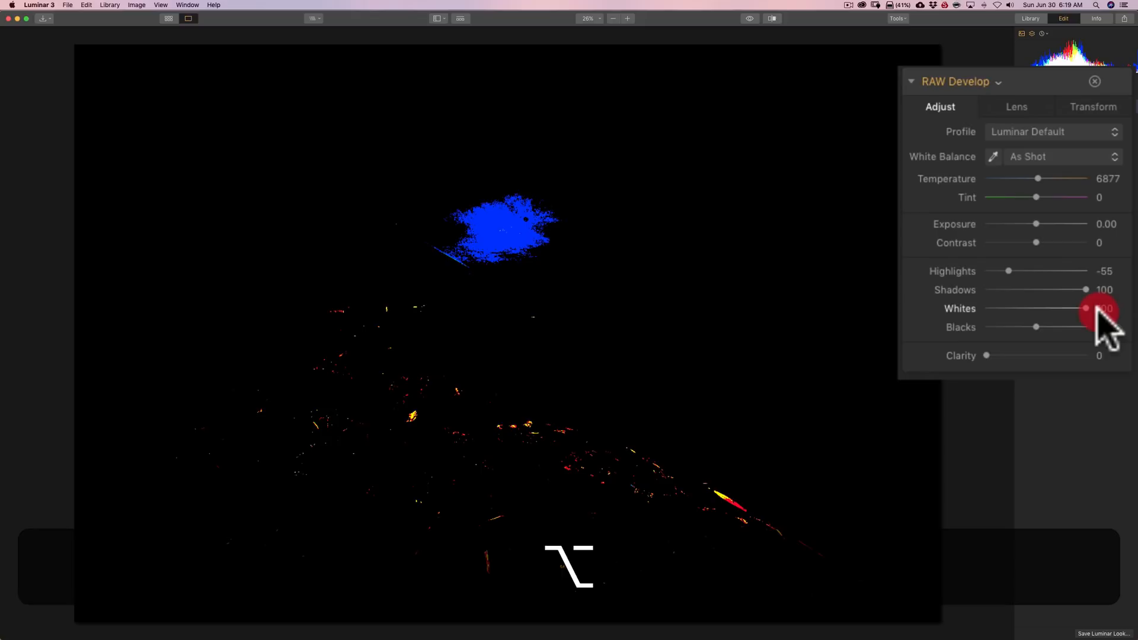
drag(1085, 308, 1085, 308)
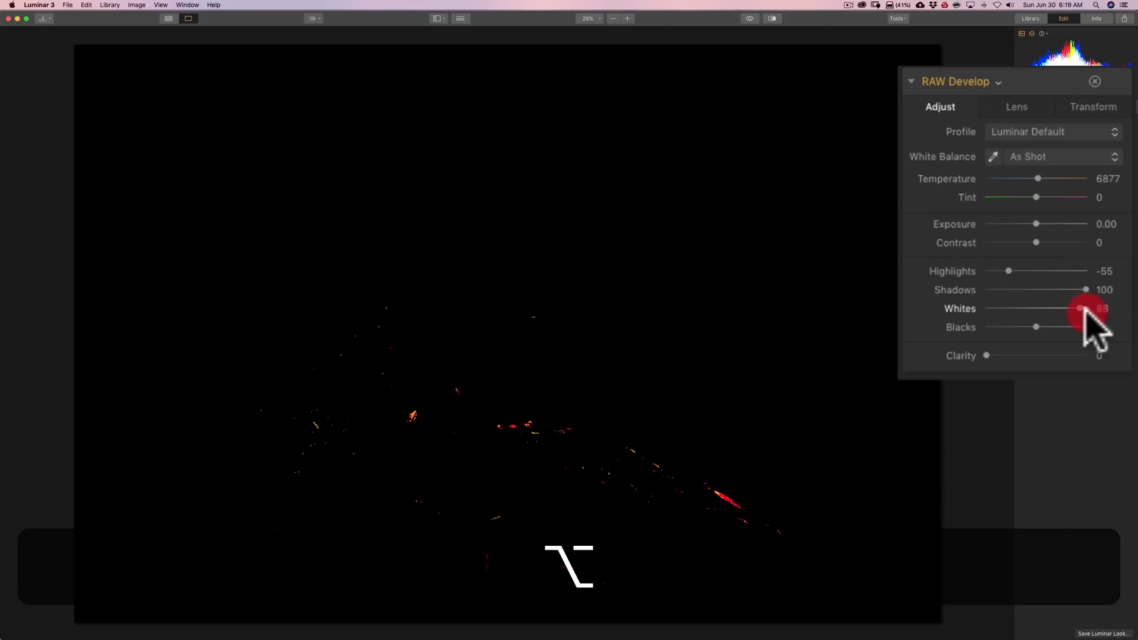
drag(1085, 309, 1067, 308)
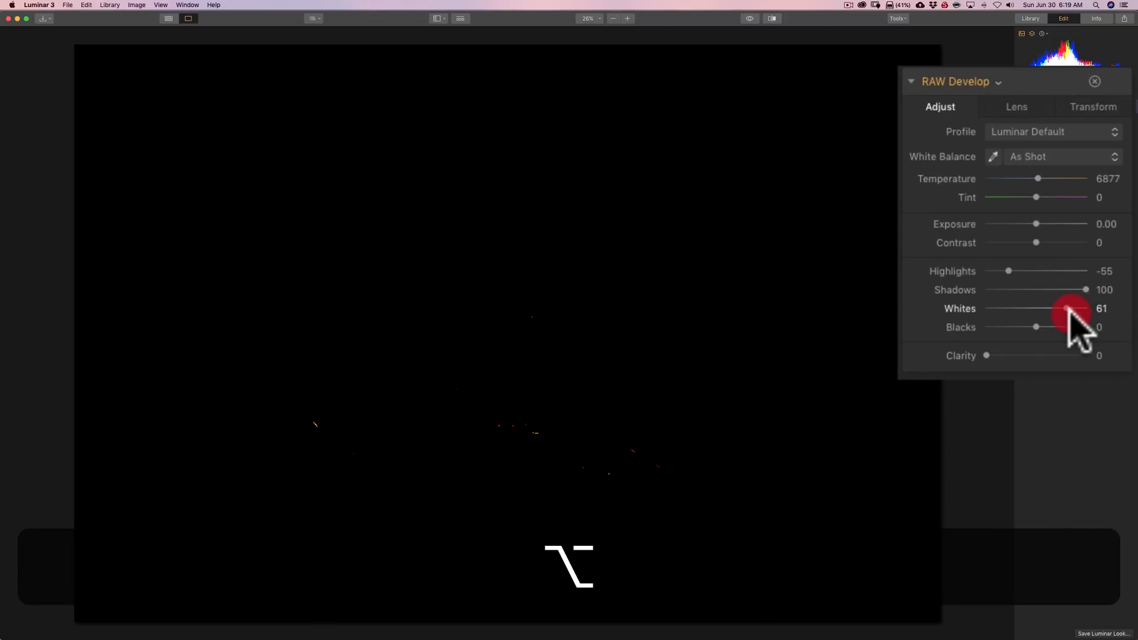
drag(1068, 313, 1060, 313)
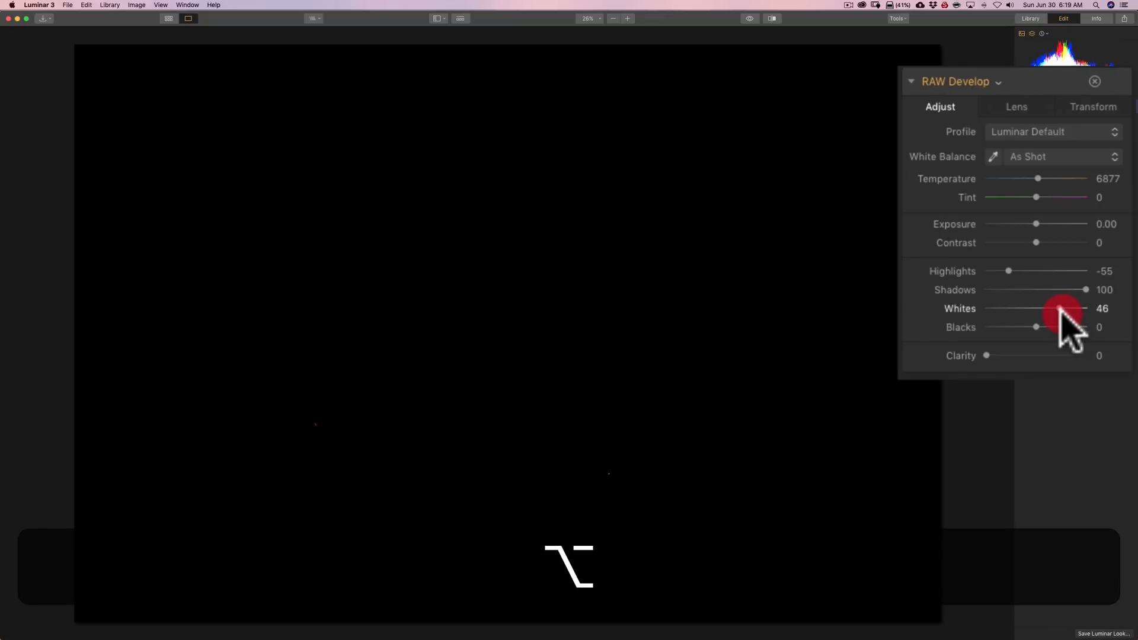
drag(1063, 308, 1055, 308)
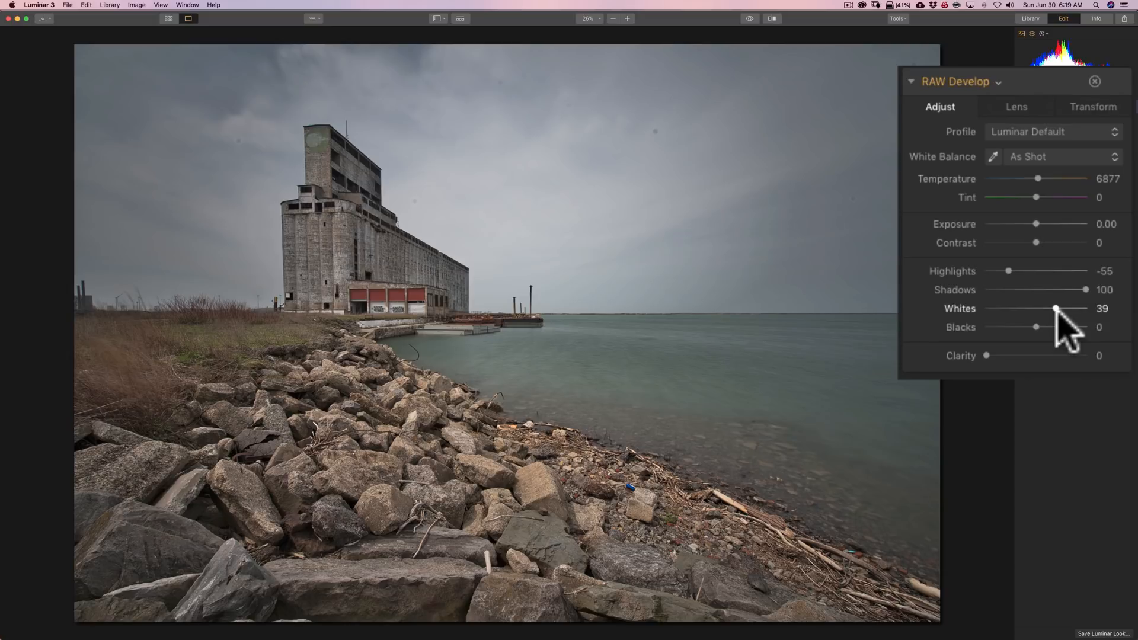
mouse_move(1046, 345)
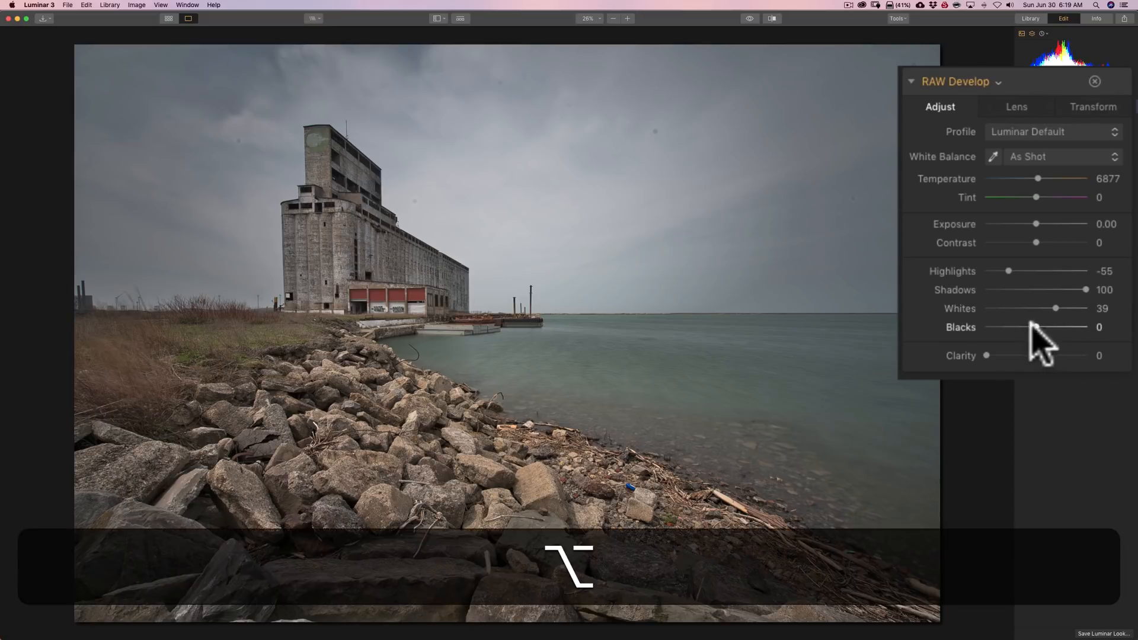
Step: Deepen Blacks to -53 while previewing which shadow areas clip to pure black
click(1039, 327)
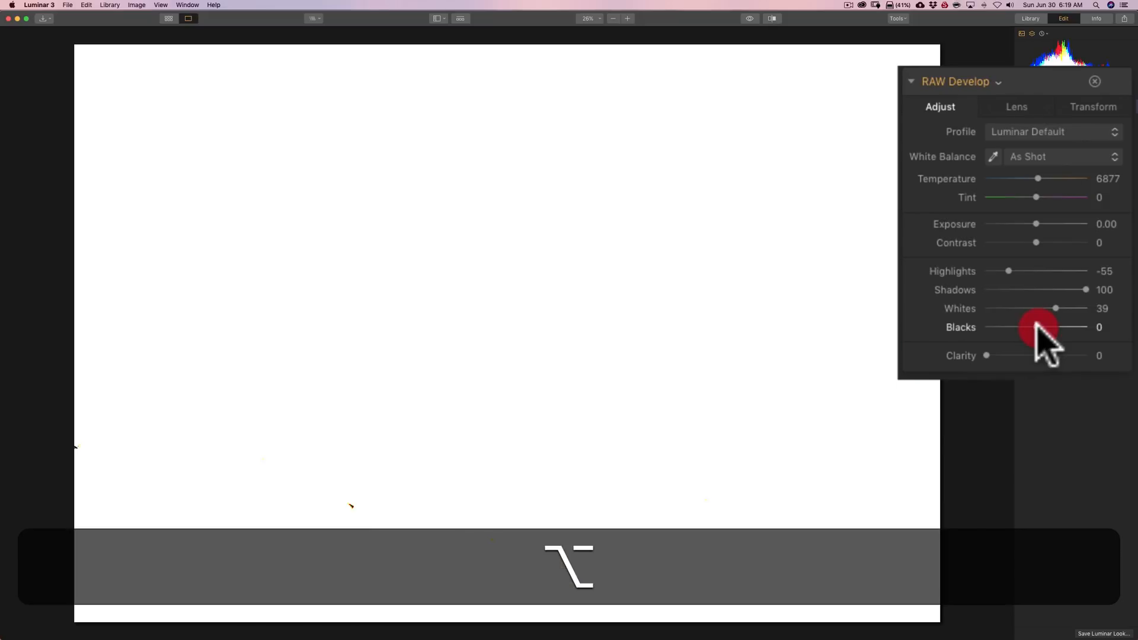
drag(1056, 327, 1029, 328)
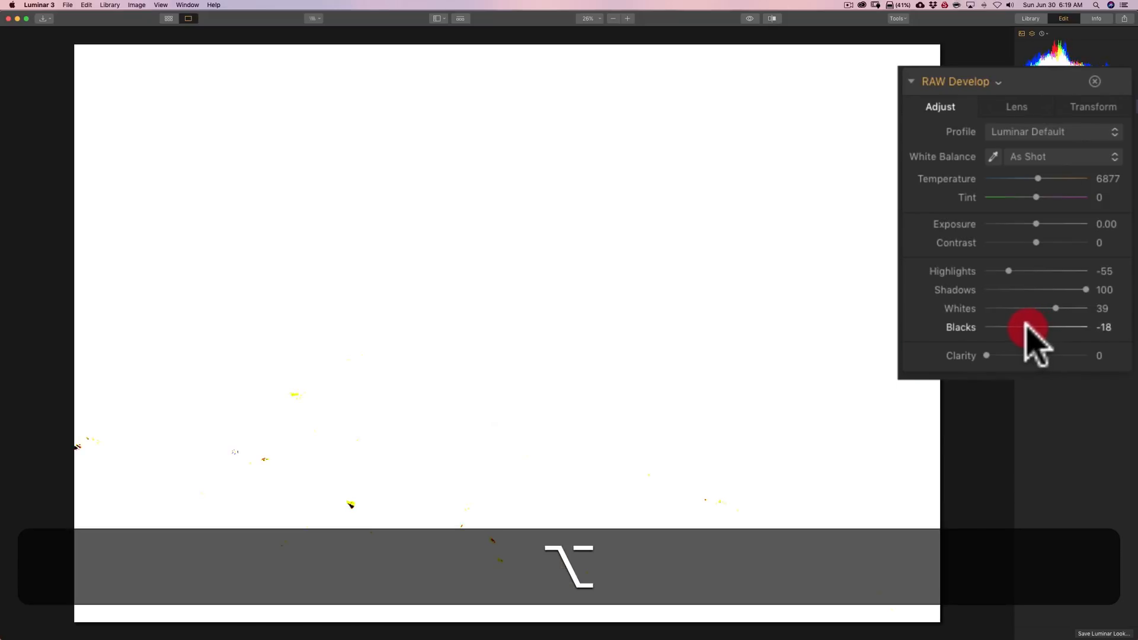
drag(1057, 327, 1016, 327)
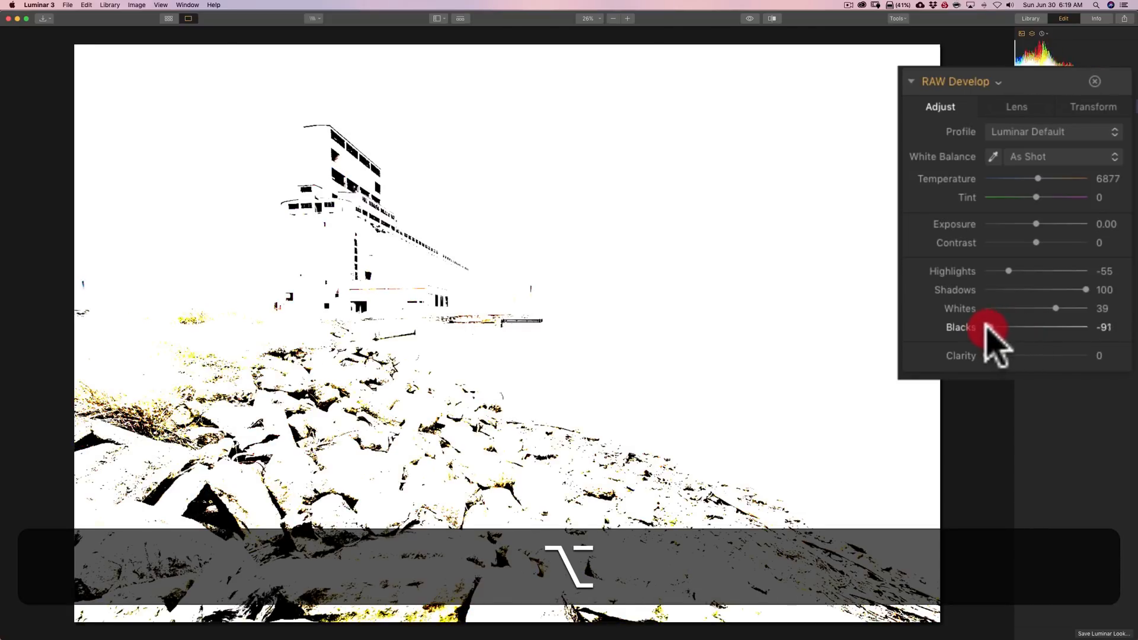
drag(988, 332, 1017, 331)
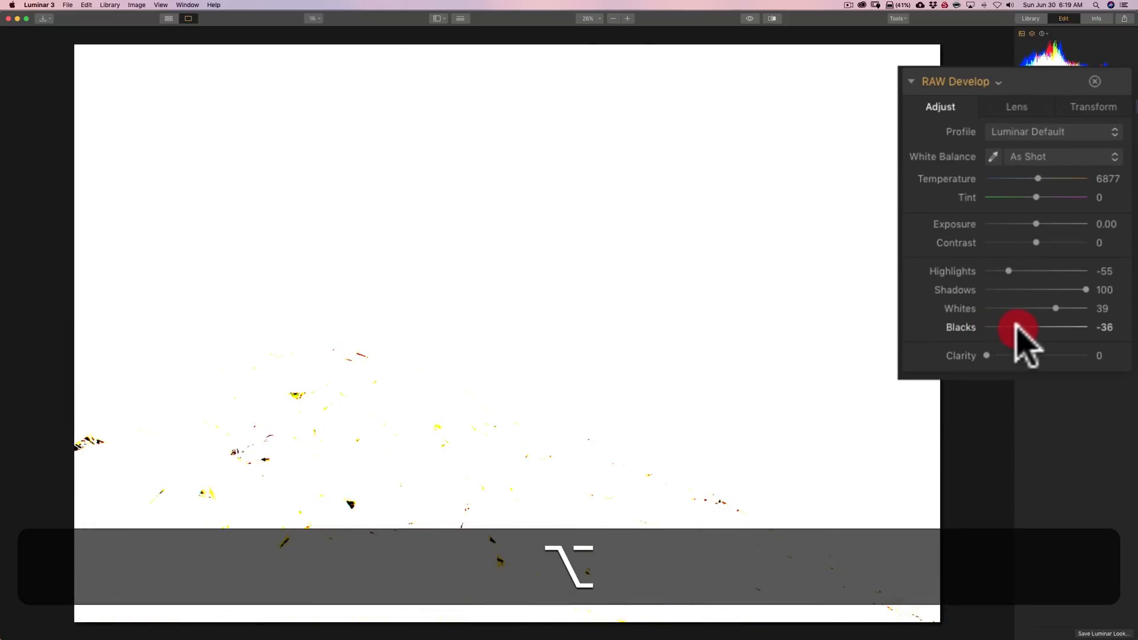
drag(1016, 328, 984, 328)
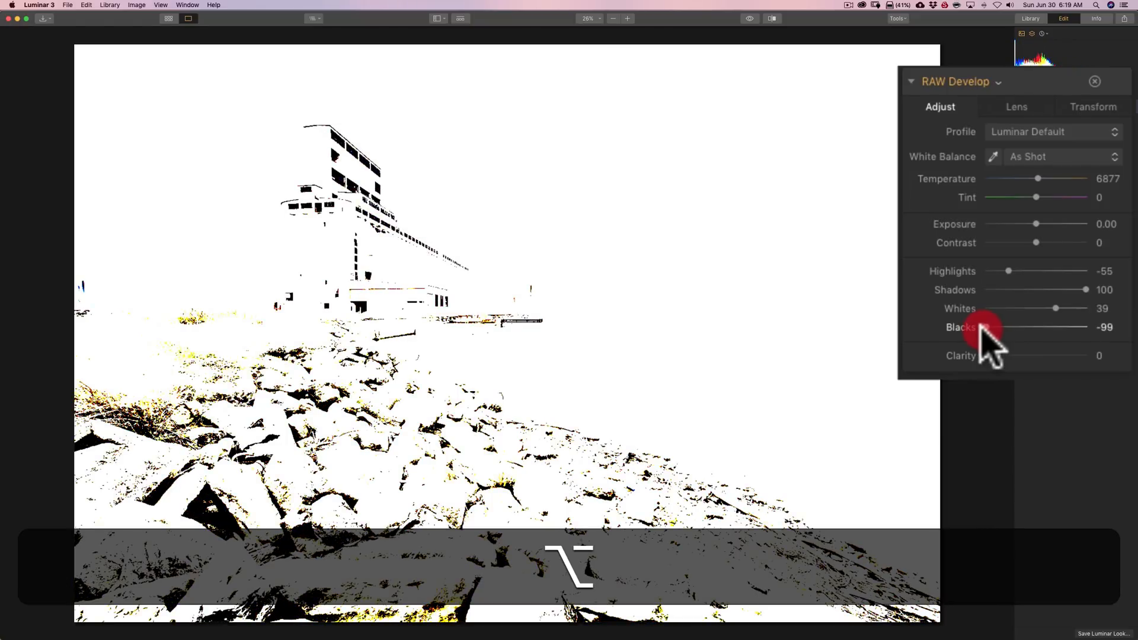
drag(984, 327, 1012, 327)
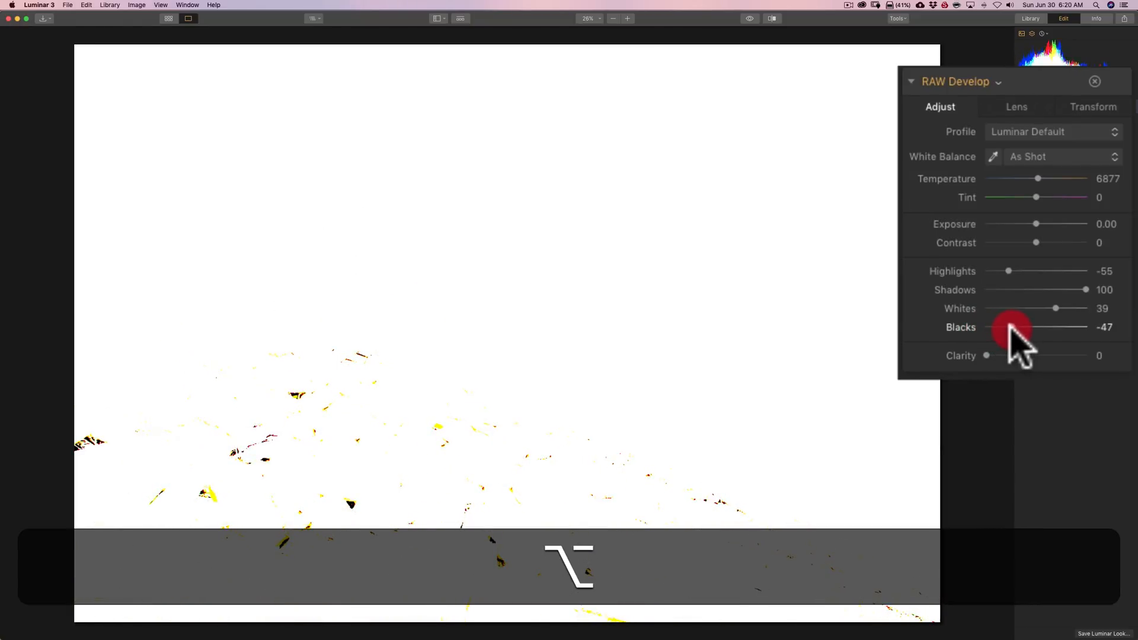
drag(1012, 327, 1008, 327)
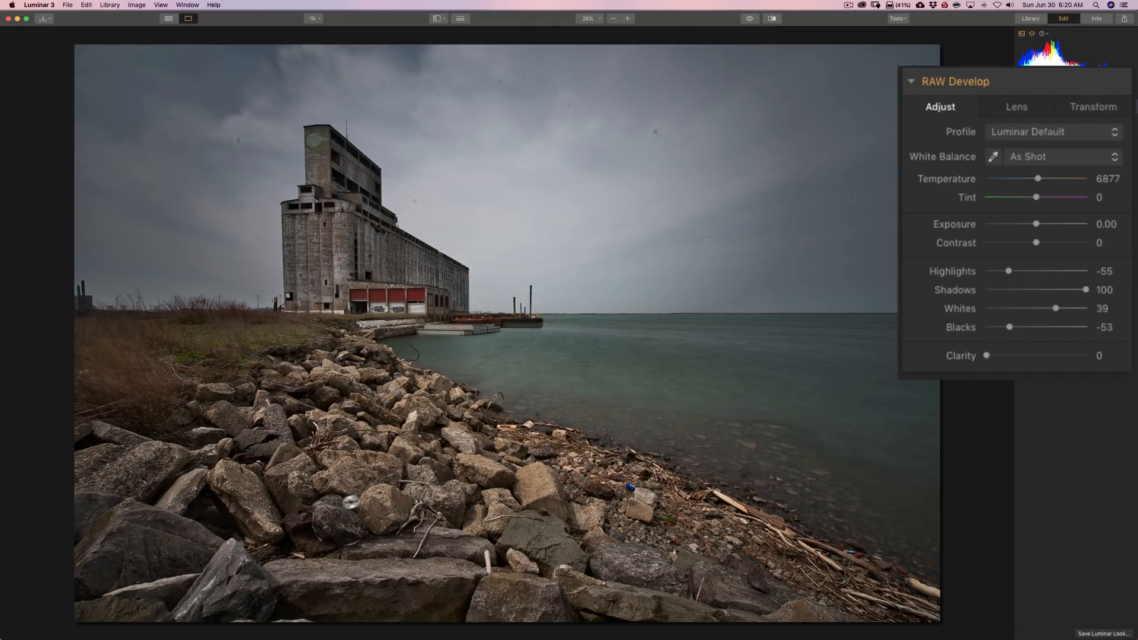
mouse_move(328, 441)
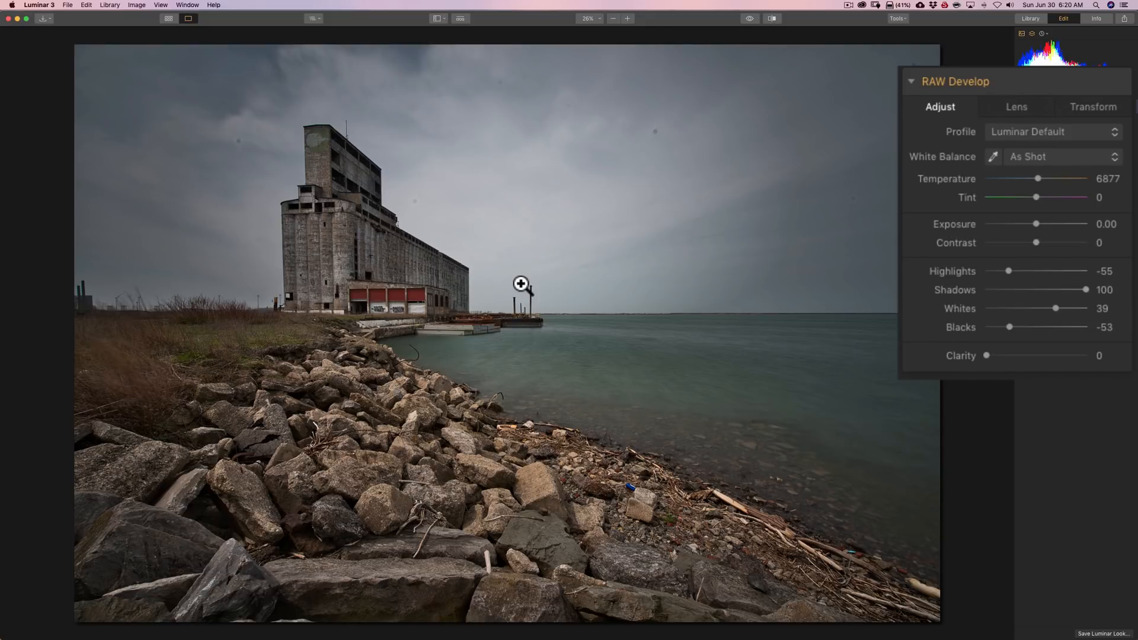
mouse_move(522, 283)
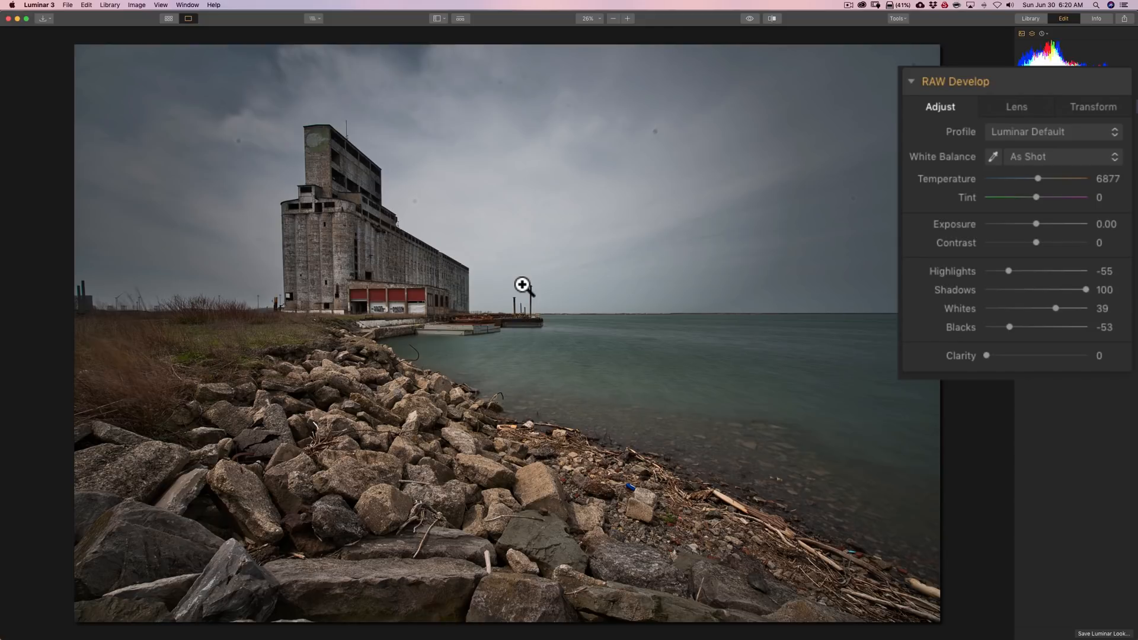
mouse_move(1016, 283)
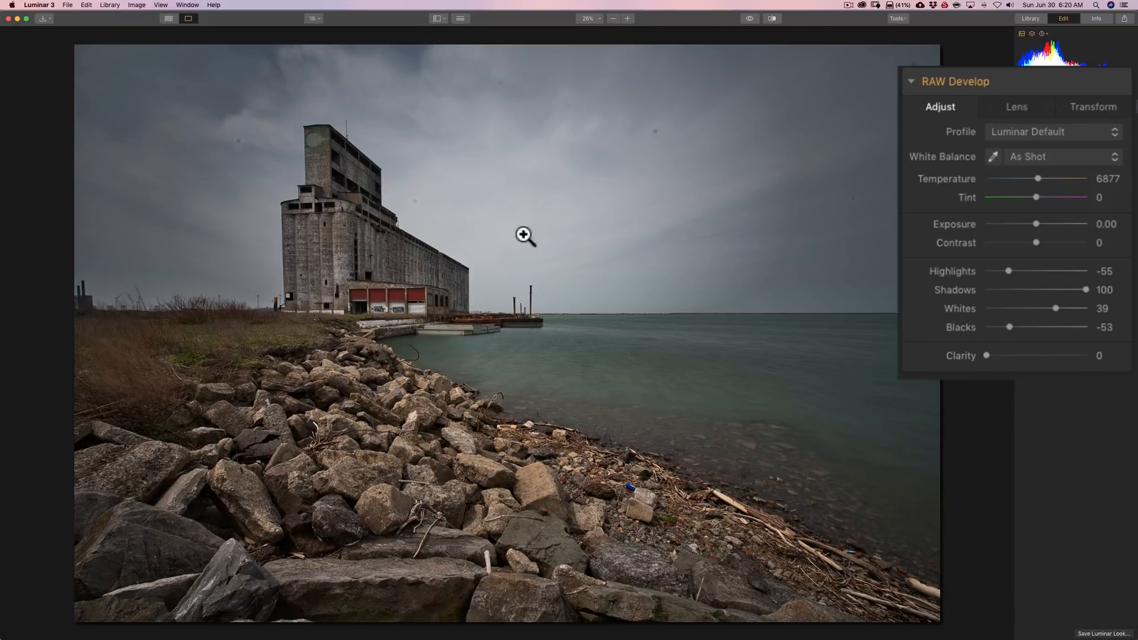
mouse_move(958, 265)
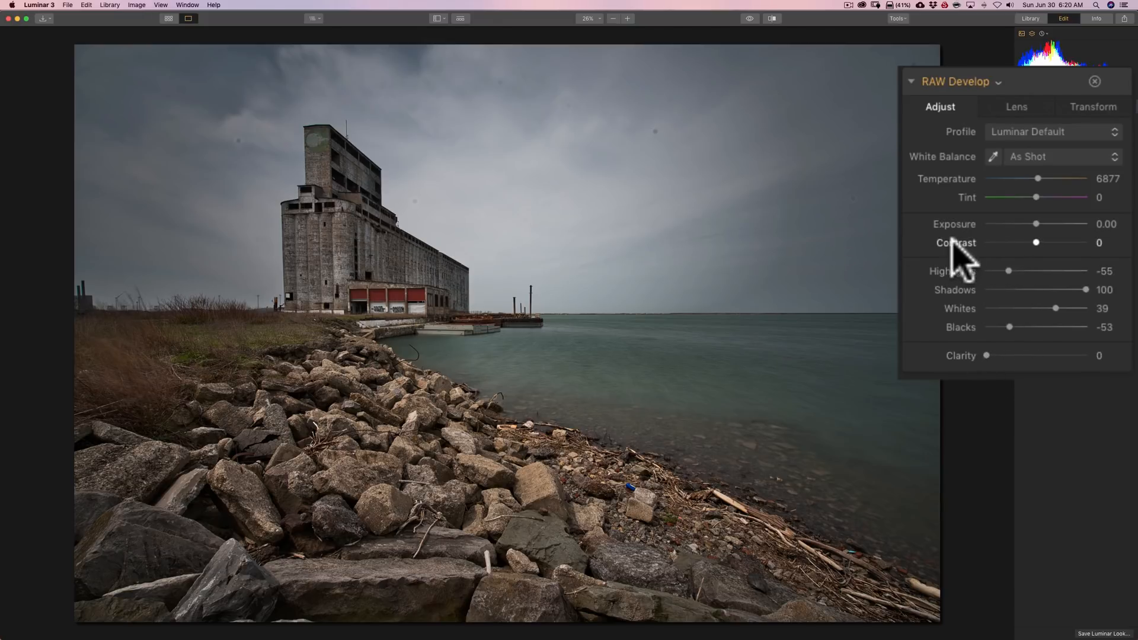
mouse_move(961, 261)
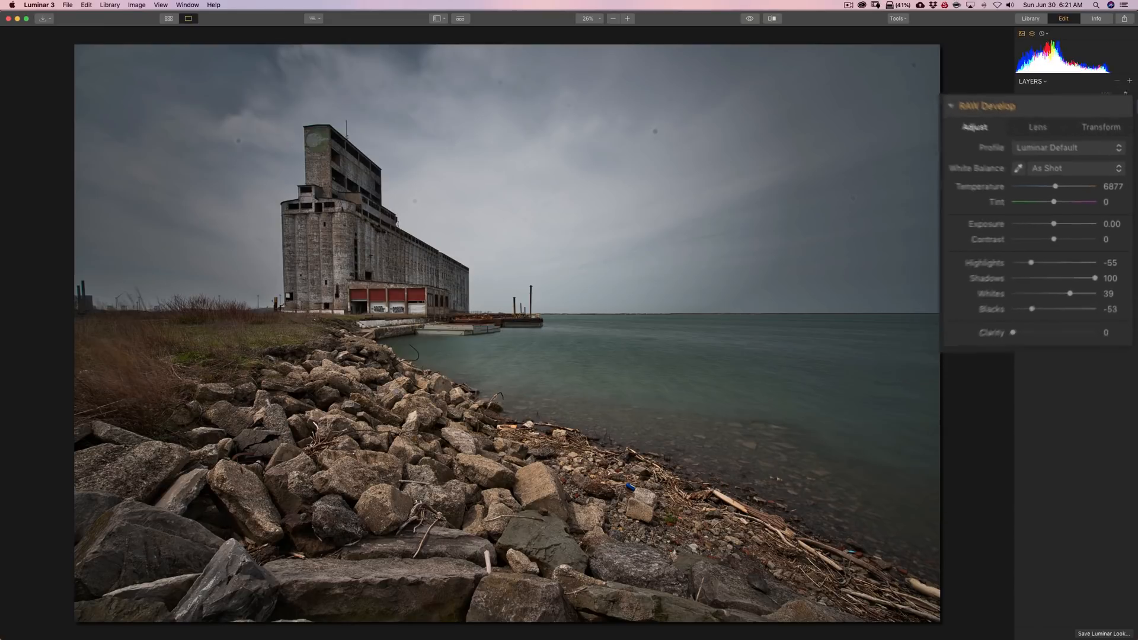
Step: Bring up the Filters Catalog to add another filter
click(1113, 122)
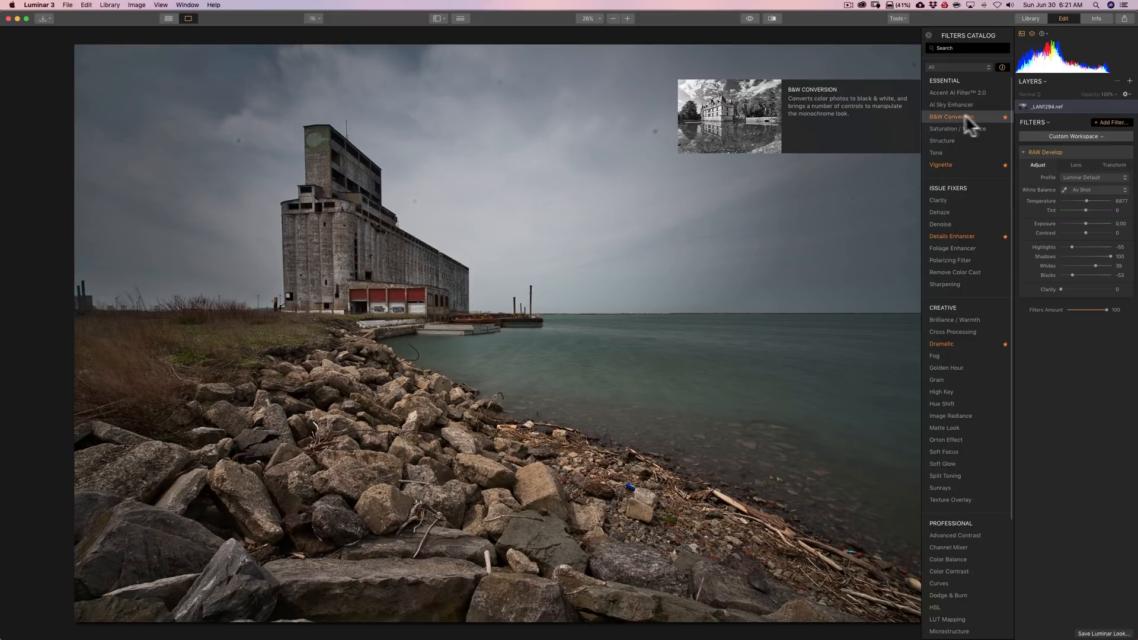
Step: Add the B&W Conversion filter and dismiss the Filters Catalog
click(952, 116)
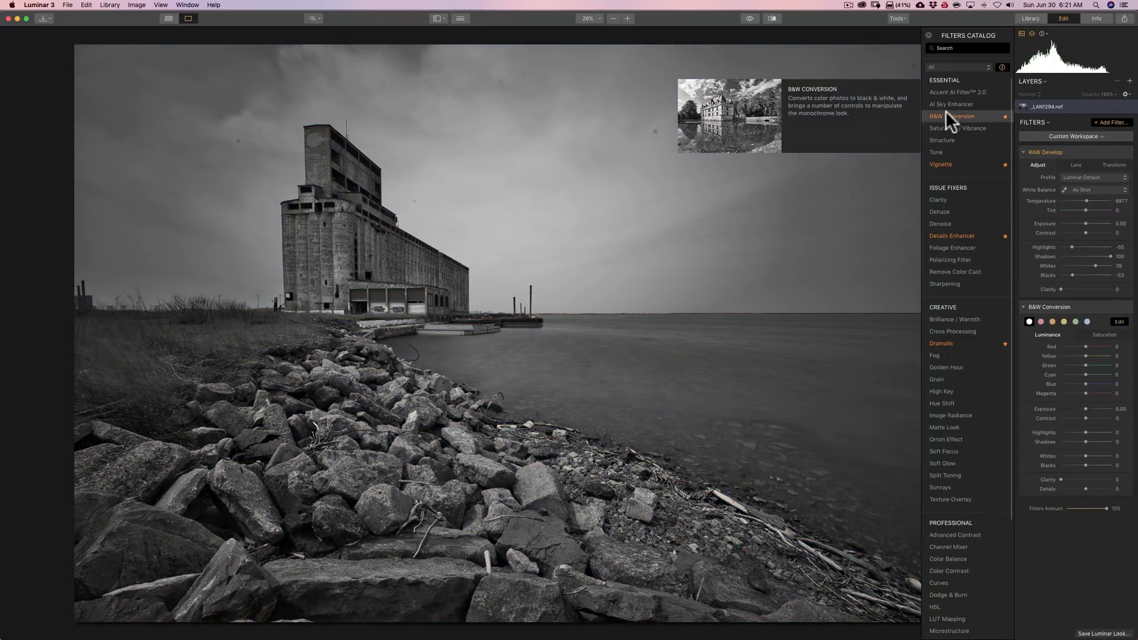
click(952, 117)
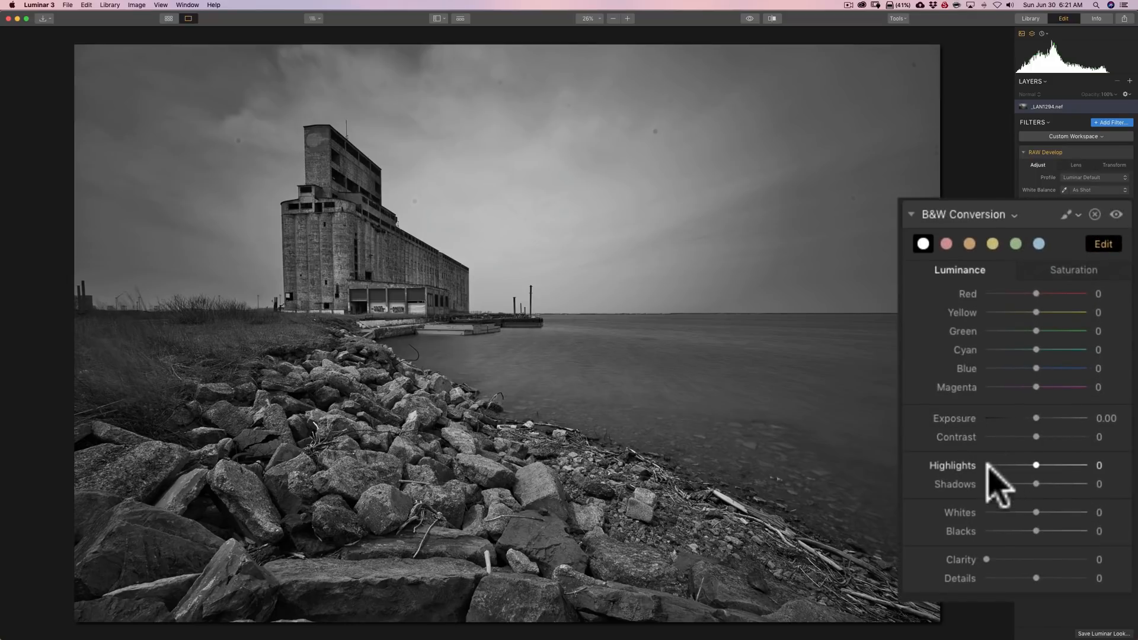
mouse_move(980, 574)
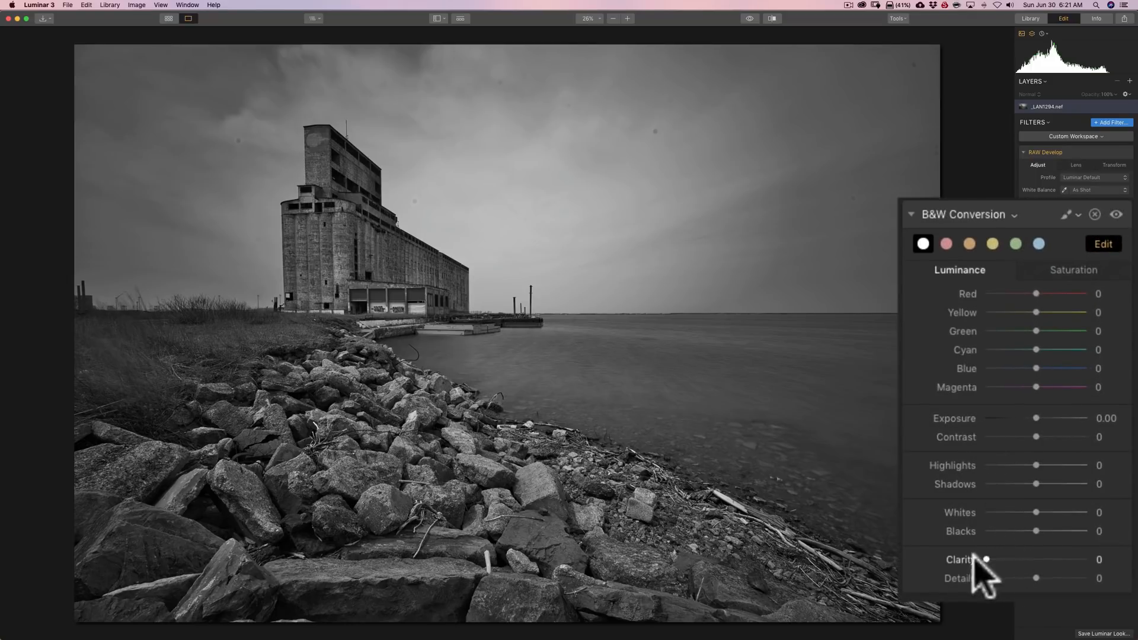
mouse_move(1027, 588)
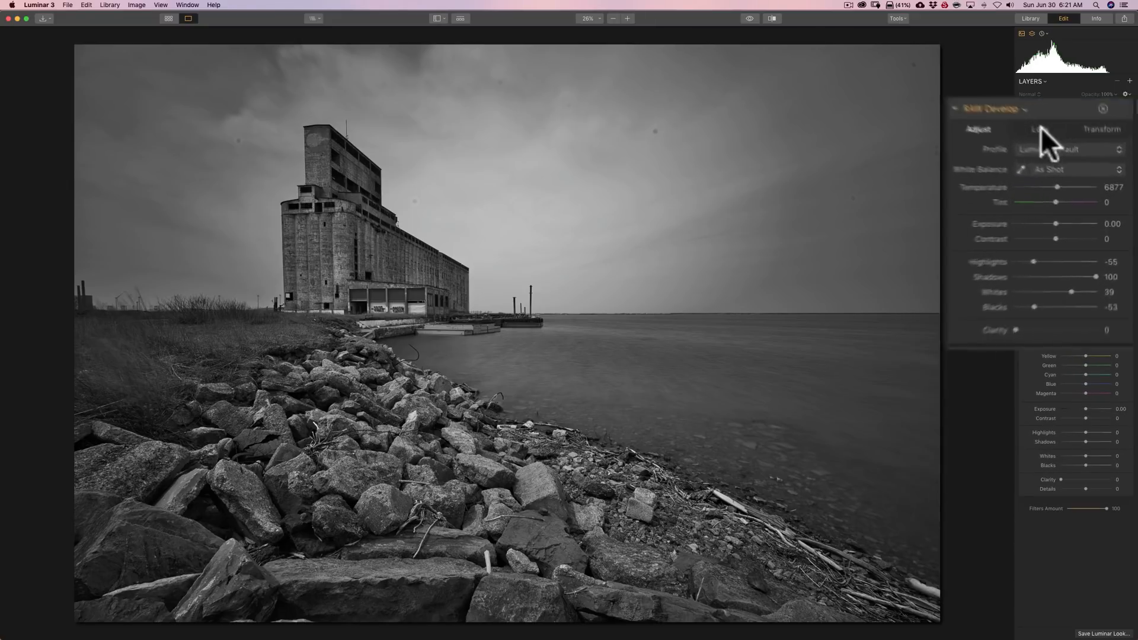
Step: Enable Lens Distortion, Chromatic Aberration and Defringe corrections, with Devignette Amount at 200
click(1016, 107)
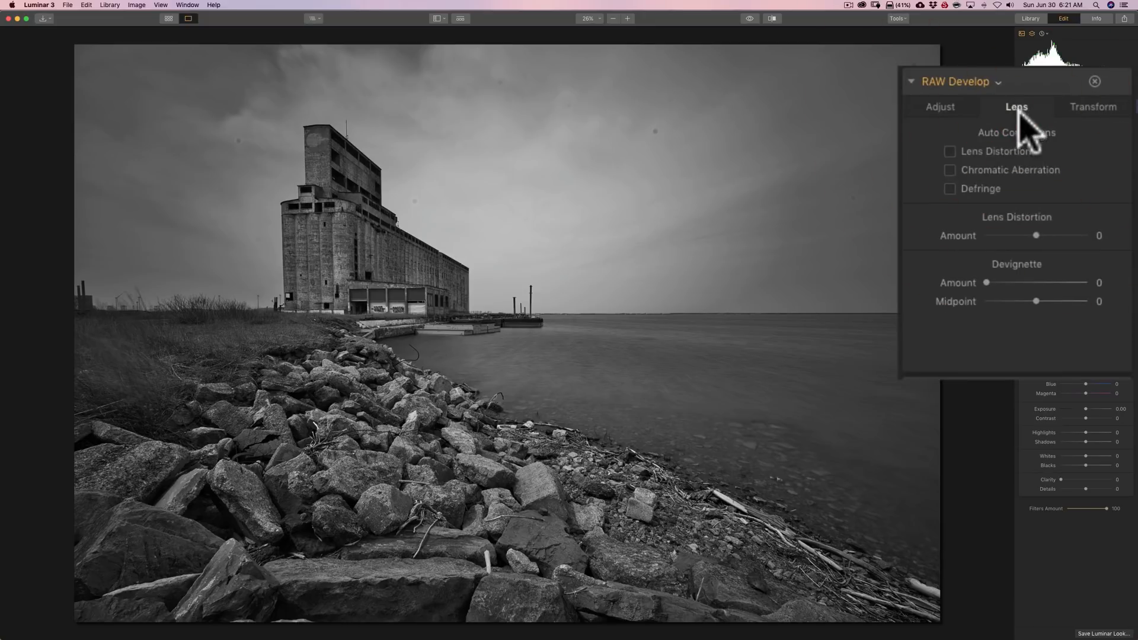
click(950, 151)
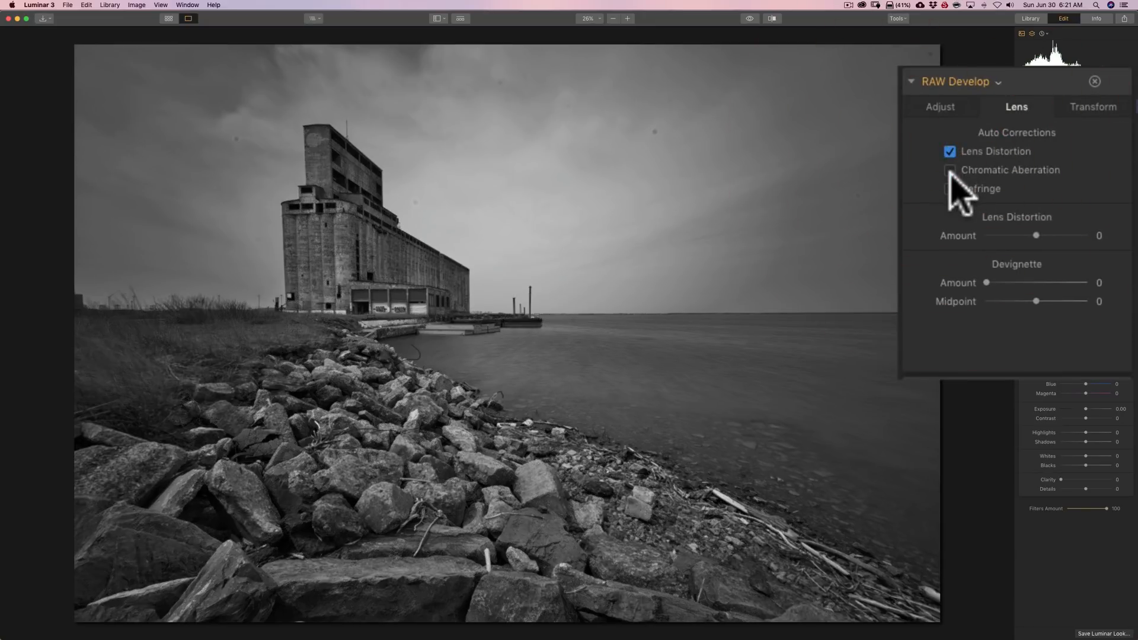
click(949, 169)
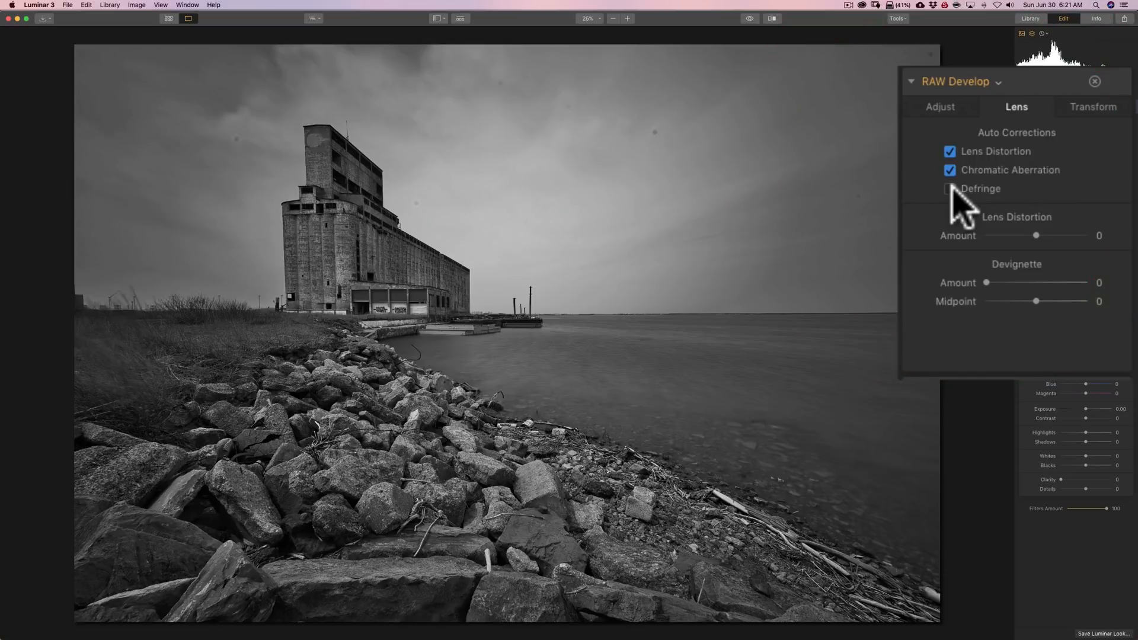
click(949, 188)
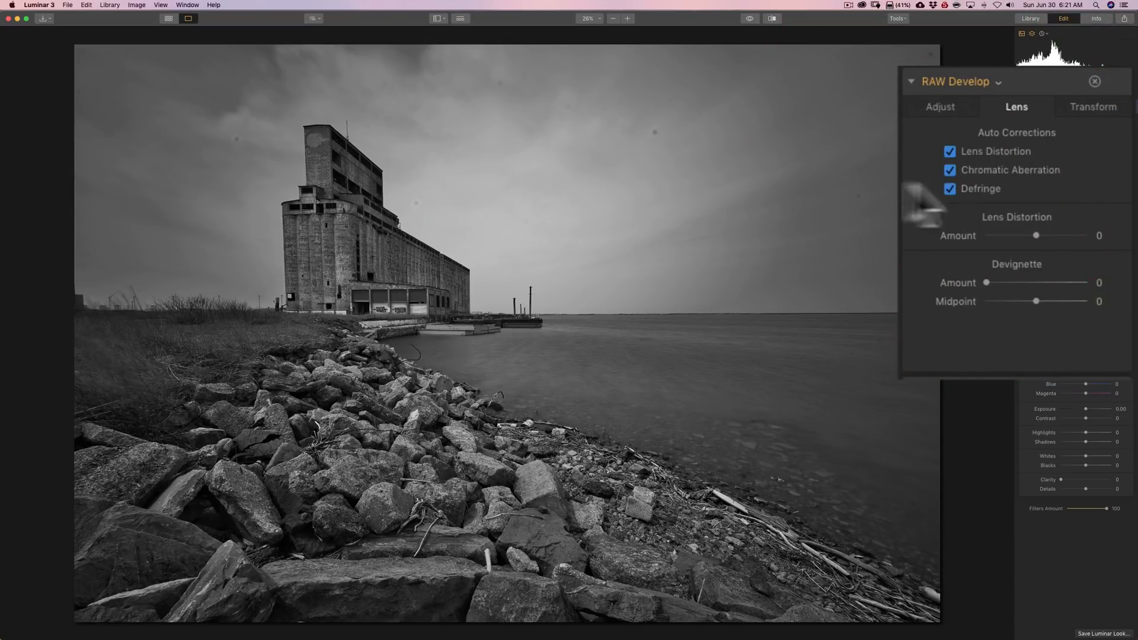
mouse_move(643, 102)
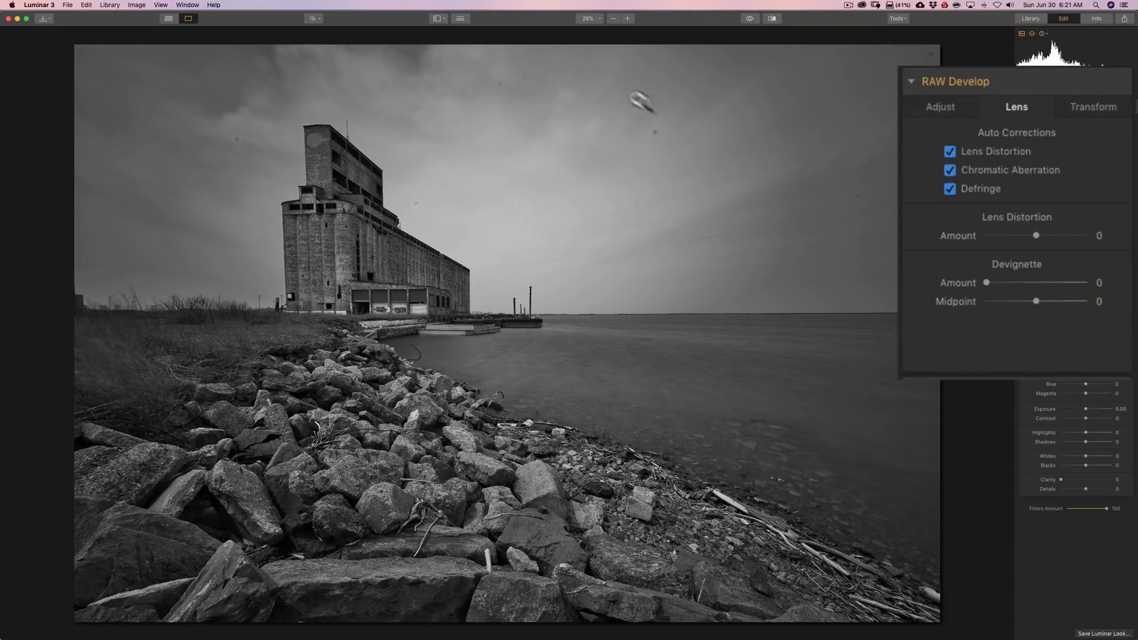
mouse_move(735, 281)
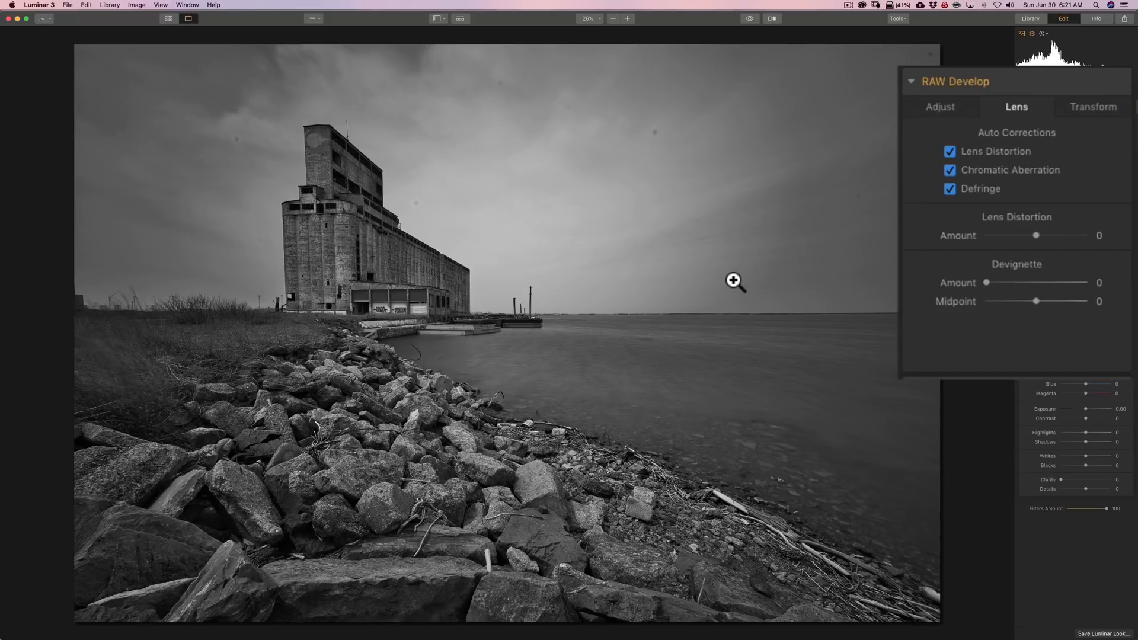
mouse_move(756, 253)
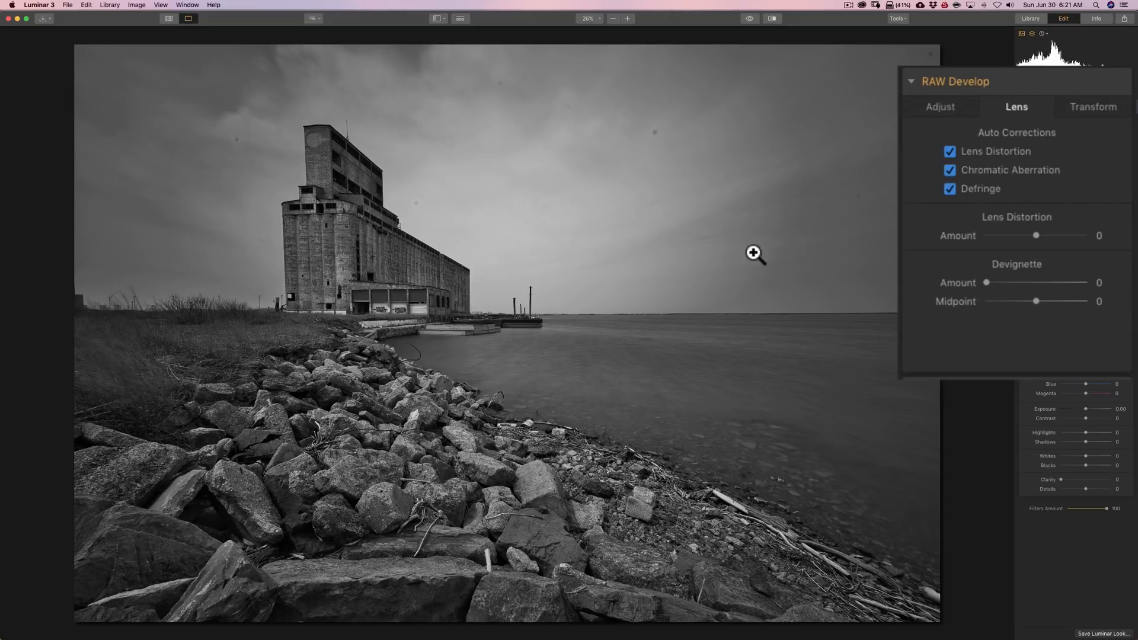
mouse_move(770, 276)
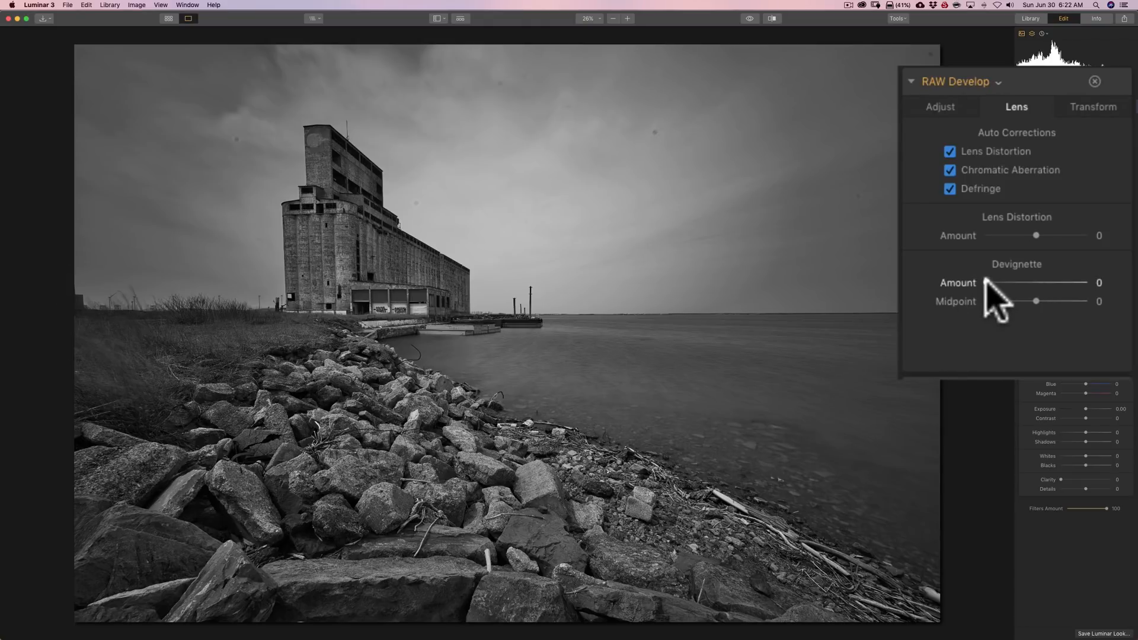
drag(1036, 282, 1087, 283)
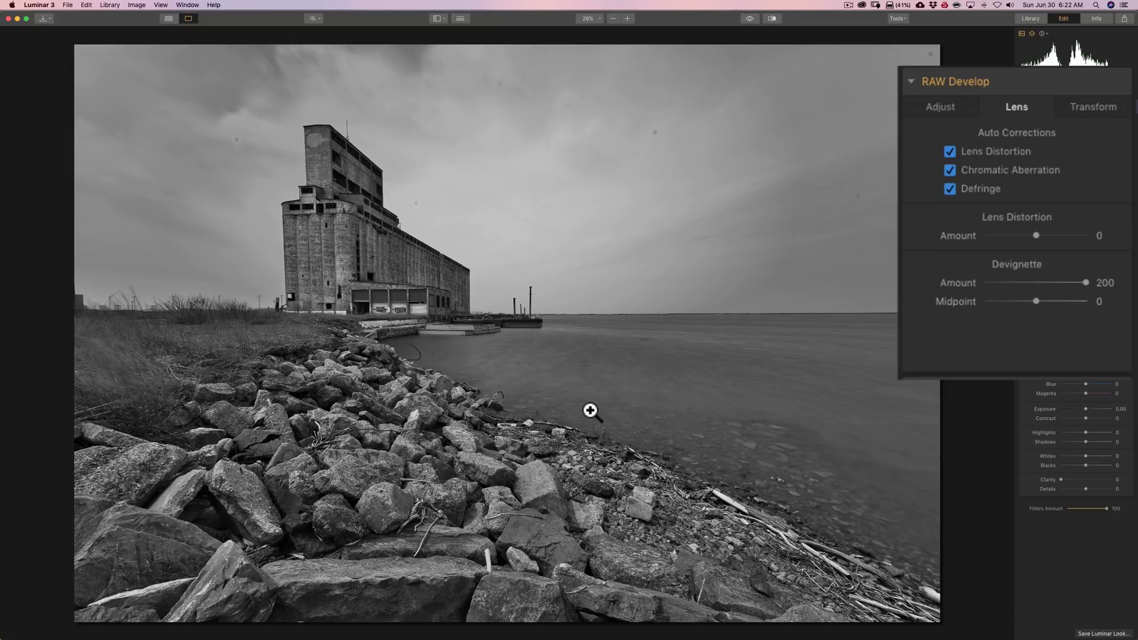
mouse_move(818, 363)
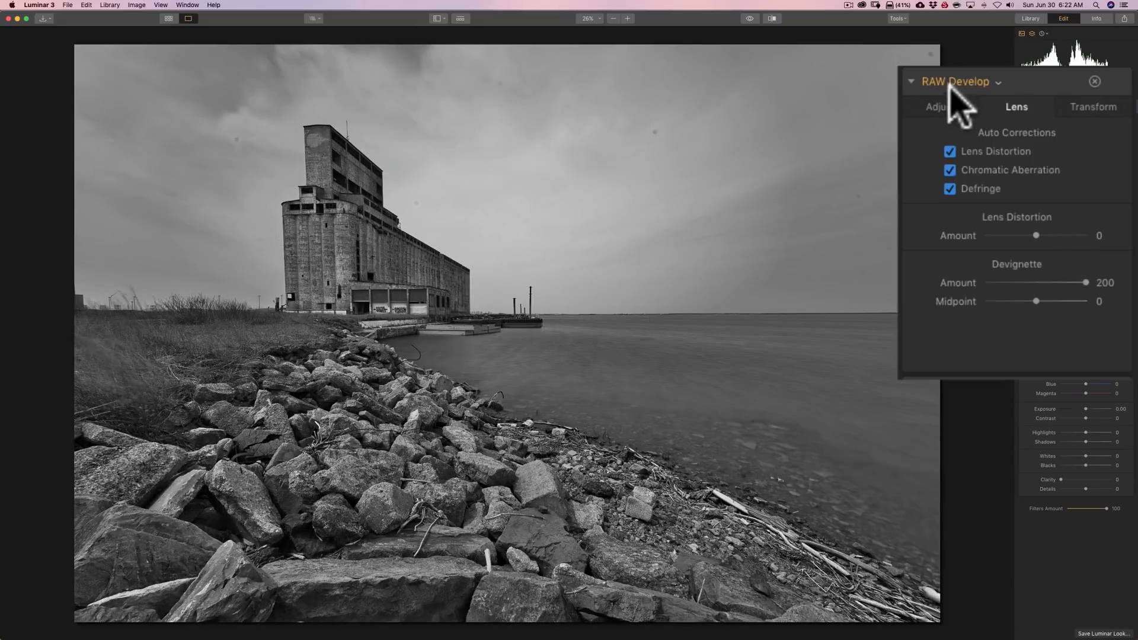
click(939, 107)
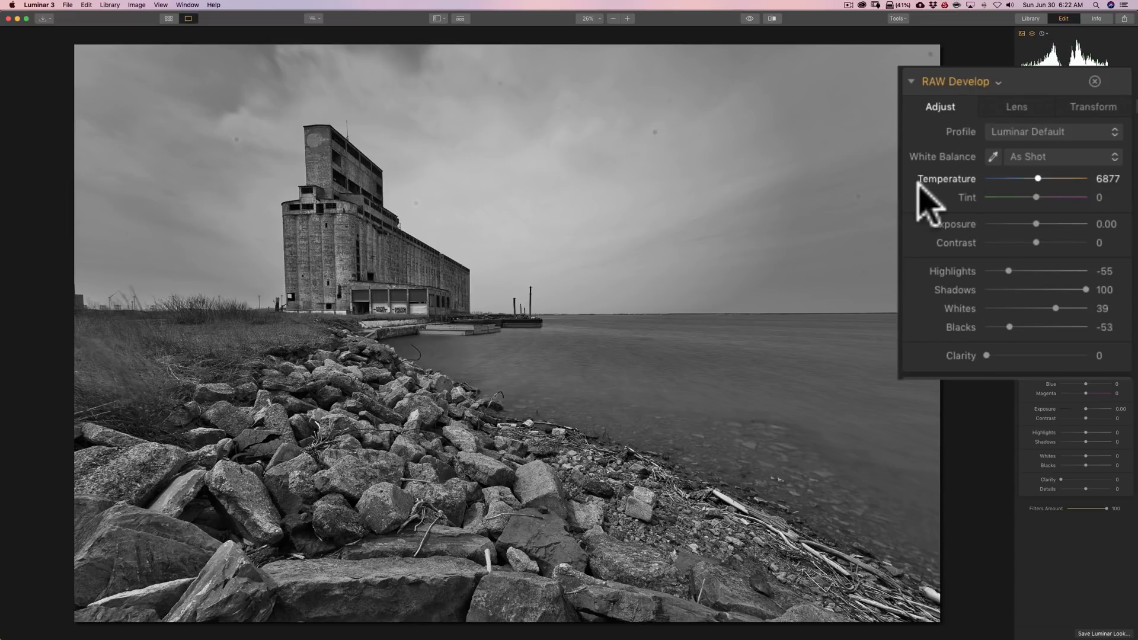
mouse_move(1046, 195)
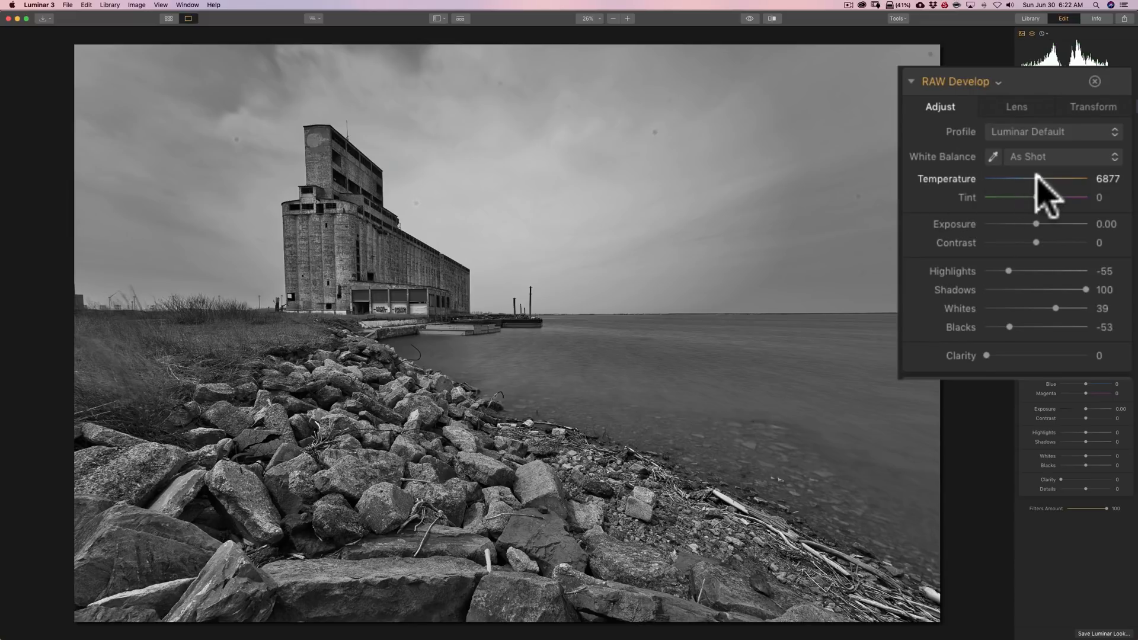
drag(1038, 179, 1089, 179)
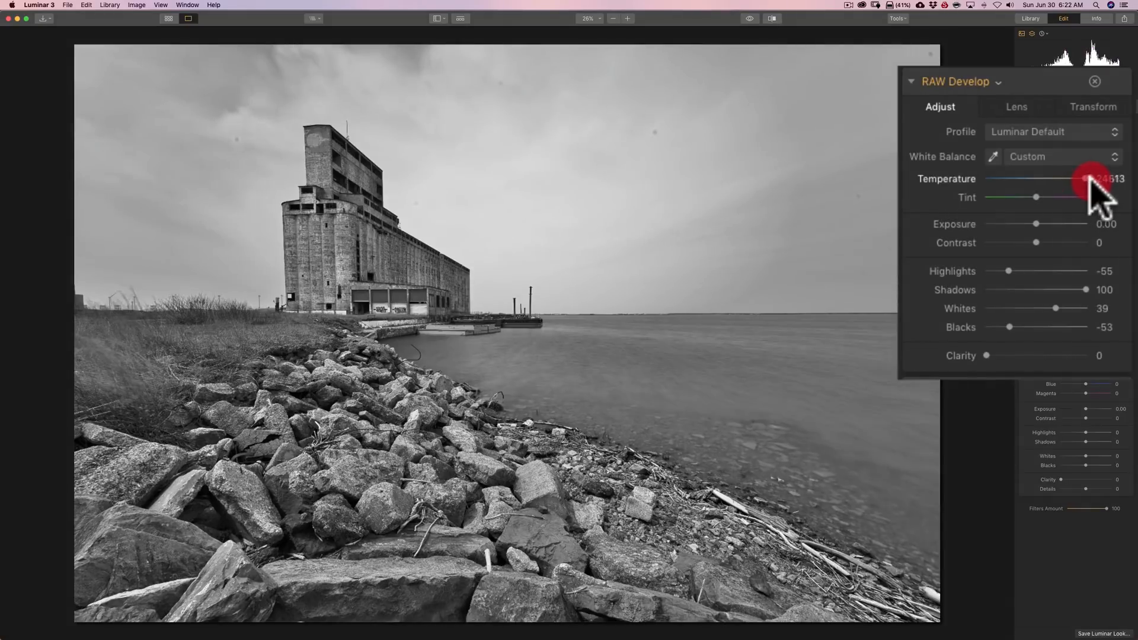
drag(1088, 179, 1057, 179)
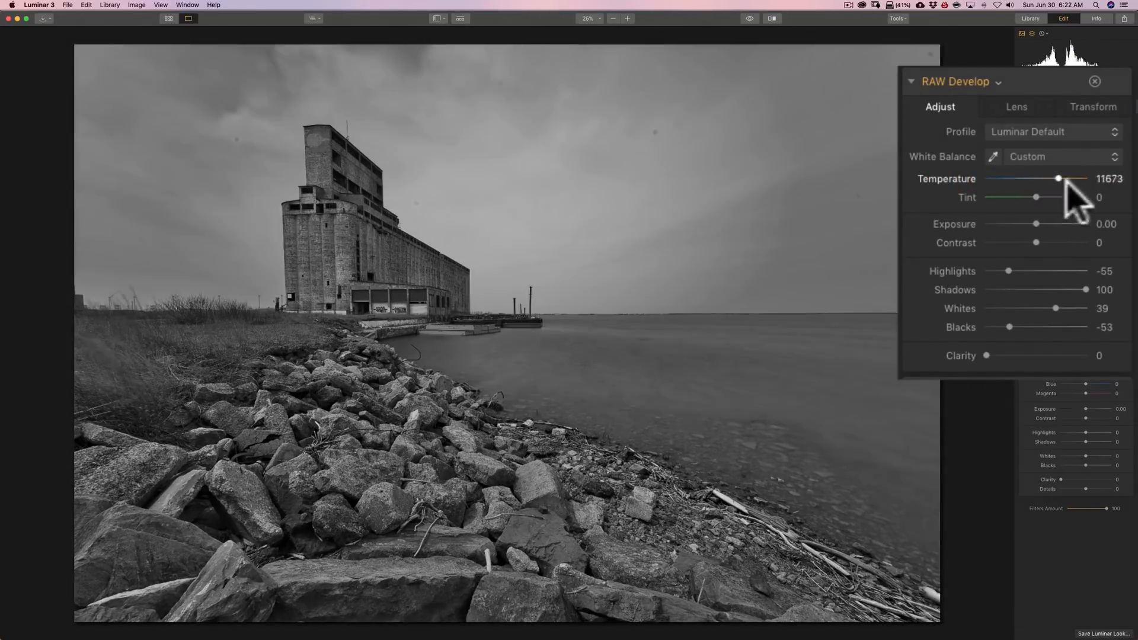
drag(1059, 180, 1041, 179)
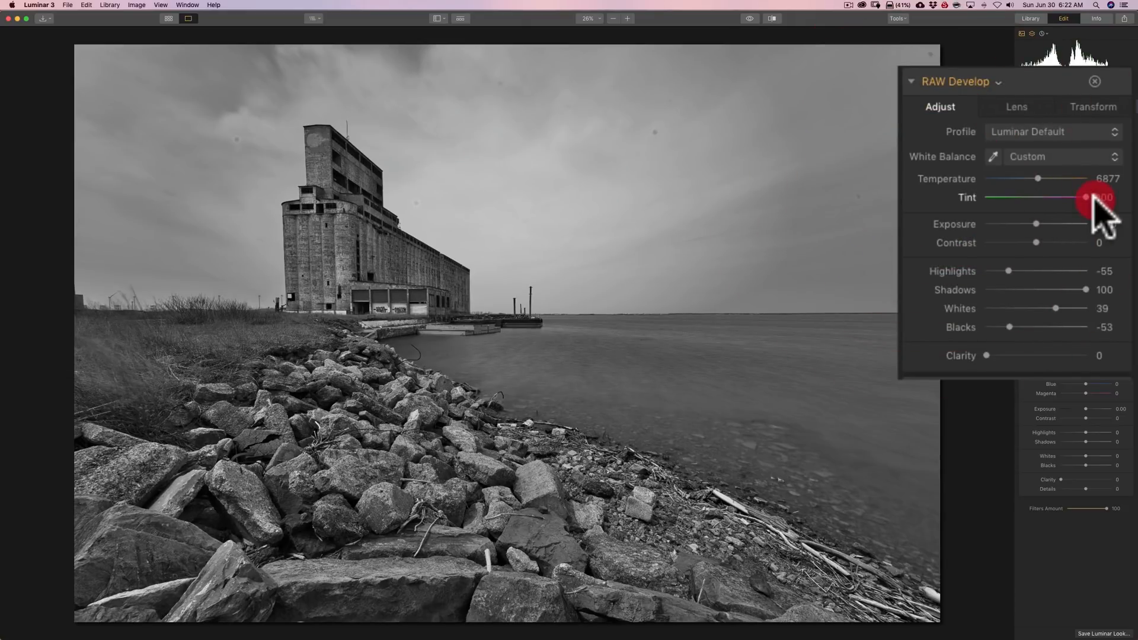
drag(1081, 197, 1088, 196)
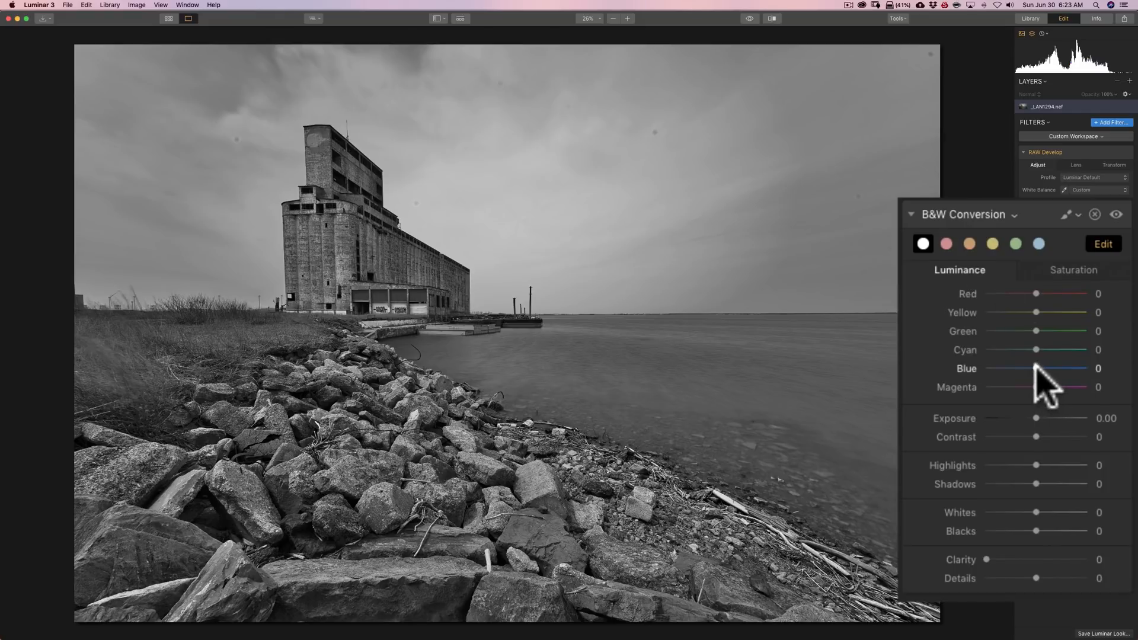
Step: Darken the Blue luminance in the B&W mix, settling it at -35
drag(1036, 367, 984, 367)
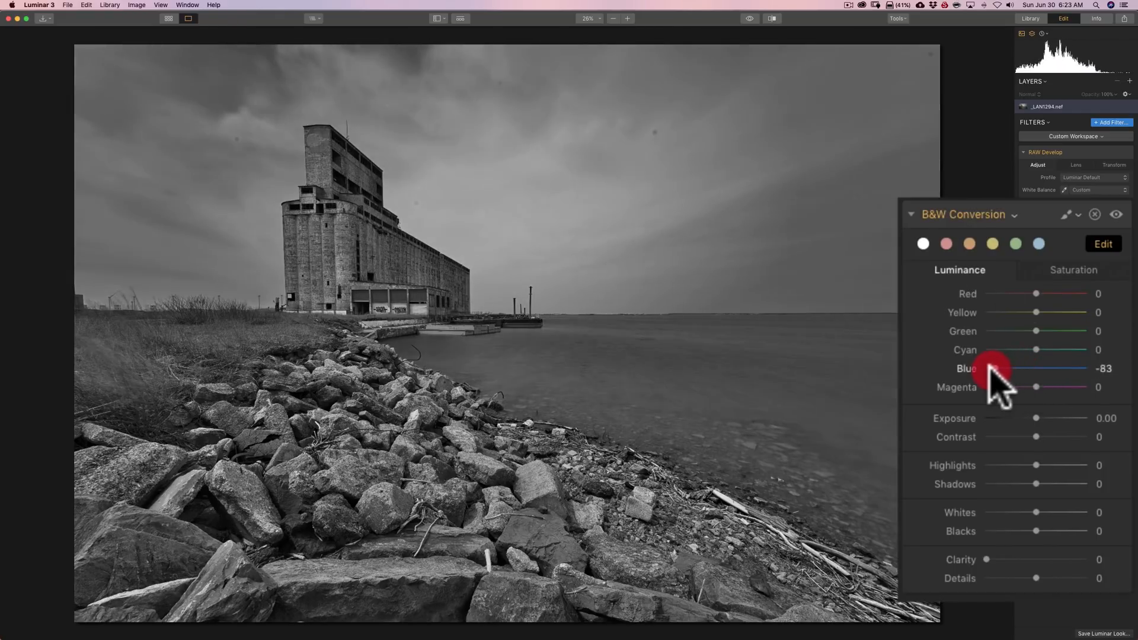
drag(989, 367, 1000, 368)
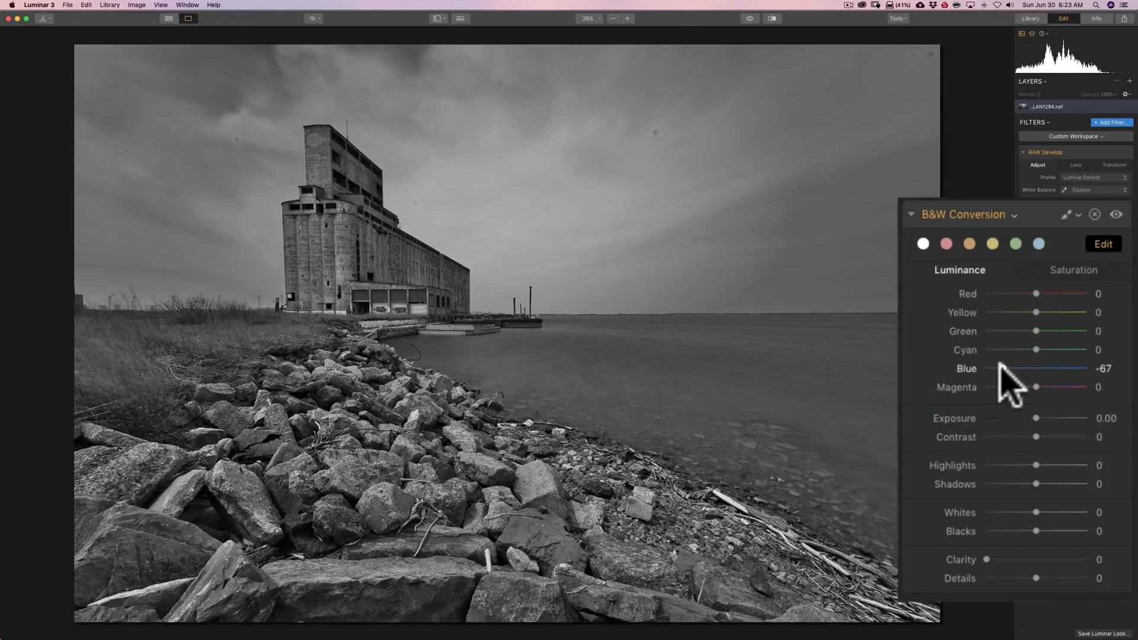
drag(1009, 368, 1030, 369)
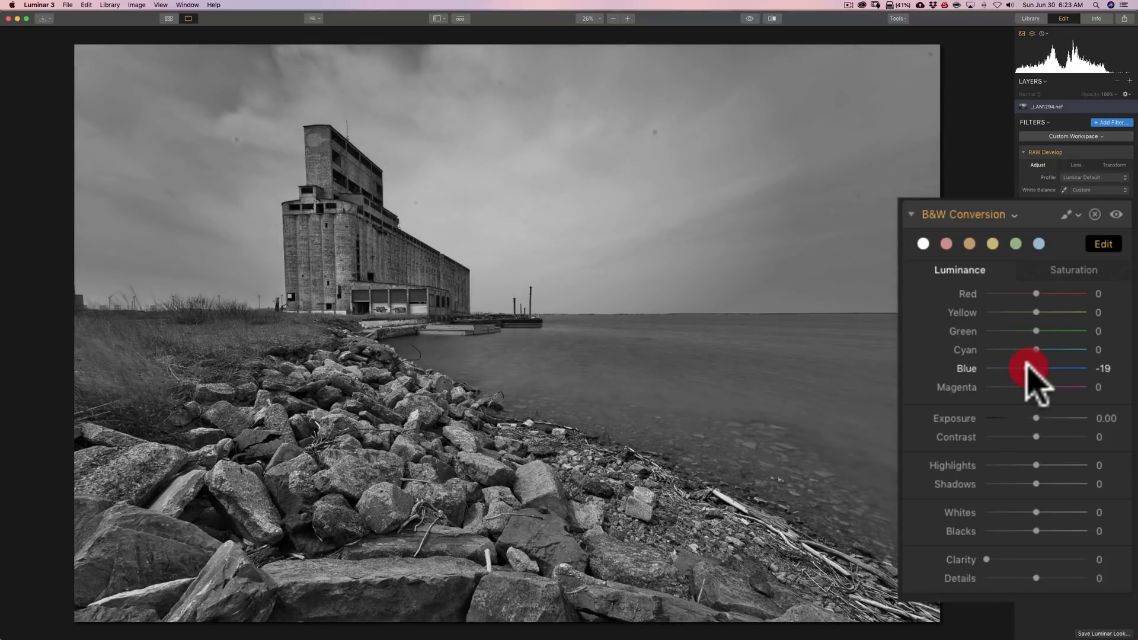
drag(1028, 368, 1019, 368)
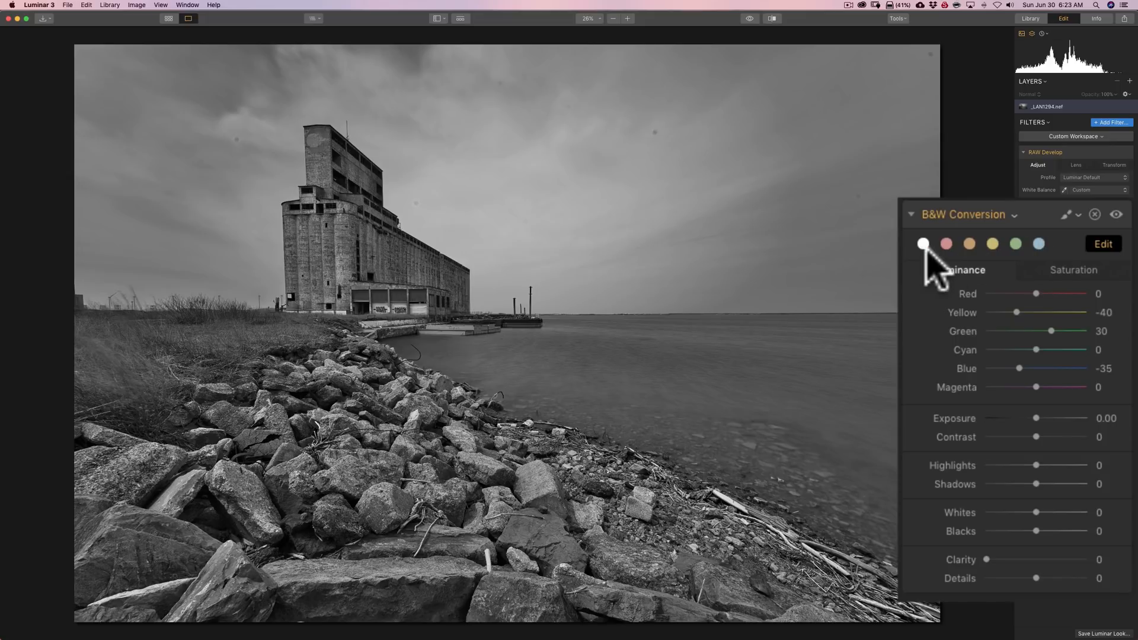
Step: Try the neutral, another and the blue colour presets, then choose the red preset (Red 73, Cyan -73, Green -51)
click(946, 244)
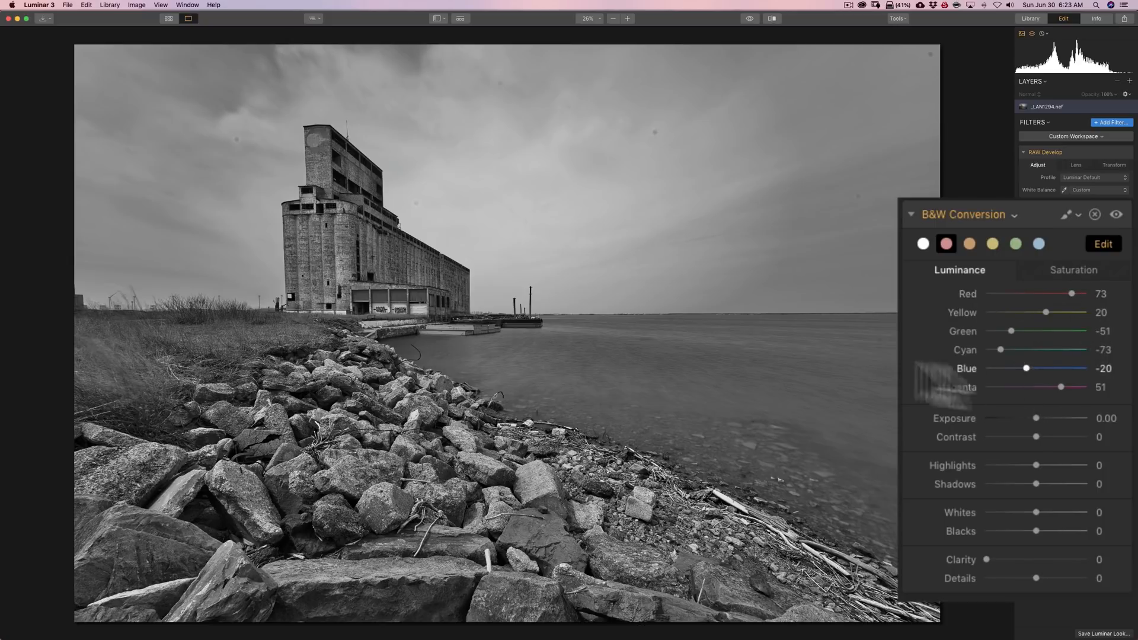
click(969, 243)
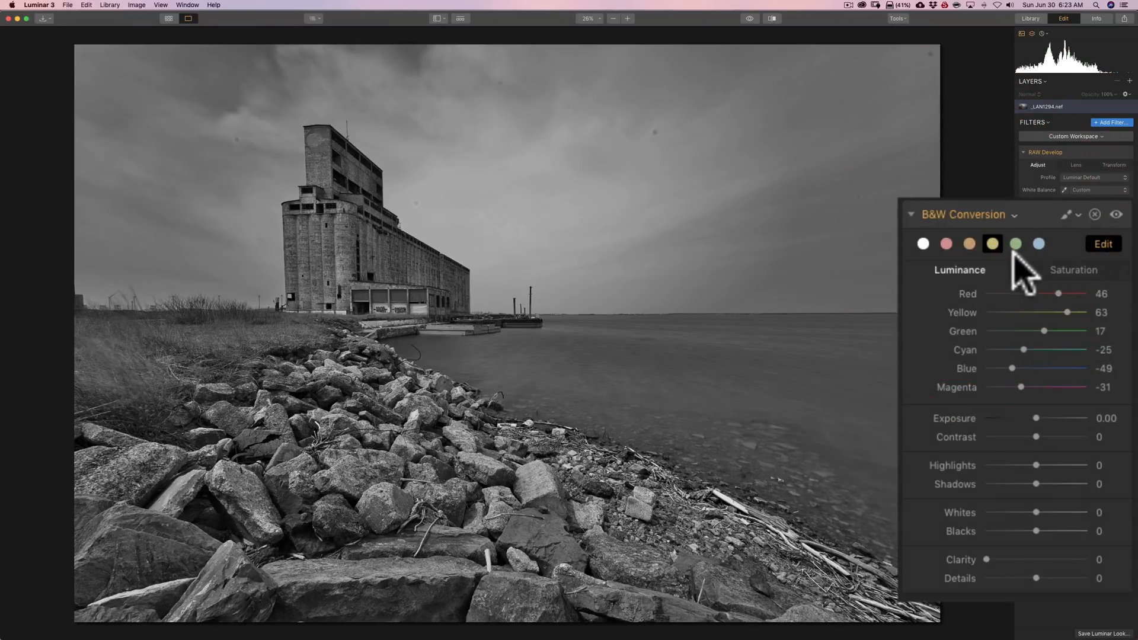
click(1040, 245)
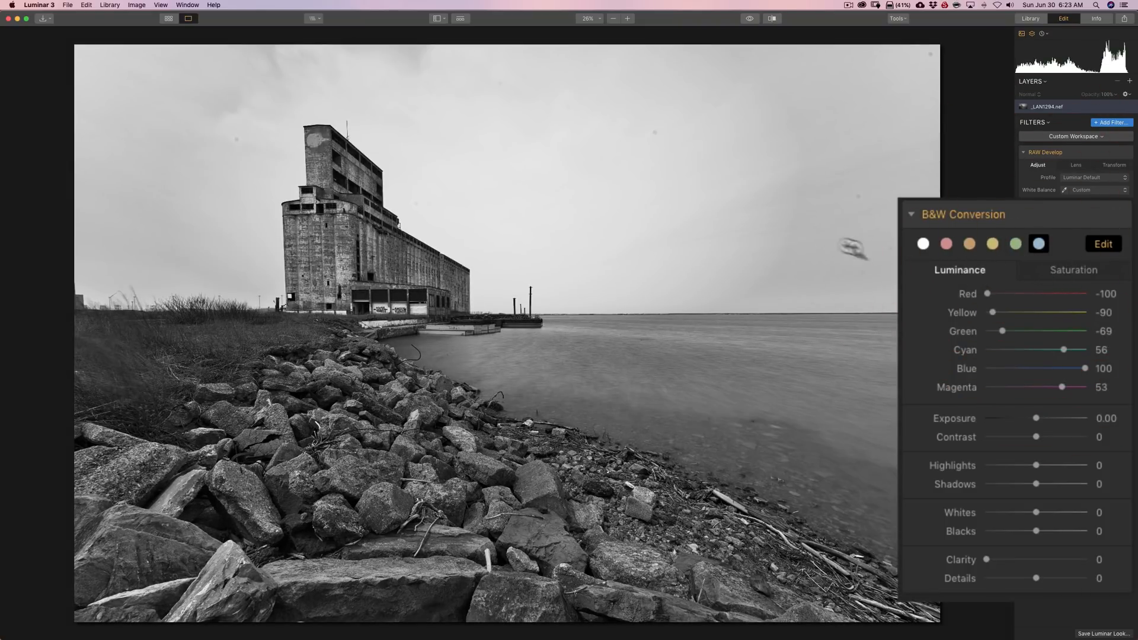
click(946, 243)
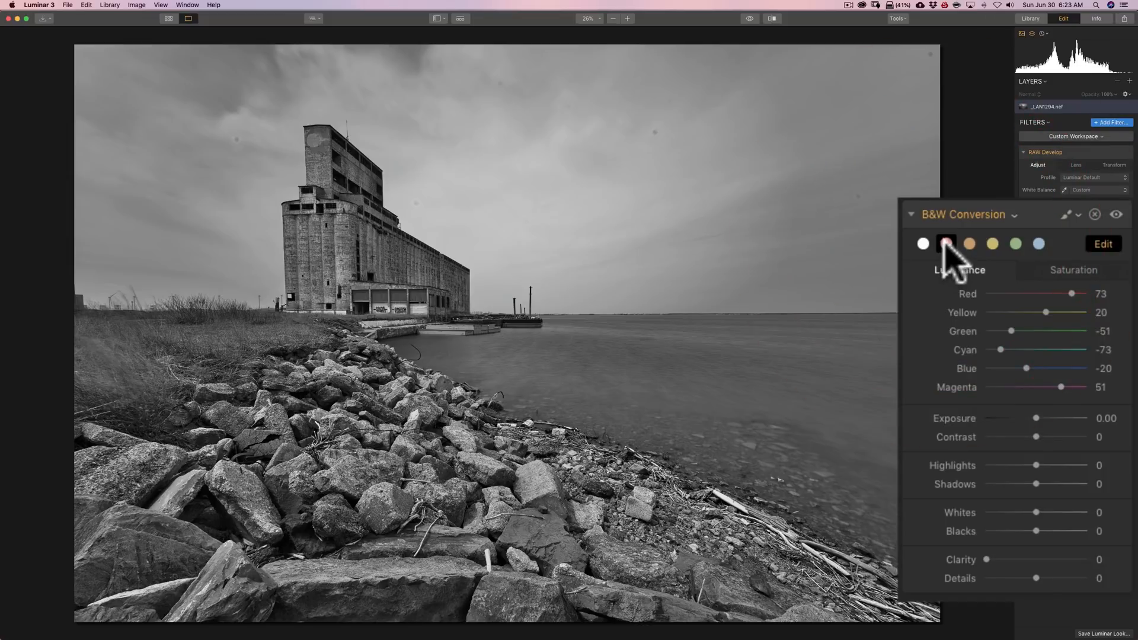
mouse_move(697, 262)
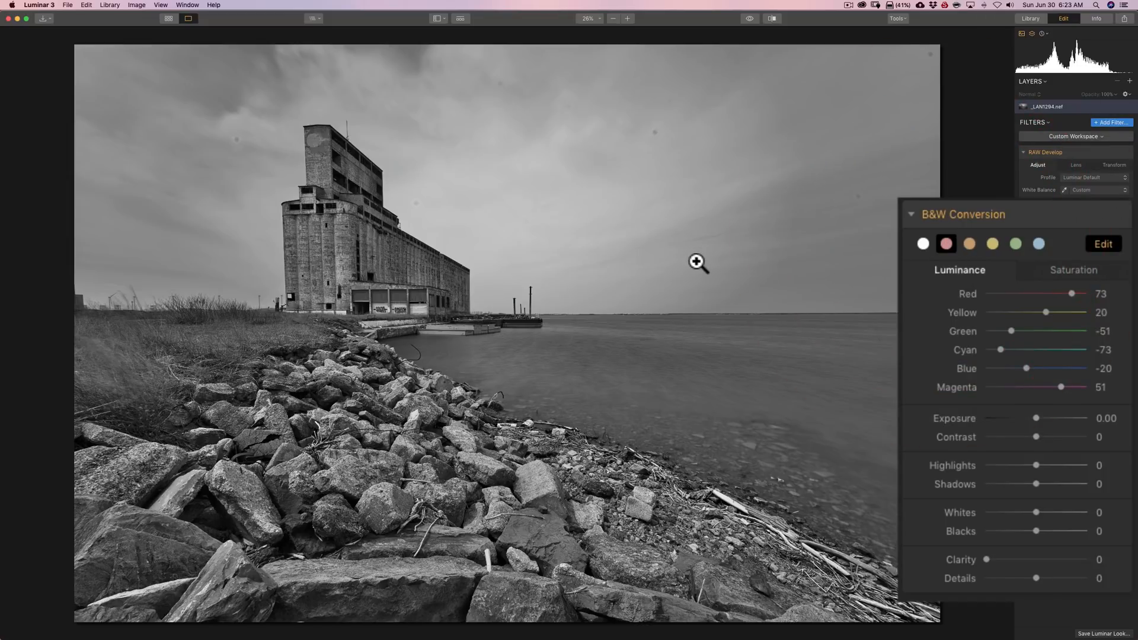
mouse_move(965, 427)
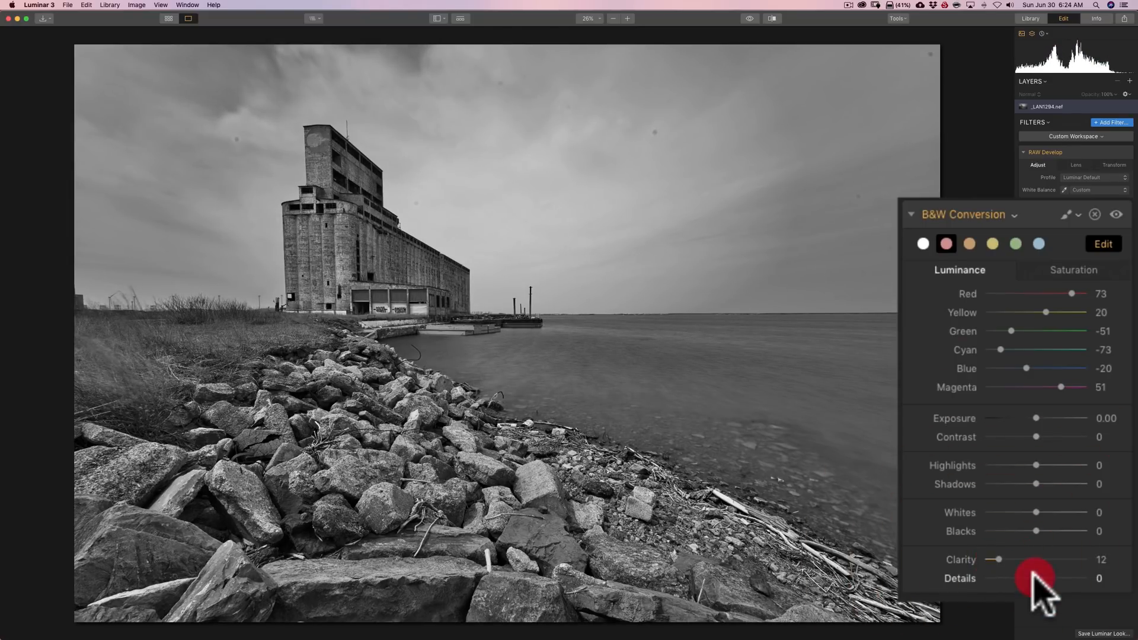
Step: Raise B&W Conversion Clarity to 12, try Details at 52, then return Details to 0
drag(1036, 578, 1055, 579)
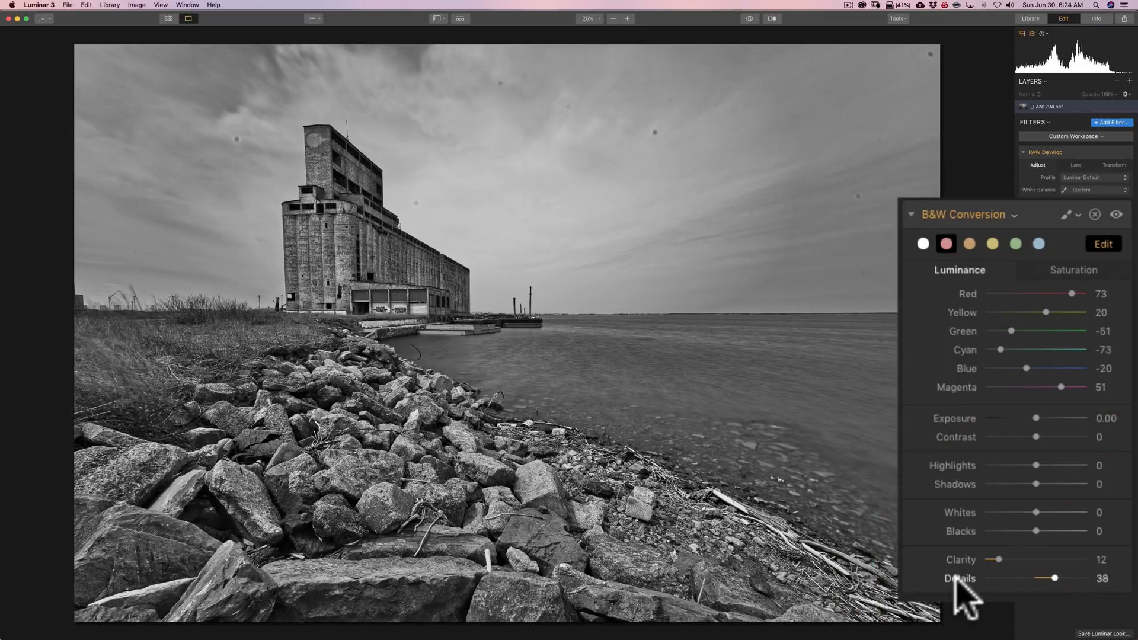
drag(1055, 578, 1064, 578)
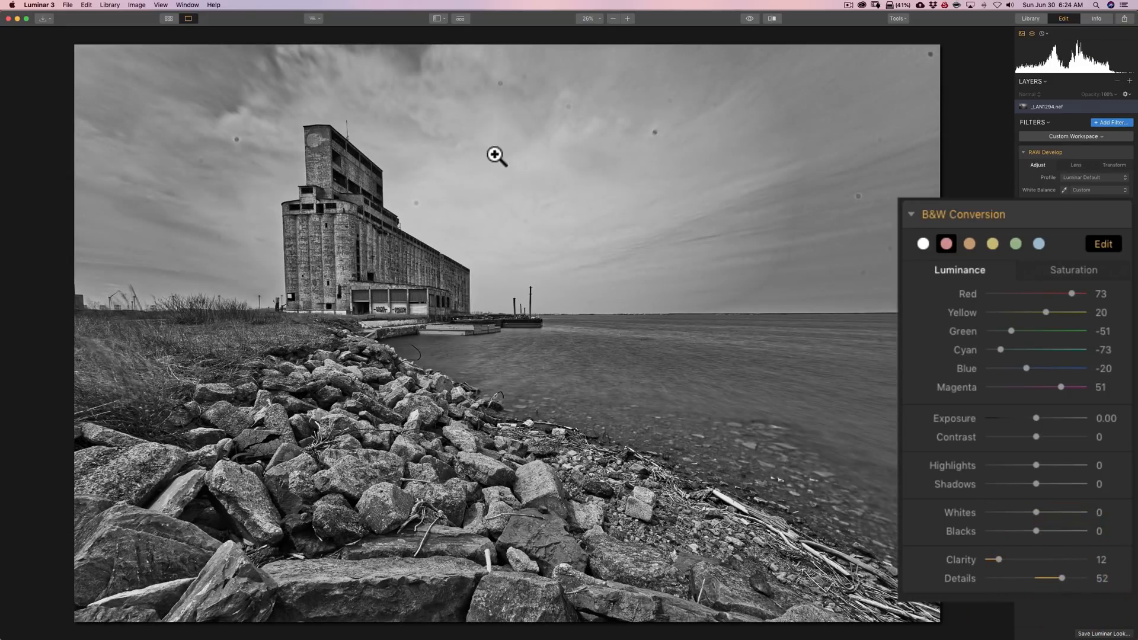
mouse_move(843, 173)
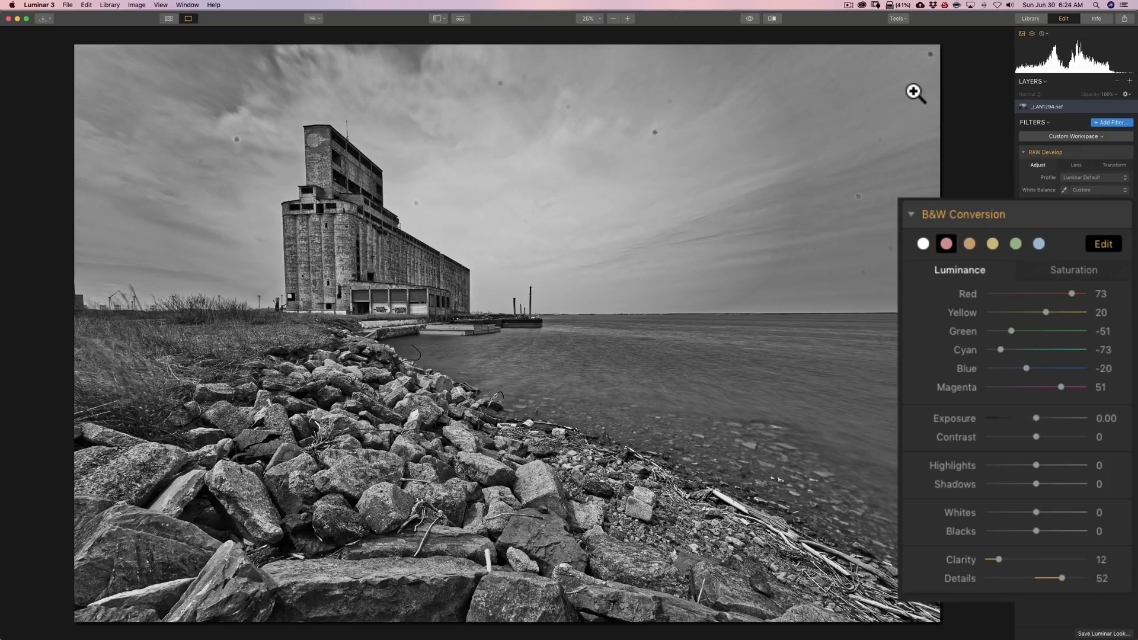
mouse_move(875, 254)
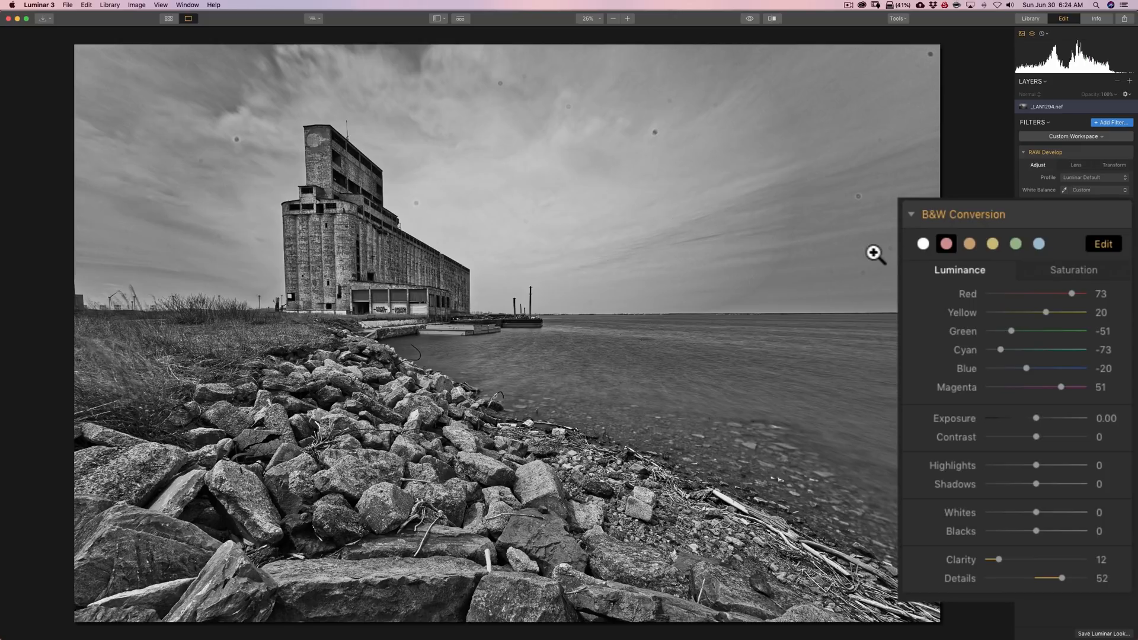
mouse_move(742, 158)
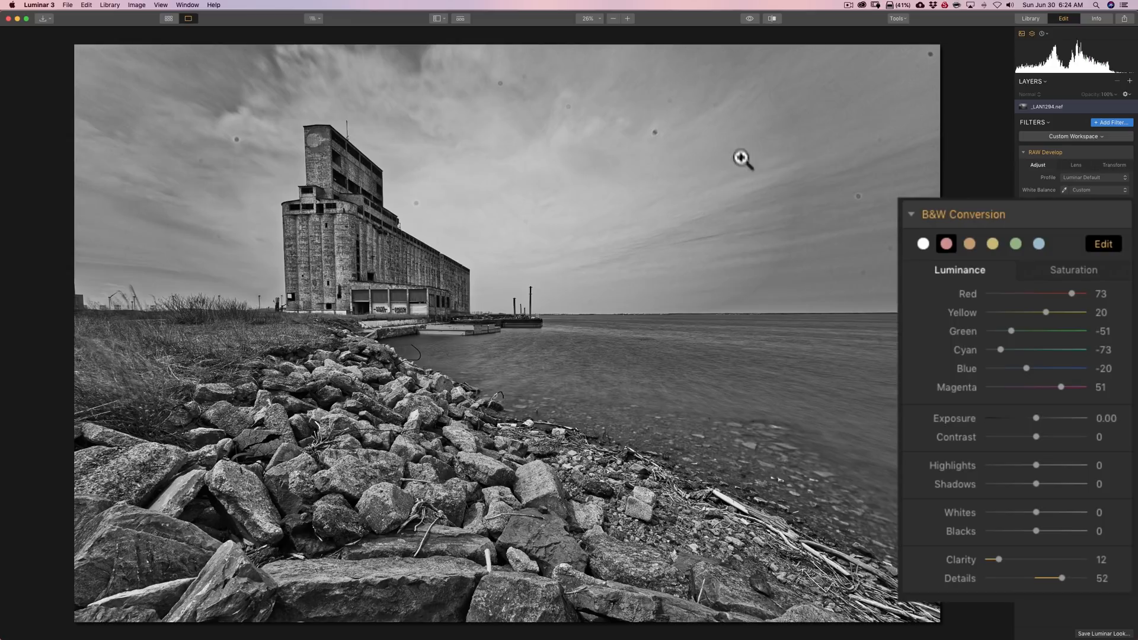
mouse_move(1012, 321)
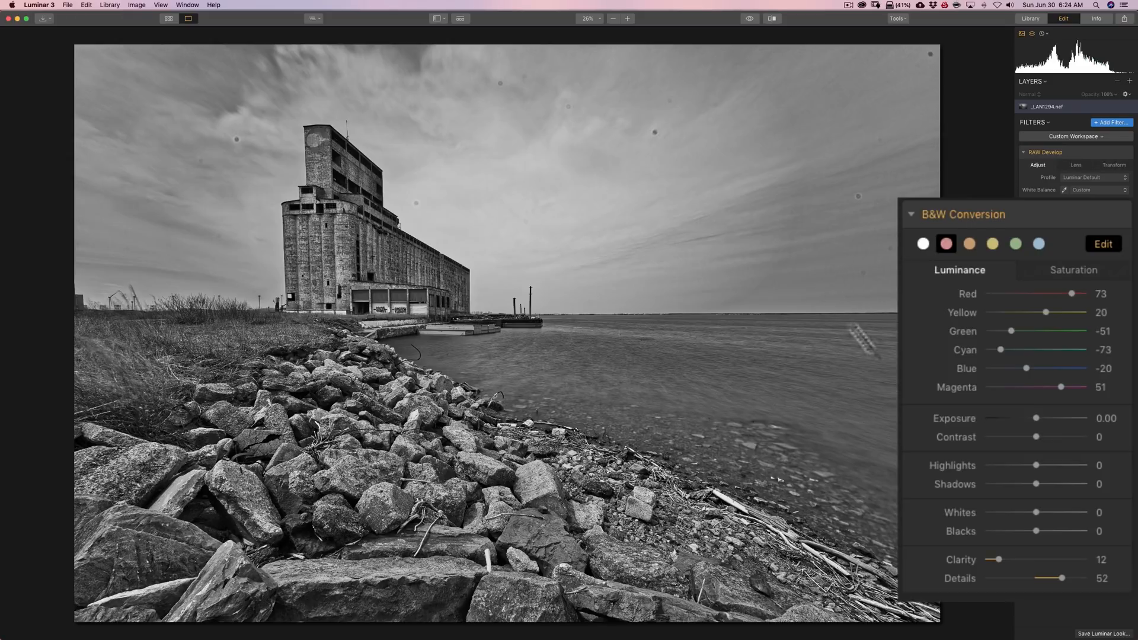
drag(1059, 579, 1037, 579)
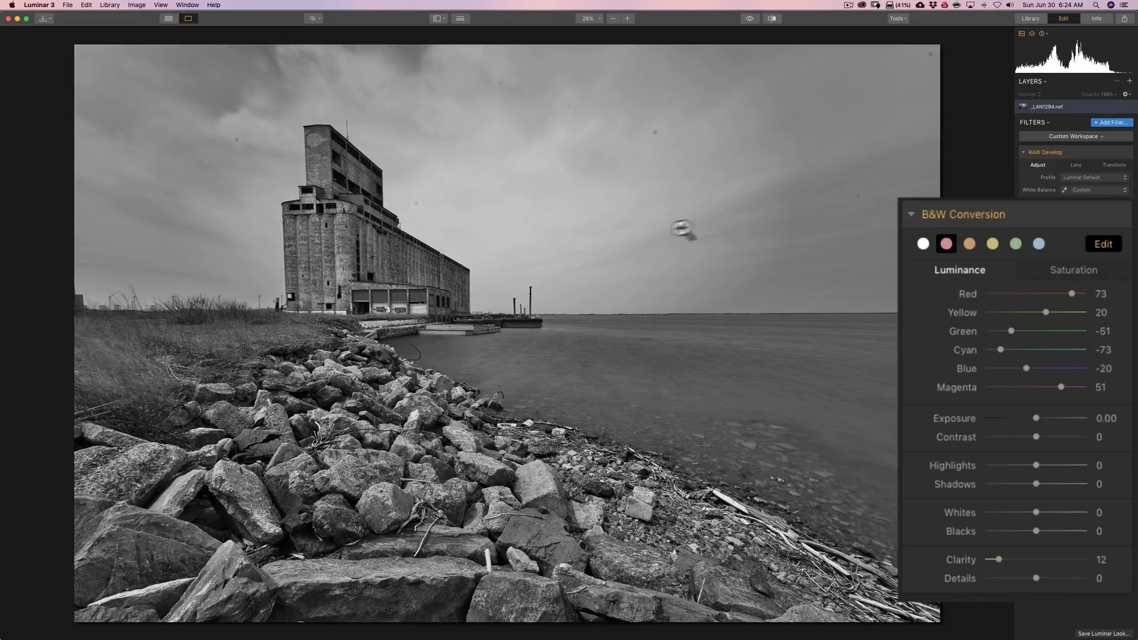
mouse_move(787, 291)
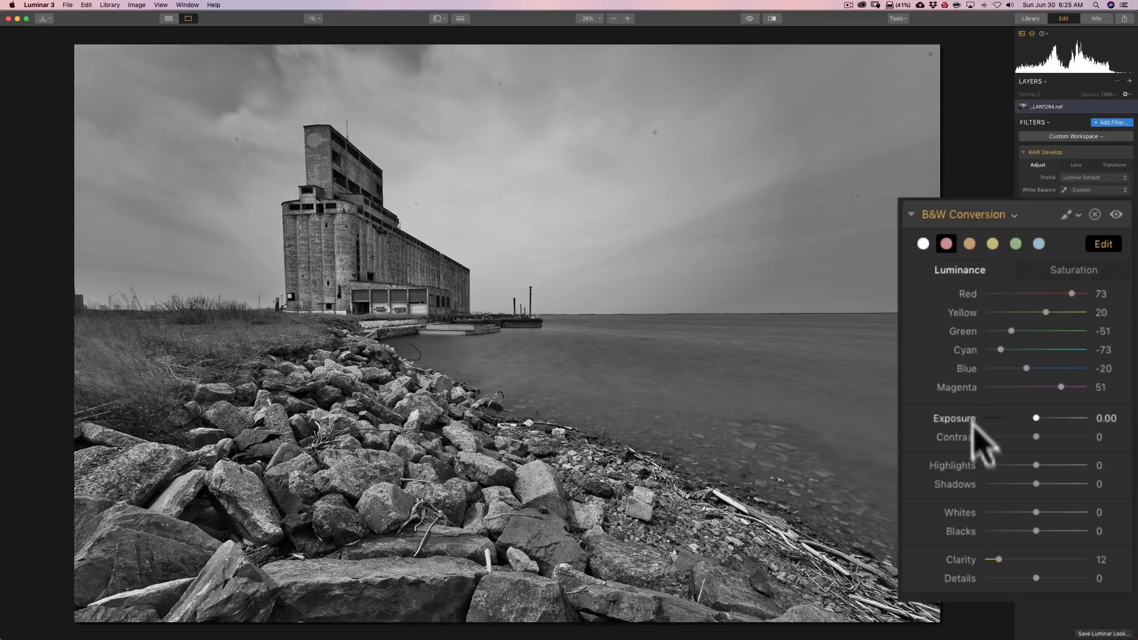
mouse_move(1067, 505)
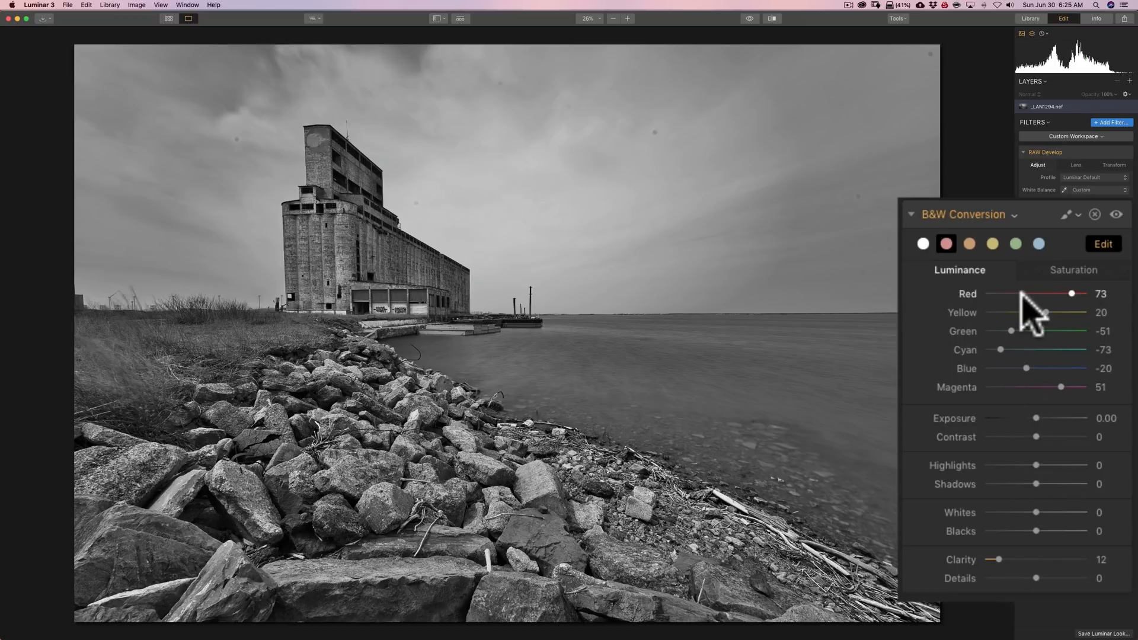
mouse_move(1064, 284)
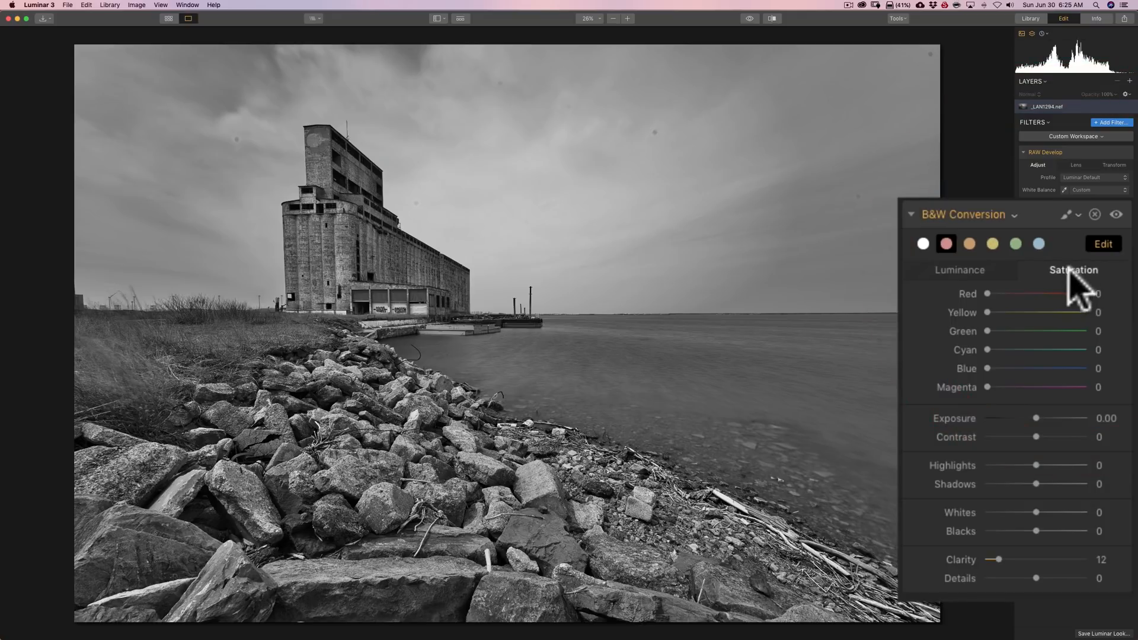
Step: Nudge Blue and Green saturation briefly, then set all B&W saturation channels back to 0
drag(997, 367, 1014, 368)
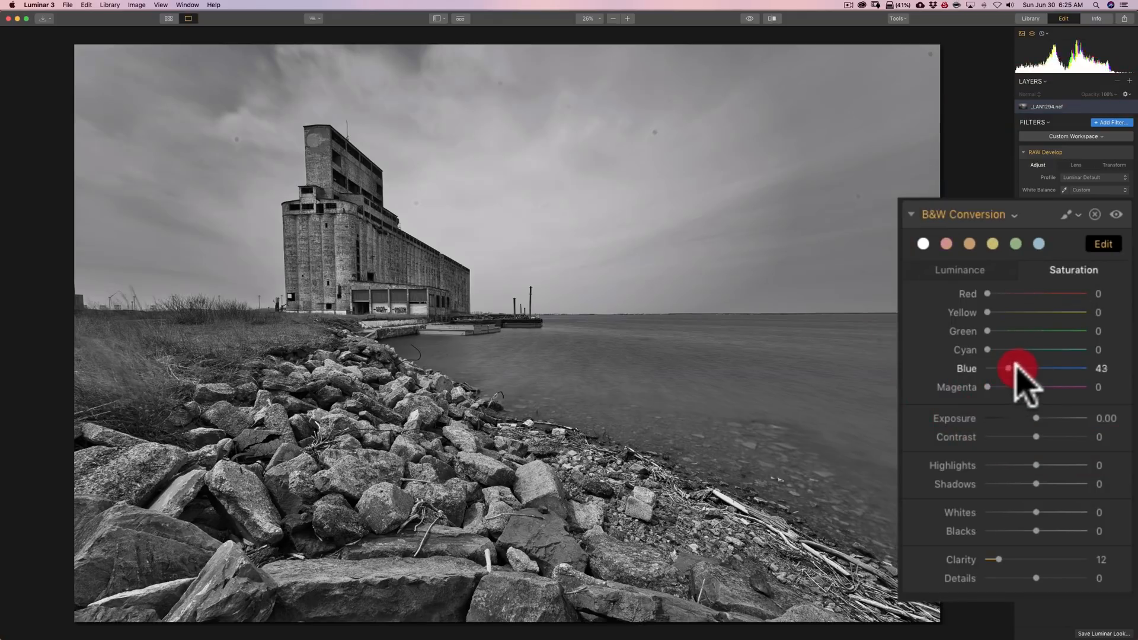
drag(1016, 368, 1060, 368)
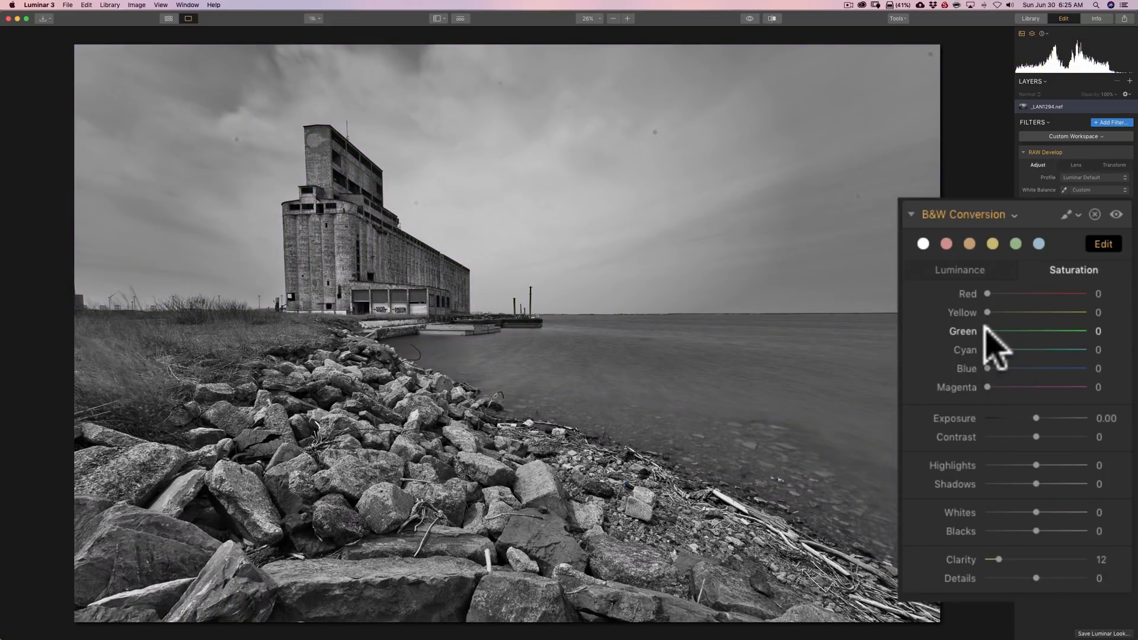
drag(988, 331, 1087, 331)
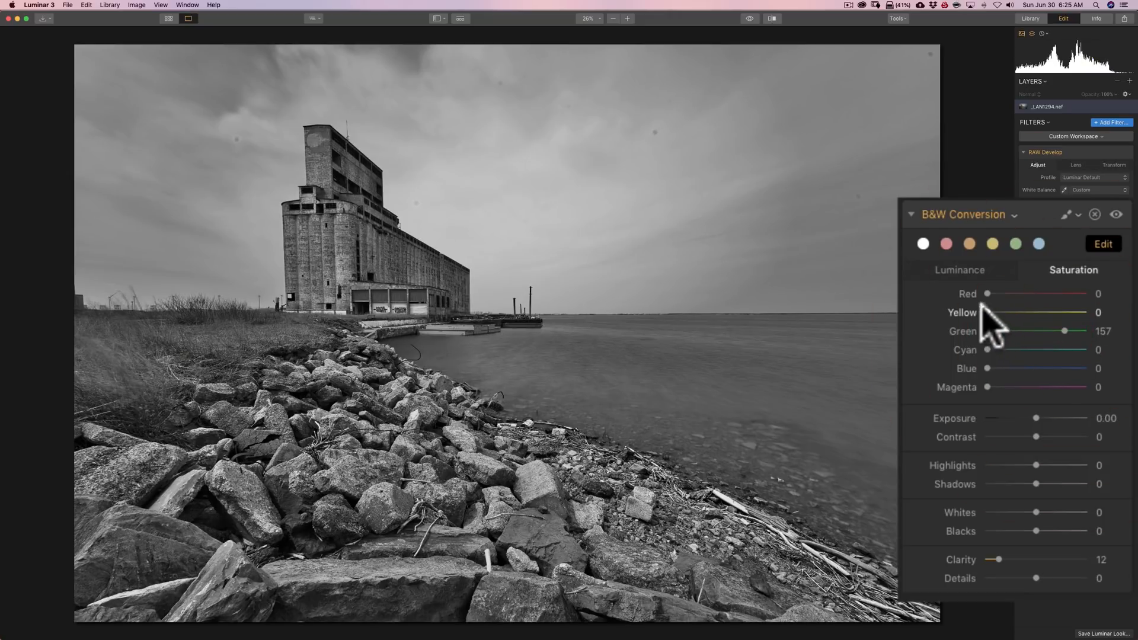
drag(987, 312, 1098, 312)
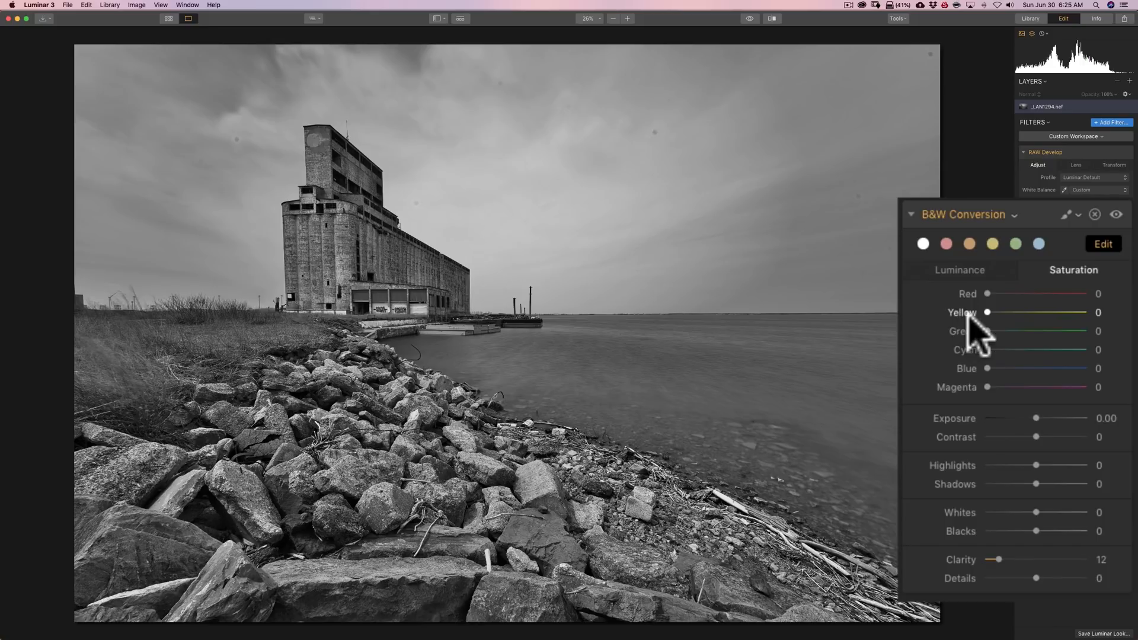
mouse_move(1029, 323)
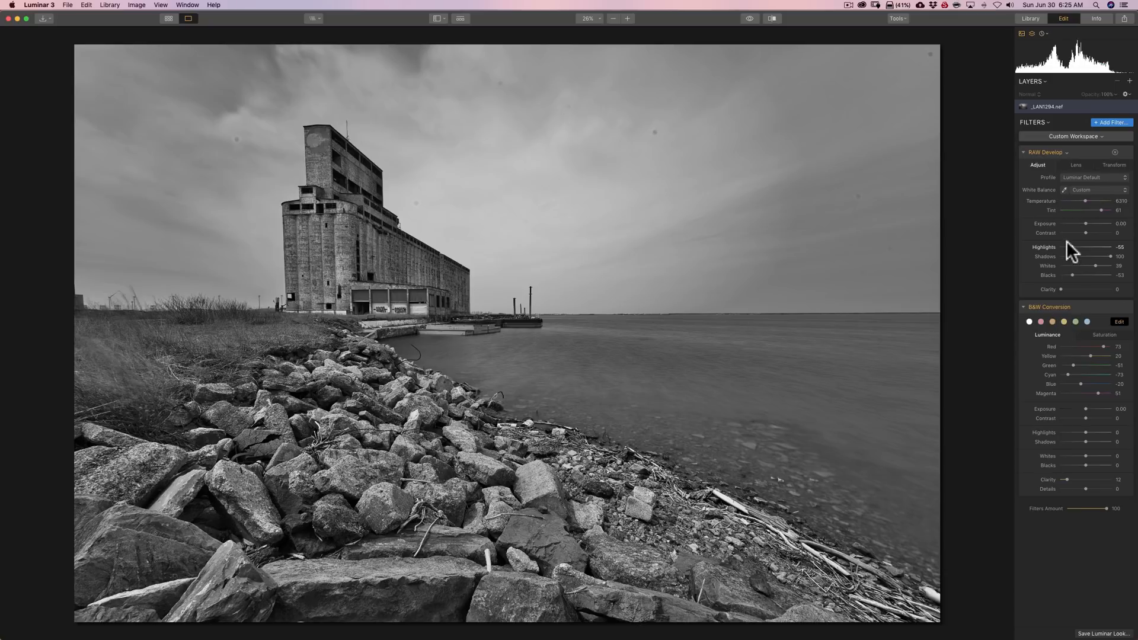
mouse_move(1102, 216)
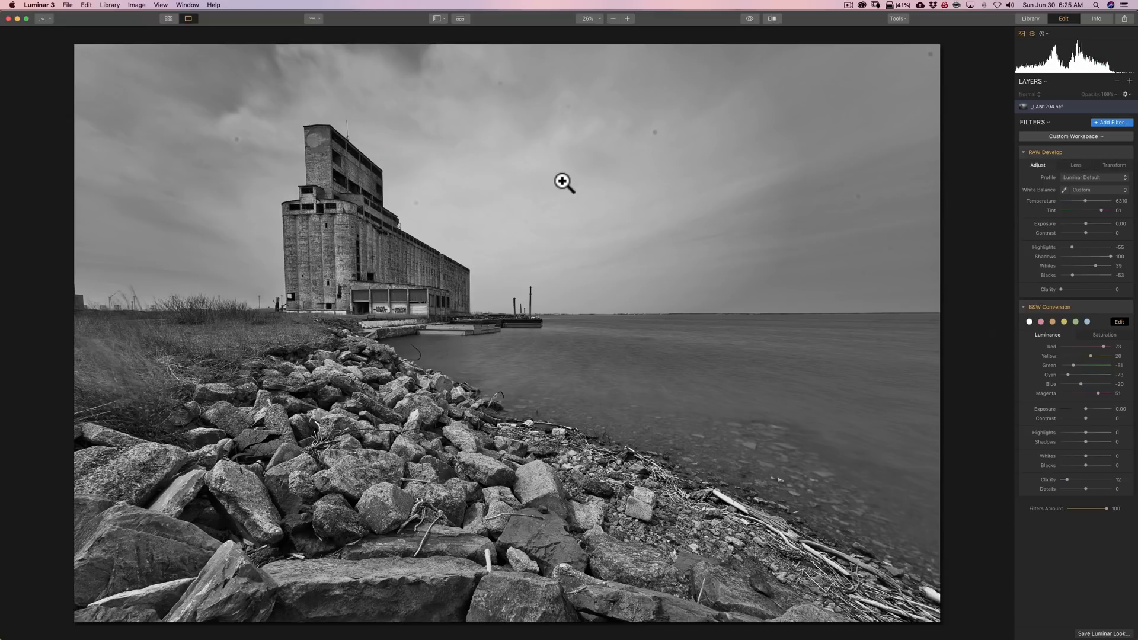
mouse_move(633, 193)
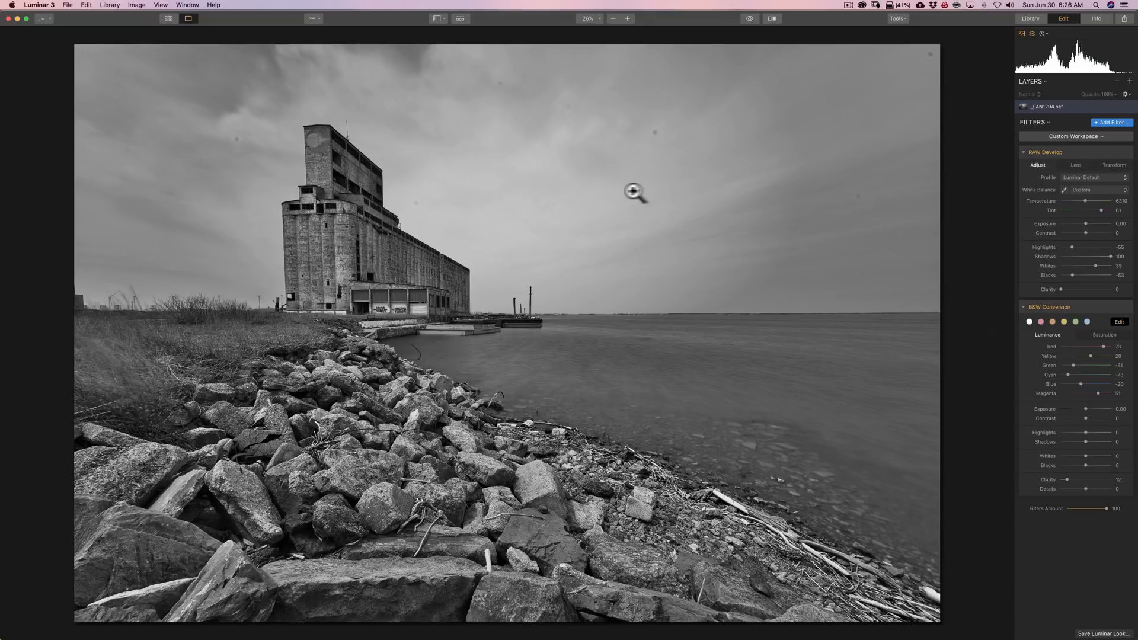
mouse_move(794, 203)
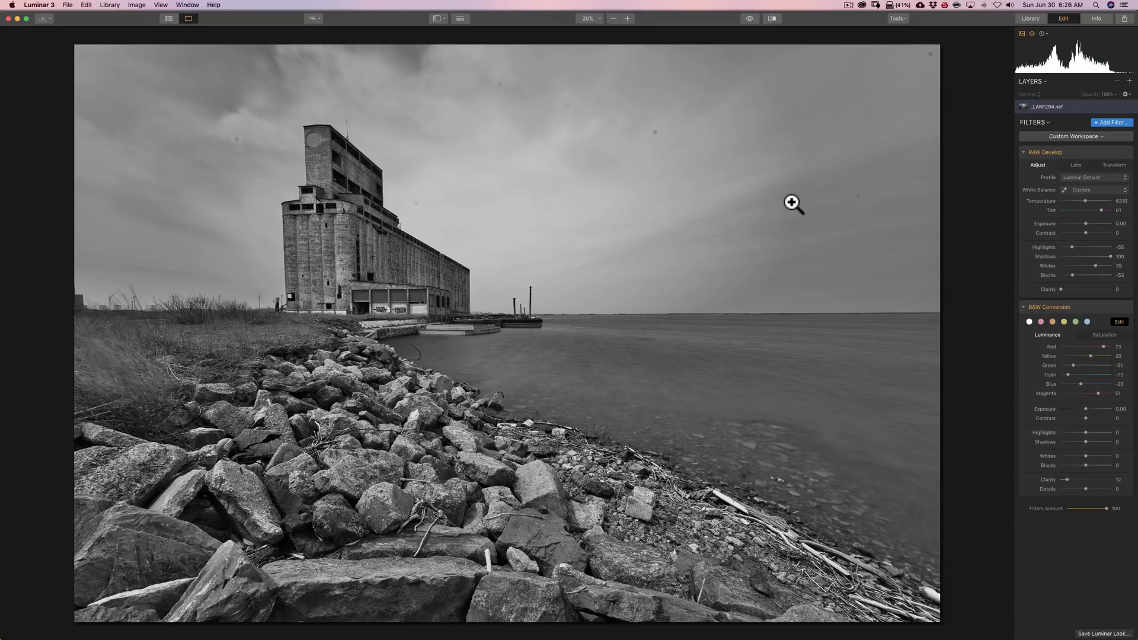
mouse_move(1095, 141)
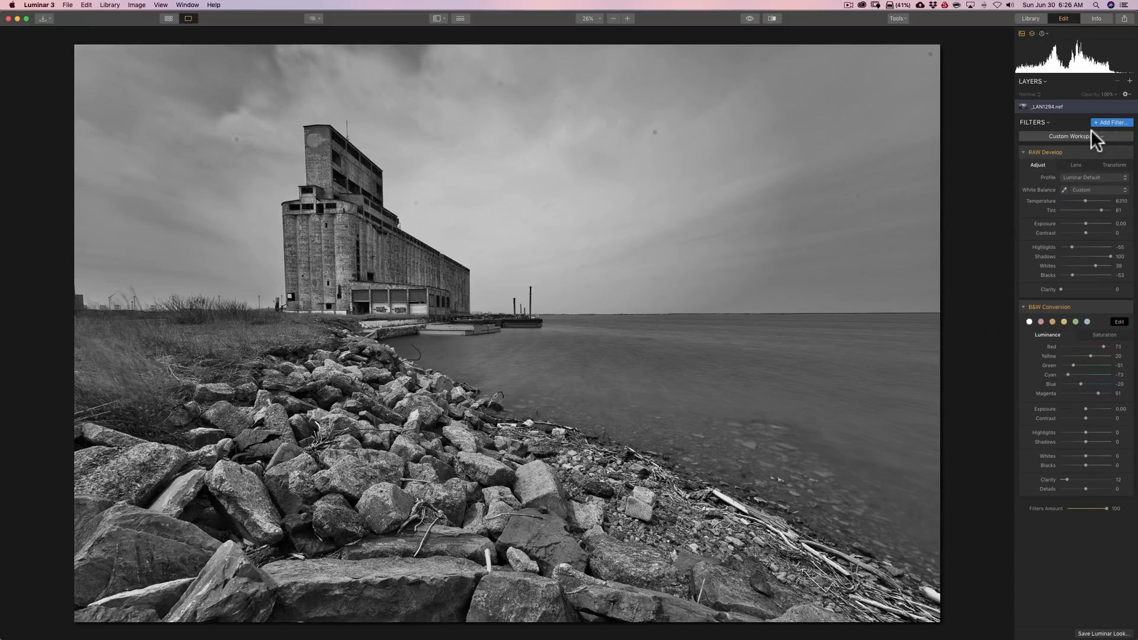
Step: Add a Details Enhancer filter and set Large details to 49
click(1112, 122)
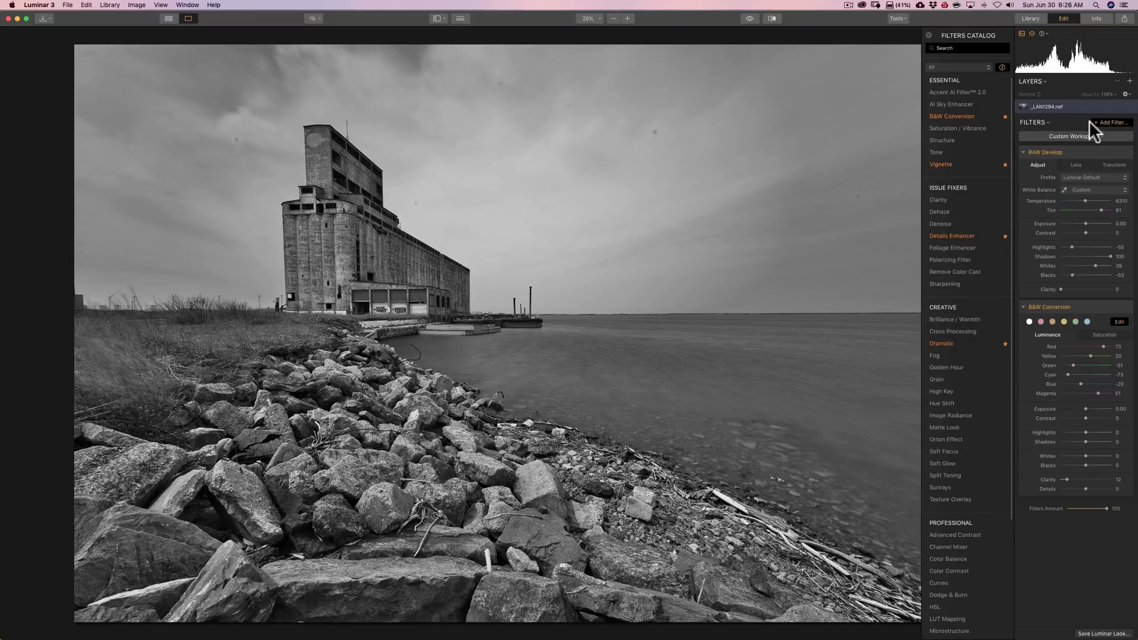
mouse_move(940, 224)
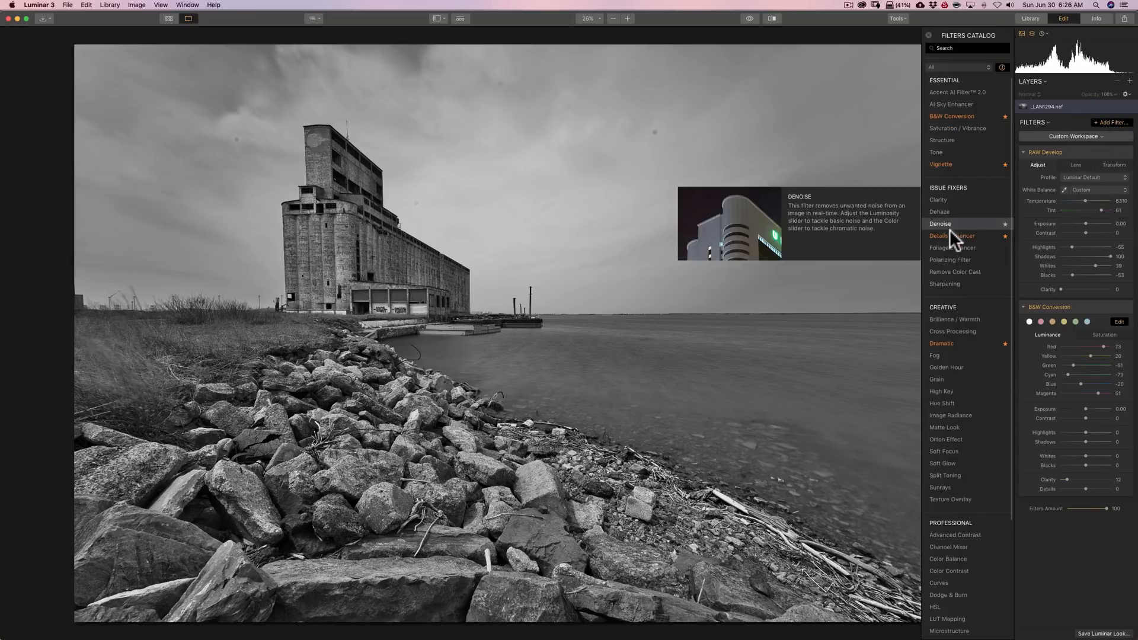
mouse_move(952, 235)
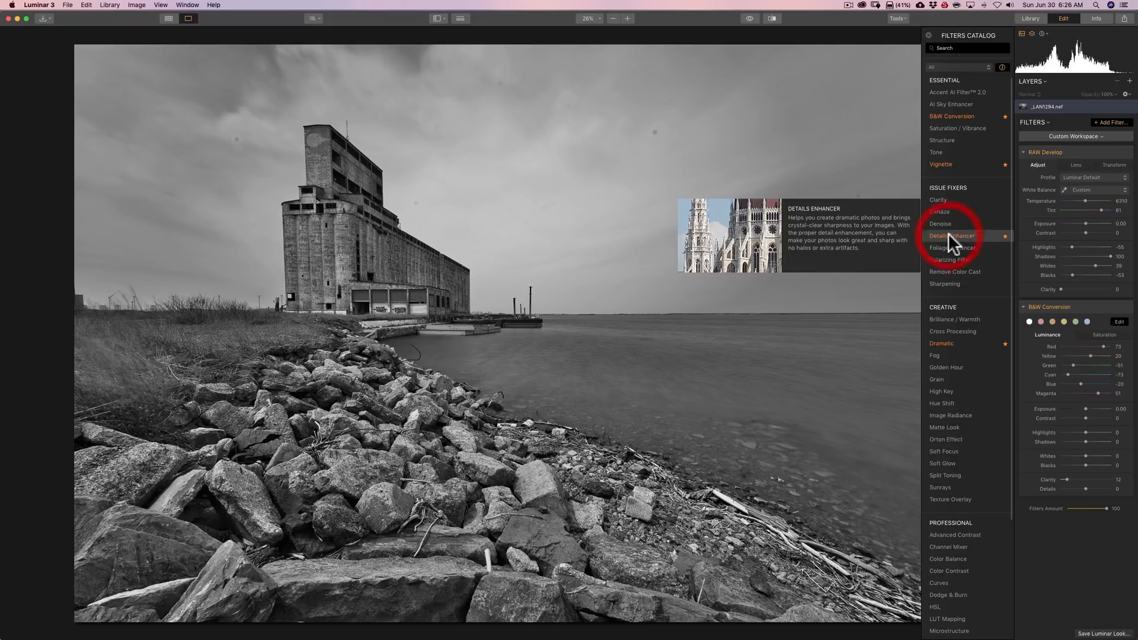
click(952, 235)
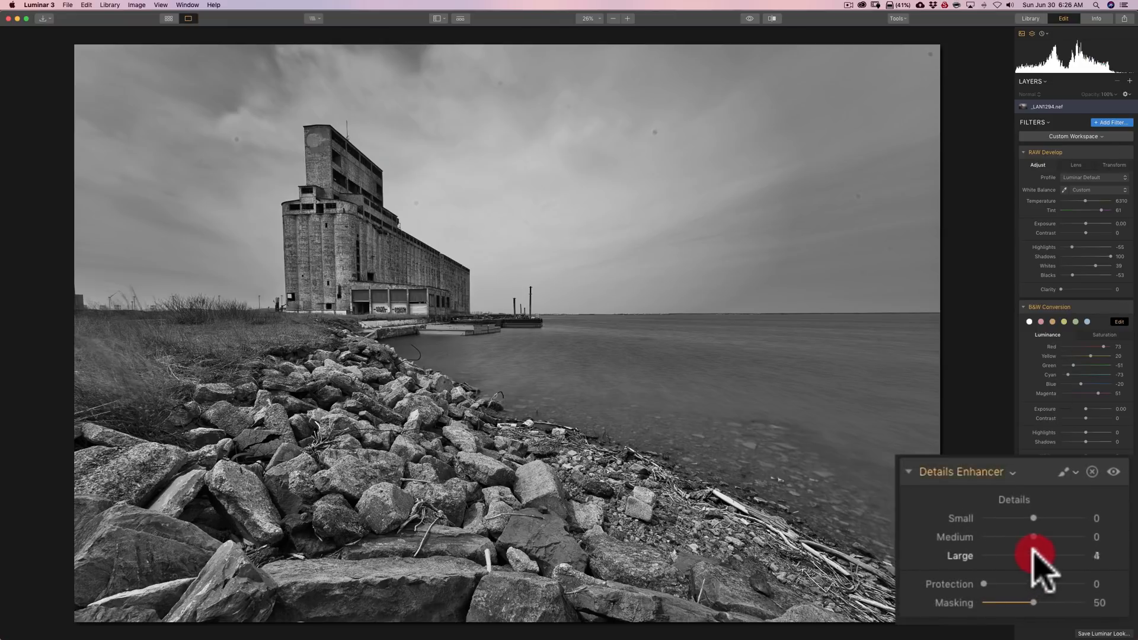
drag(1034, 556, 1077, 556)
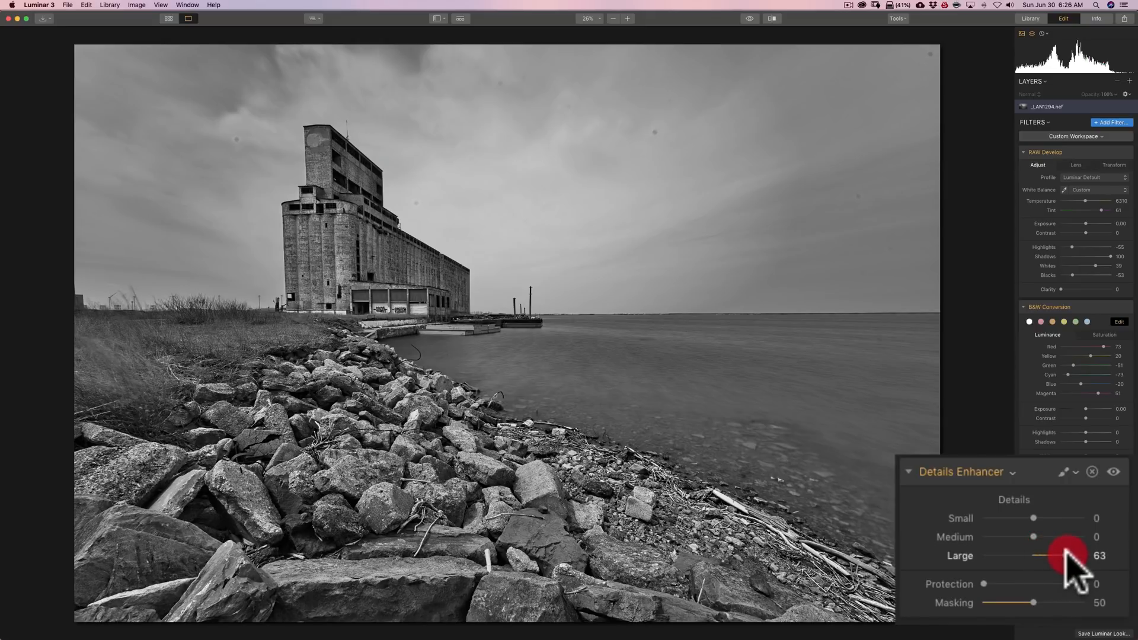
drag(1082, 555, 1057, 555)
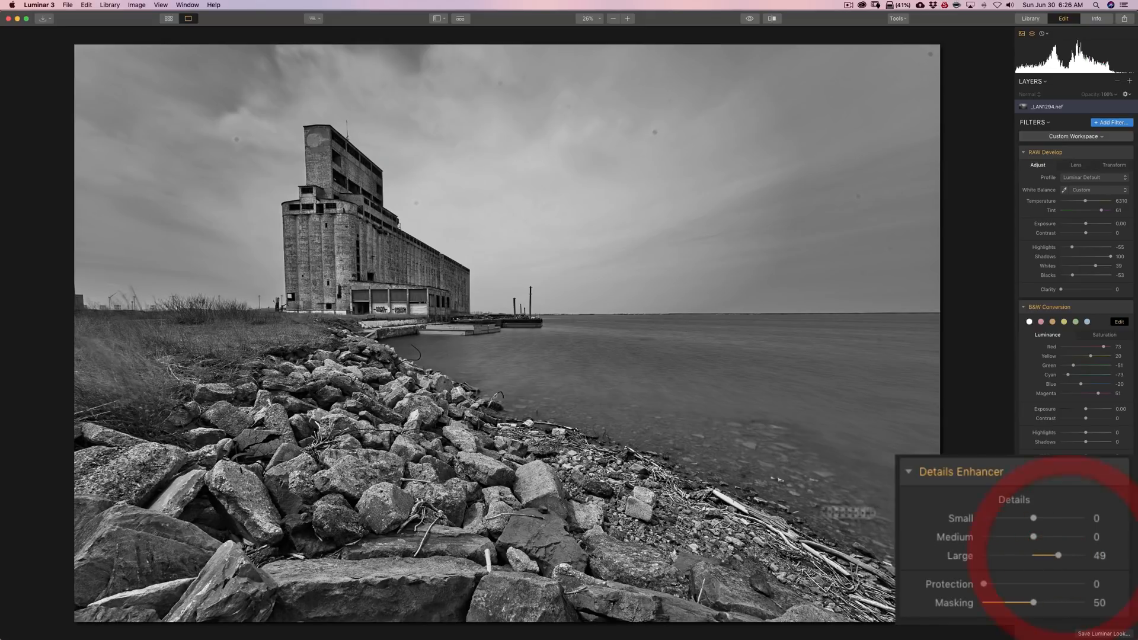
Step: Set Medium details to 22 and leave Small details at 0 after trying a boost
drag(1016, 536, 1039, 536)
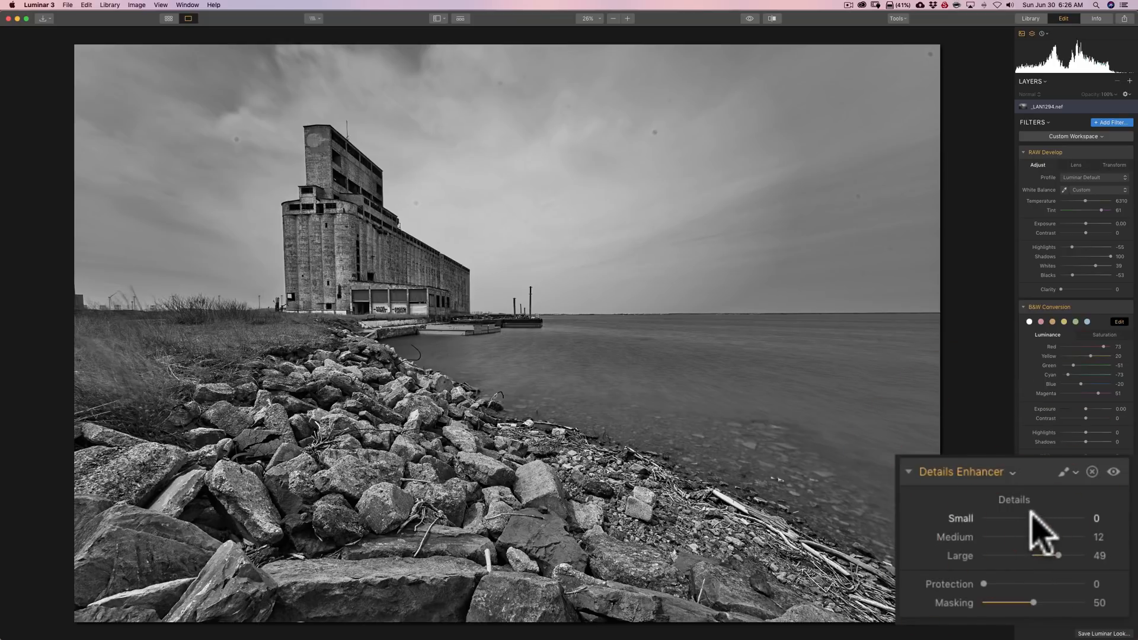
drag(1022, 518, 1060, 518)
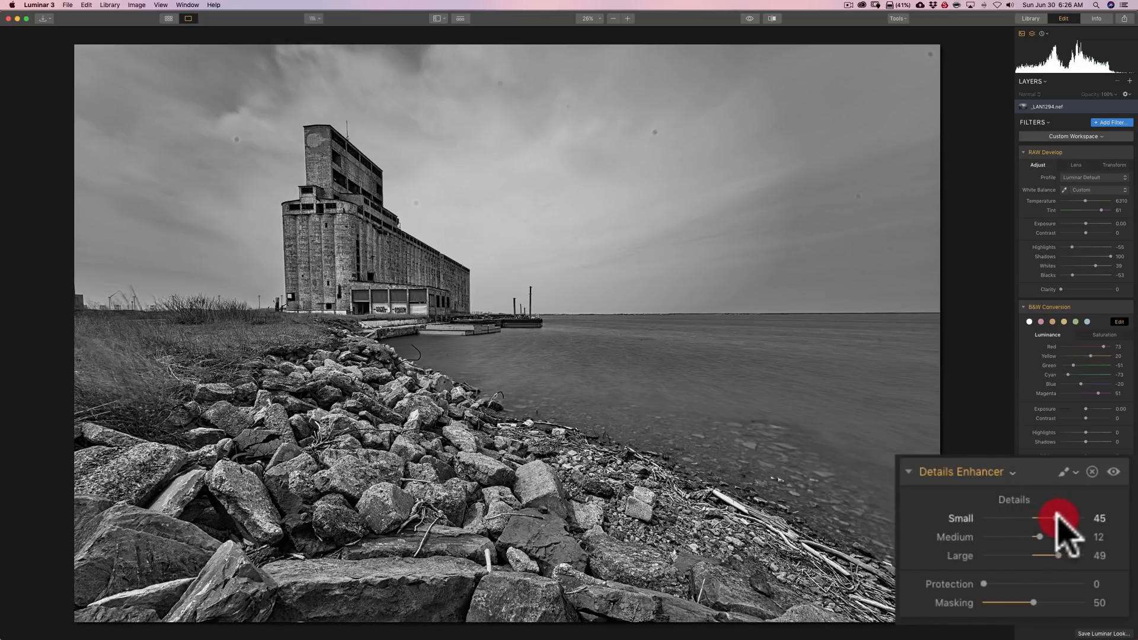
drag(1063, 518, 1056, 518)
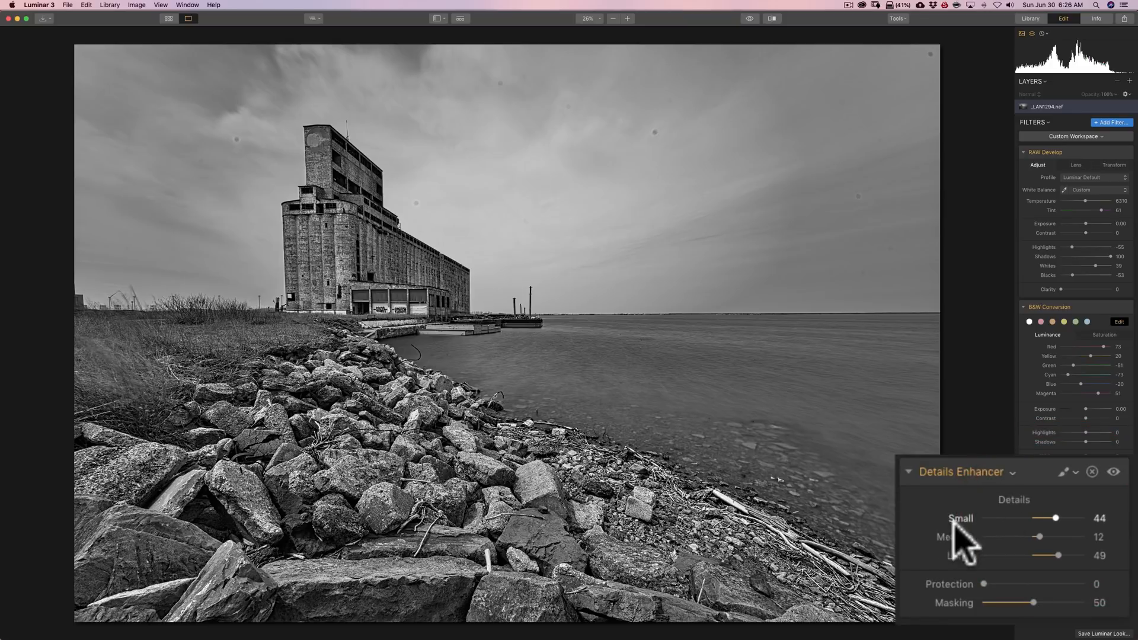
drag(1057, 518, 1031, 518)
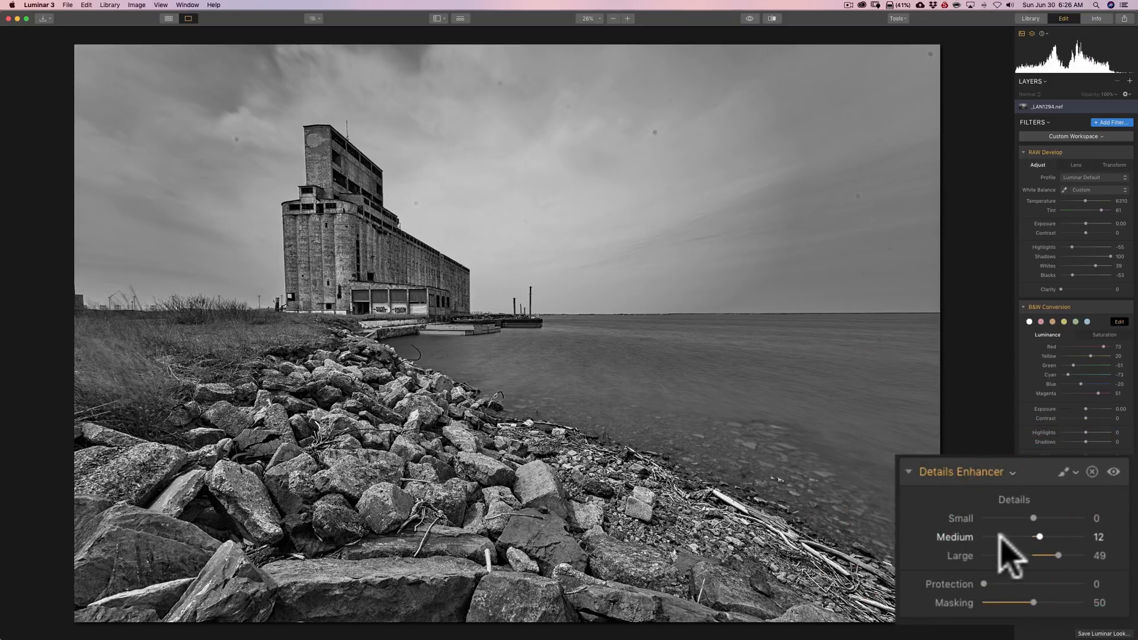
drag(1039, 537, 1049, 537)
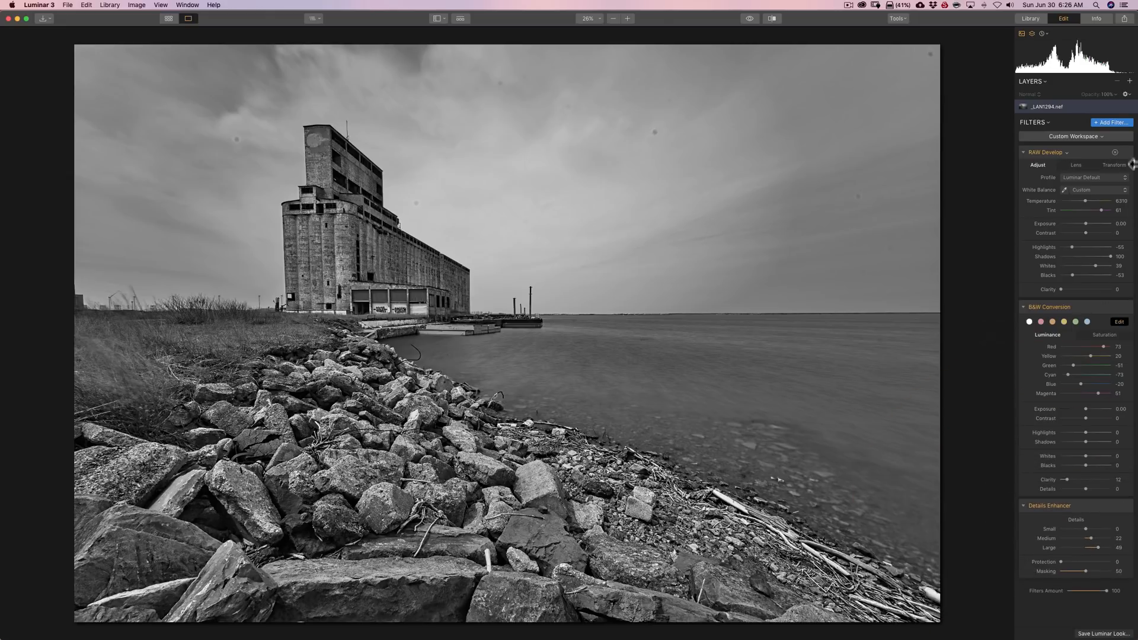
Step: Add a Dramatic filter and experiment with its Amount strength
click(1111, 122)
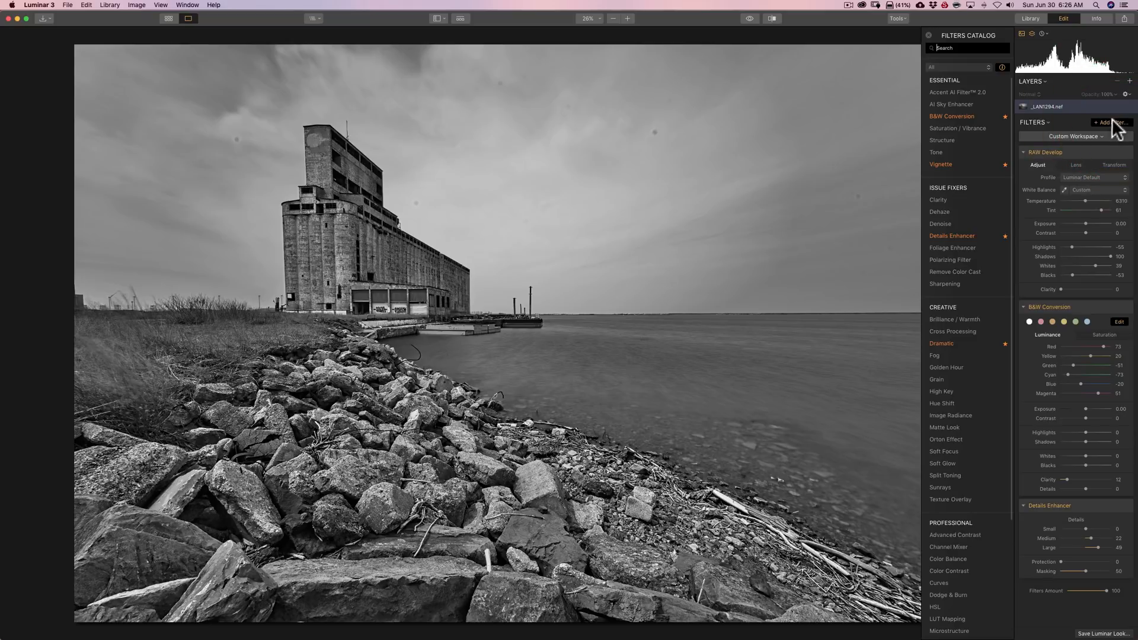
mouse_move(942, 344)
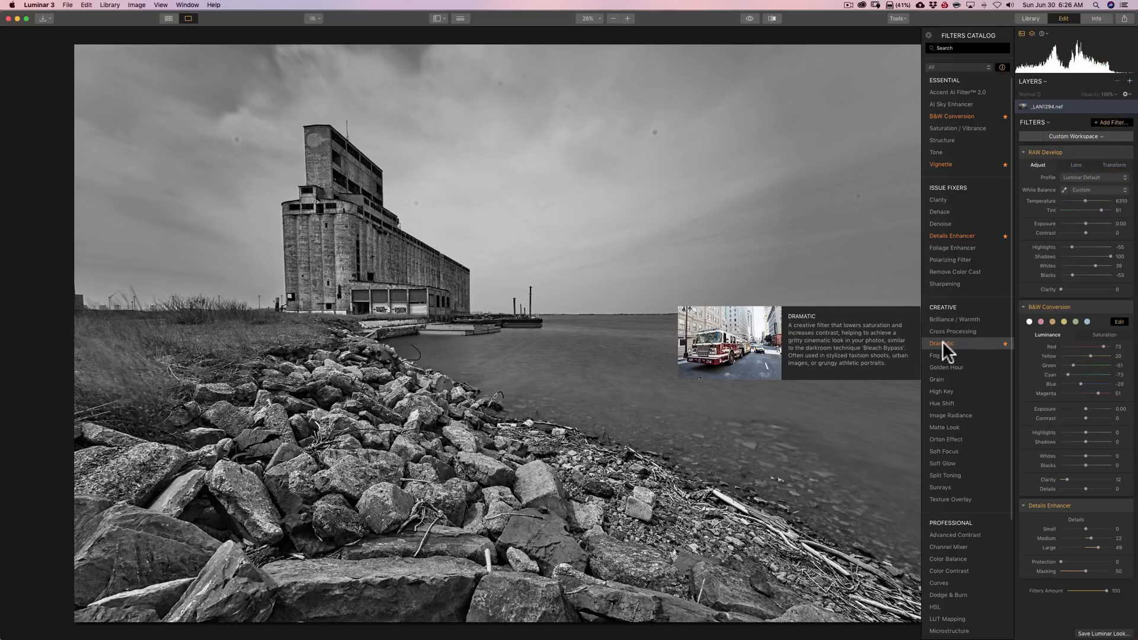
click(940, 344)
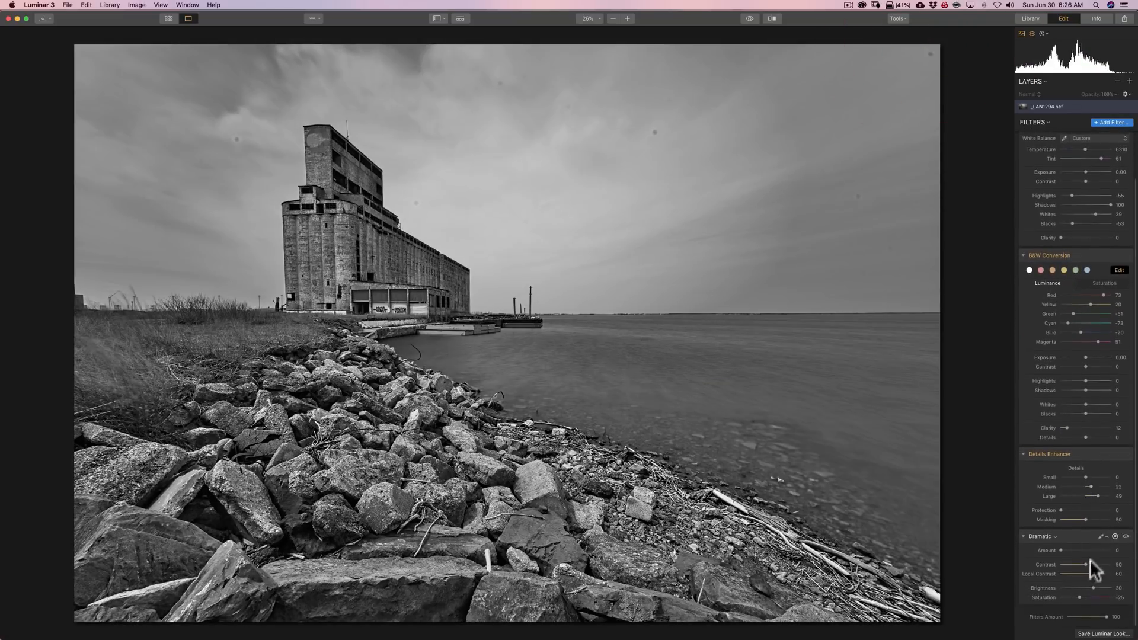
drag(1085, 550, 1006, 526)
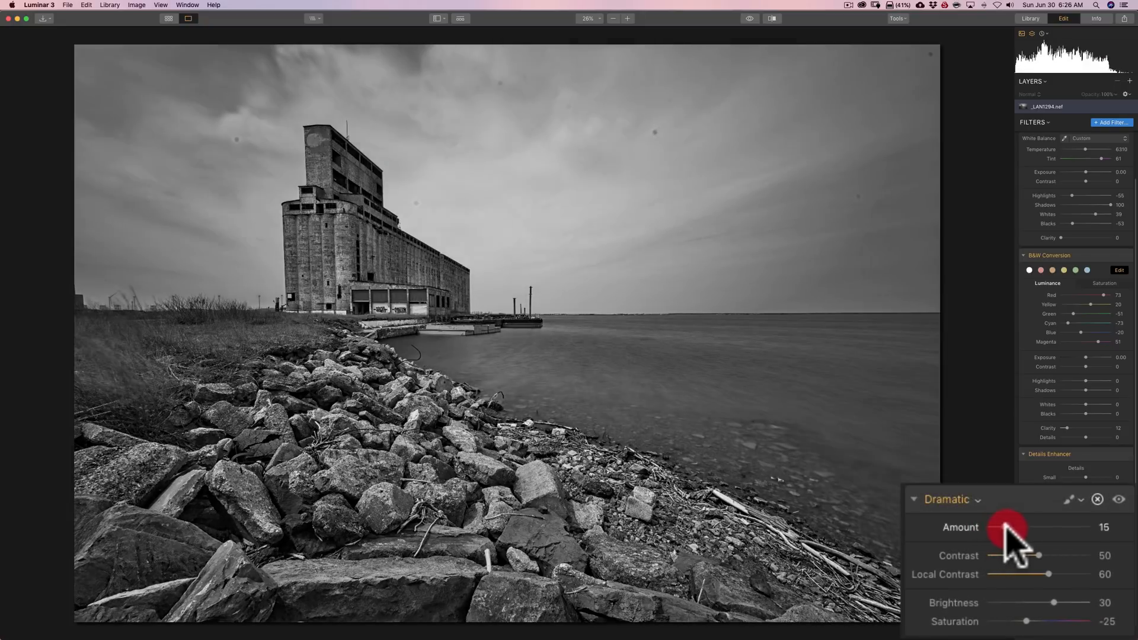
drag(1009, 527, 1037, 527)
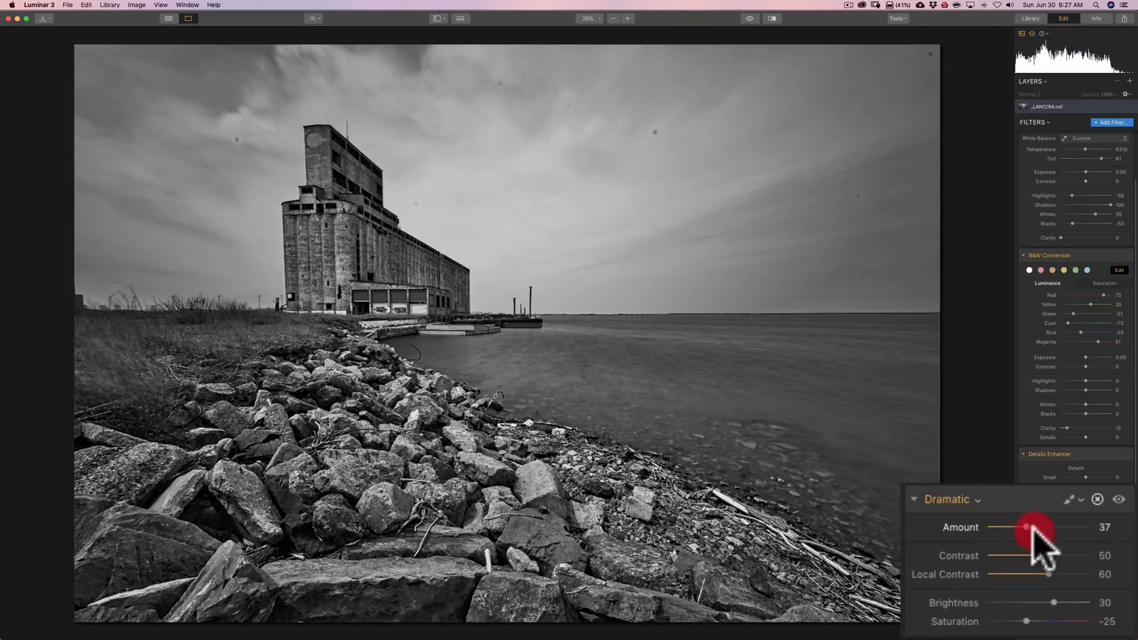
drag(1034, 528, 1043, 527)
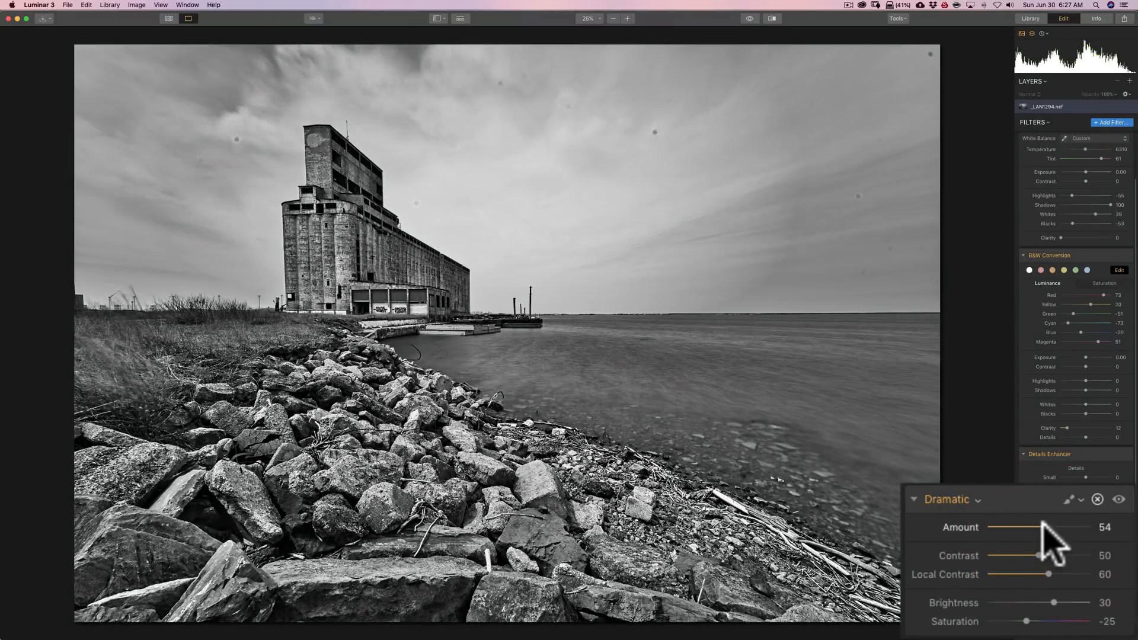
drag(1040, 526, 1045, 526)
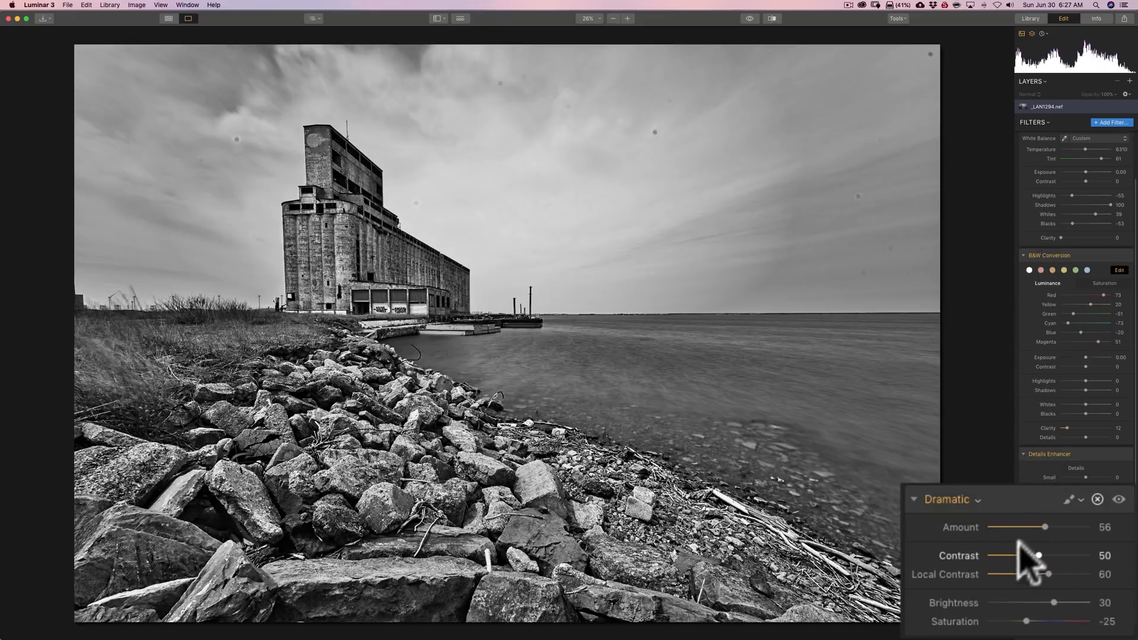
Step: Ease the Dramatic Amount down through about 40 to a final value of 24
drag(1042, 527, 1027, 526)
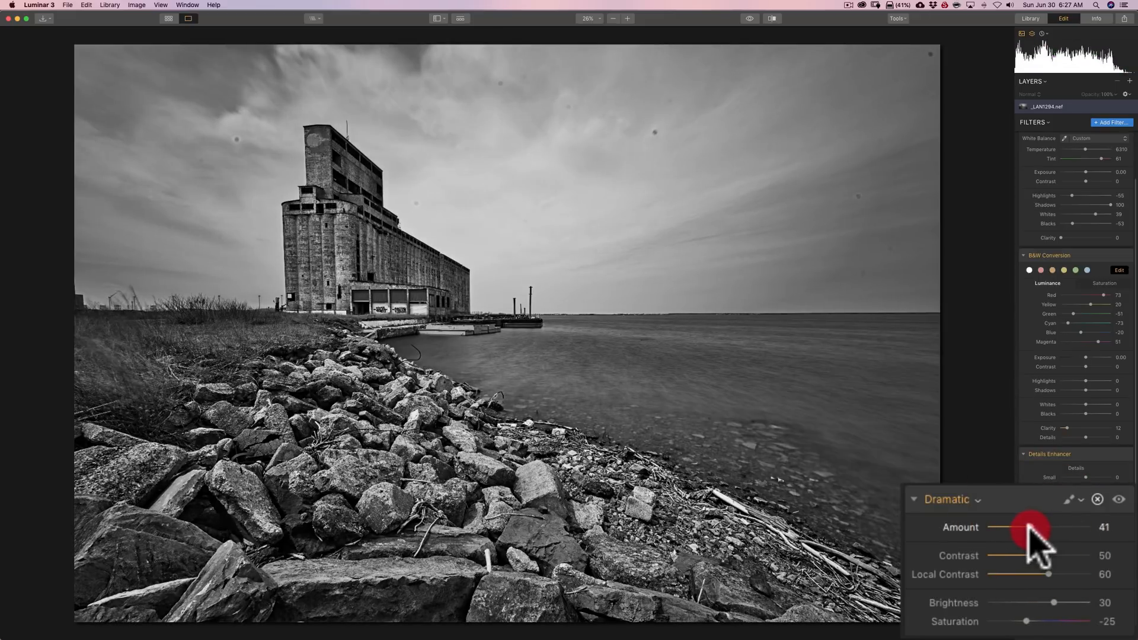
drag(1031, 527, 1026, 526)
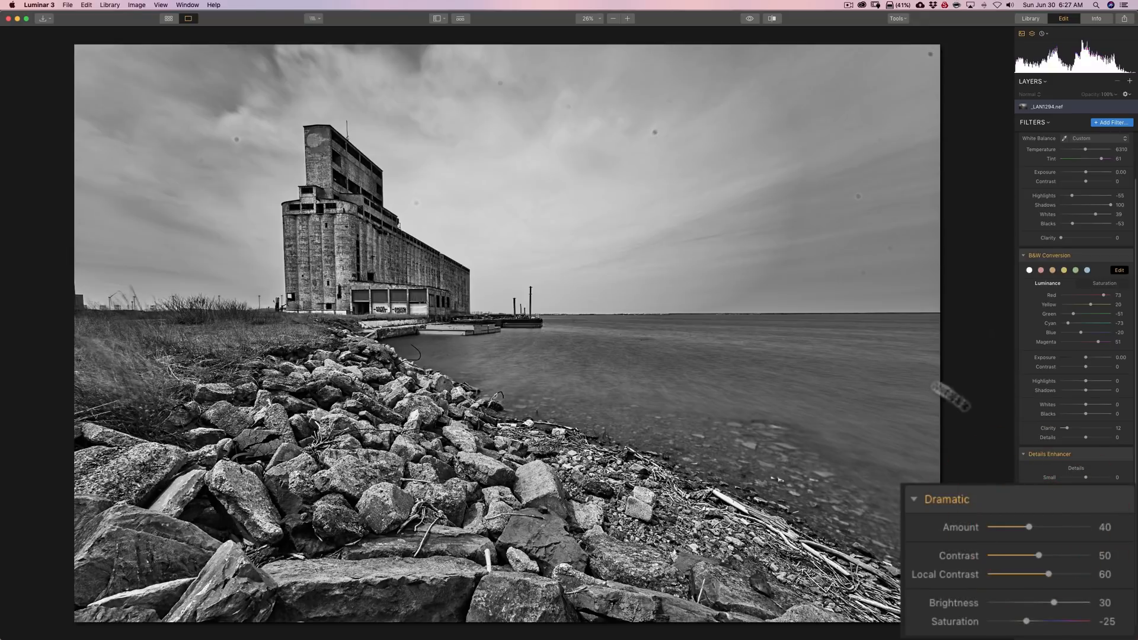
drag(1031, 528, 1019, 527)
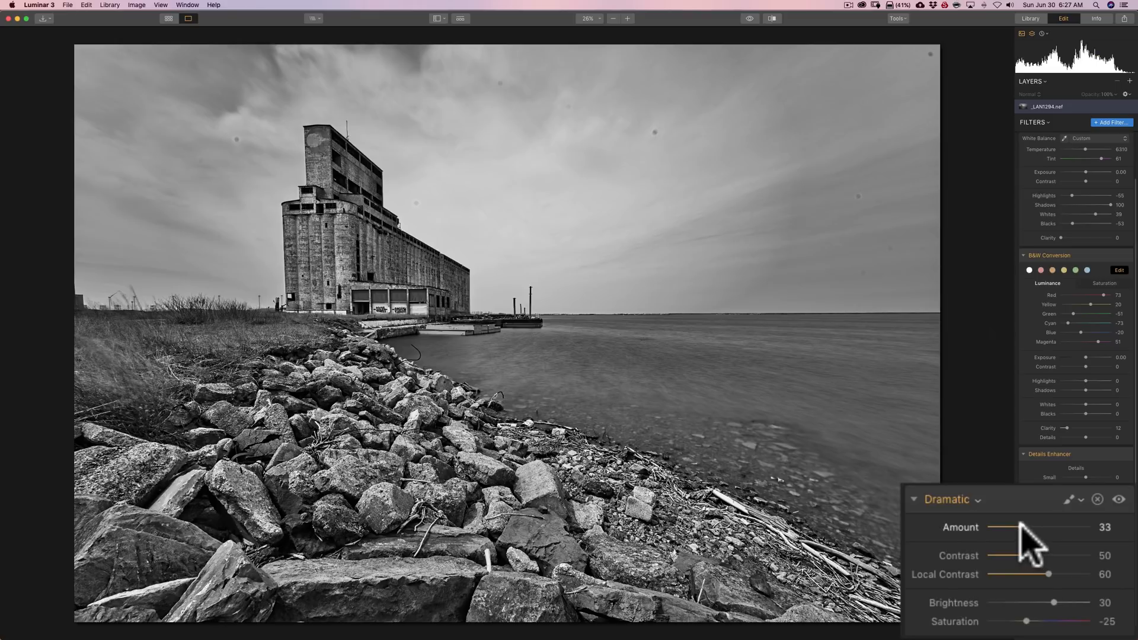
drag(1005, 527, 995, 526)
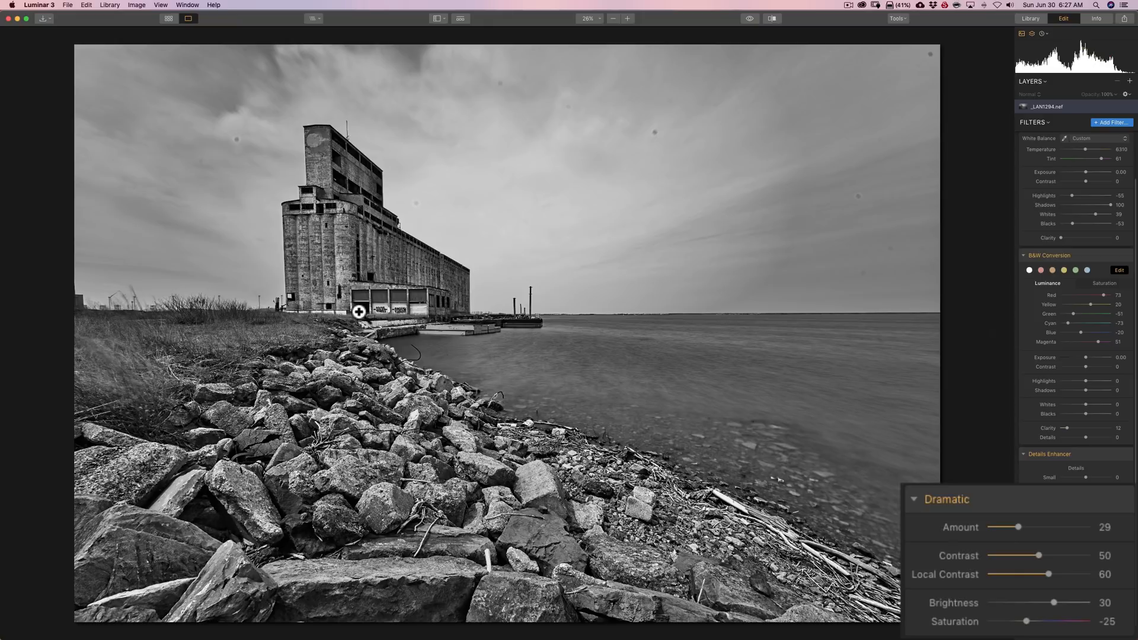
mouse_move(687, 383)
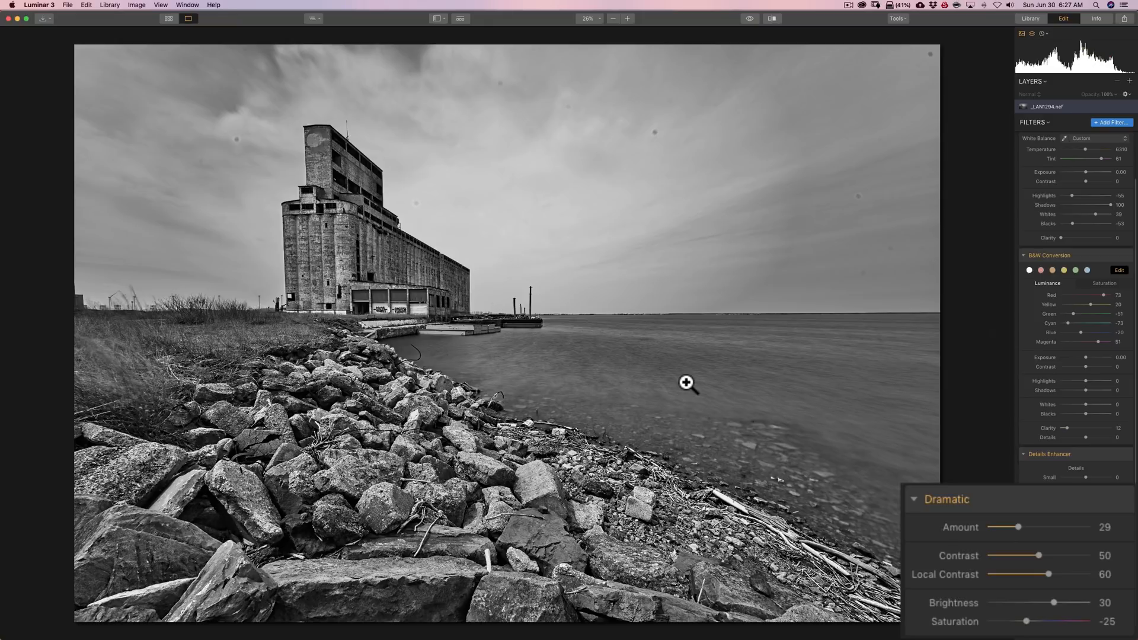
mouse_move(1023, 540)
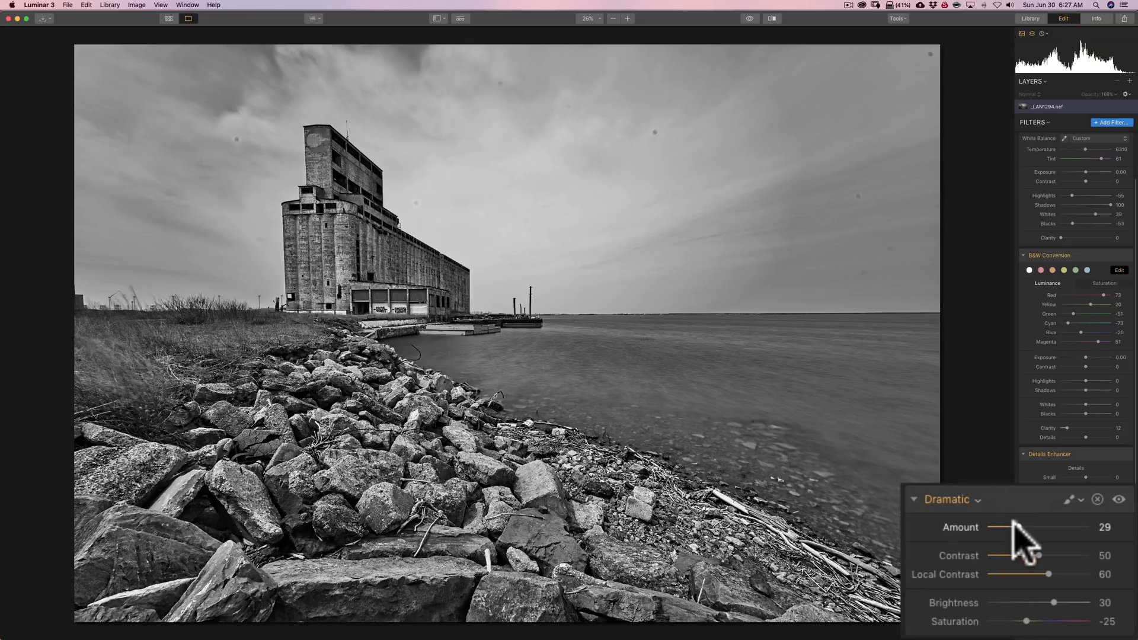
drag(1019, 527, 1006, 526)
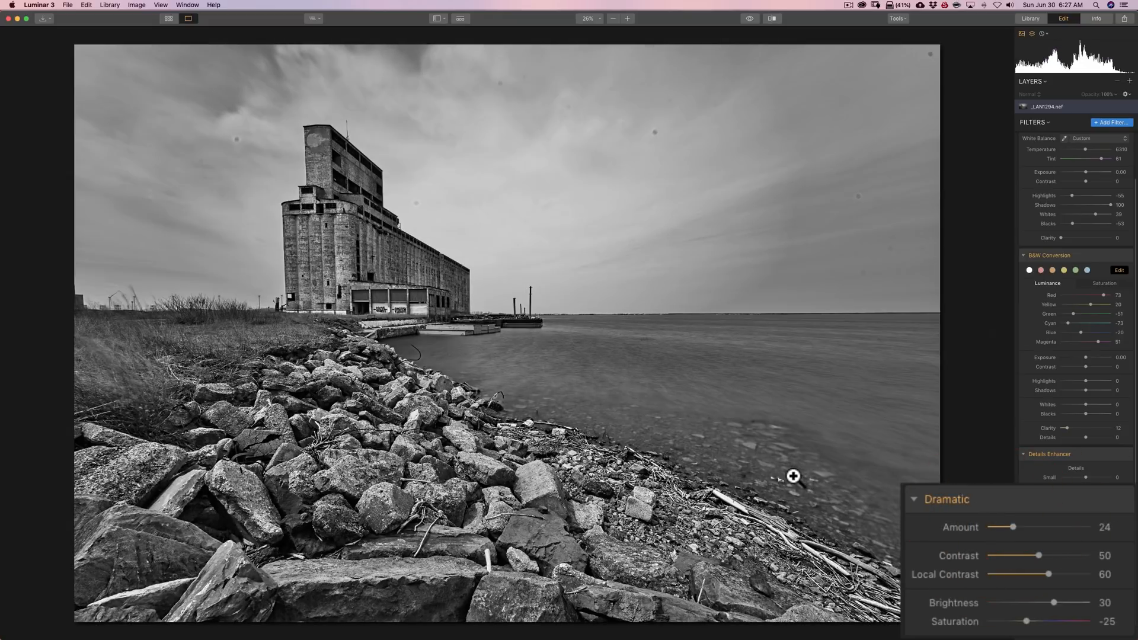
mouse_move(707, 240)
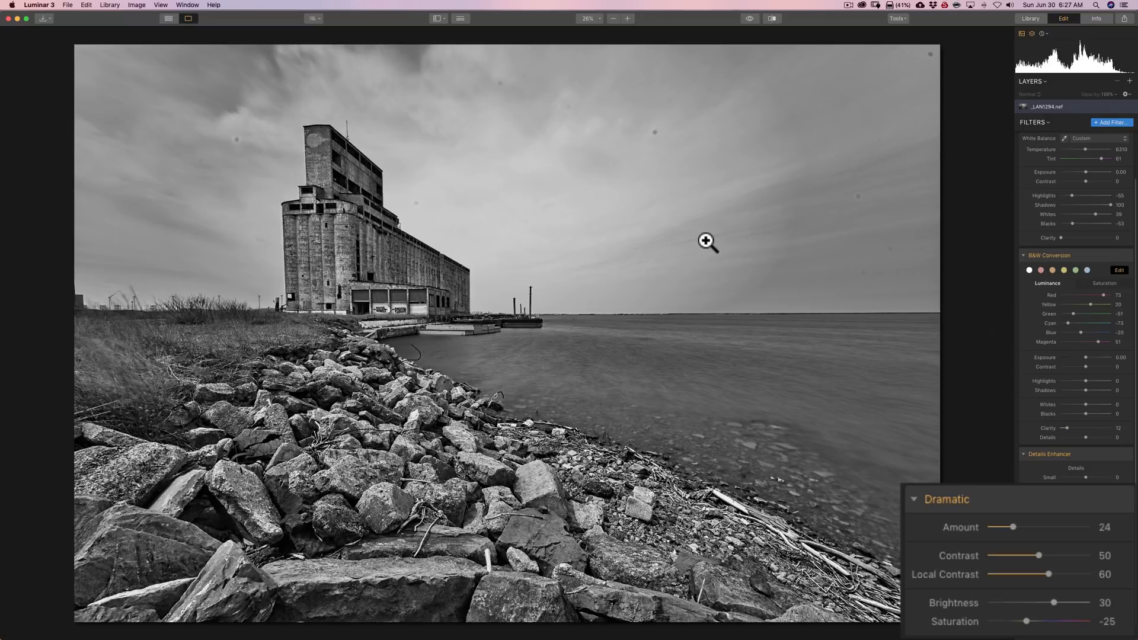
mouse_move(735, 296)
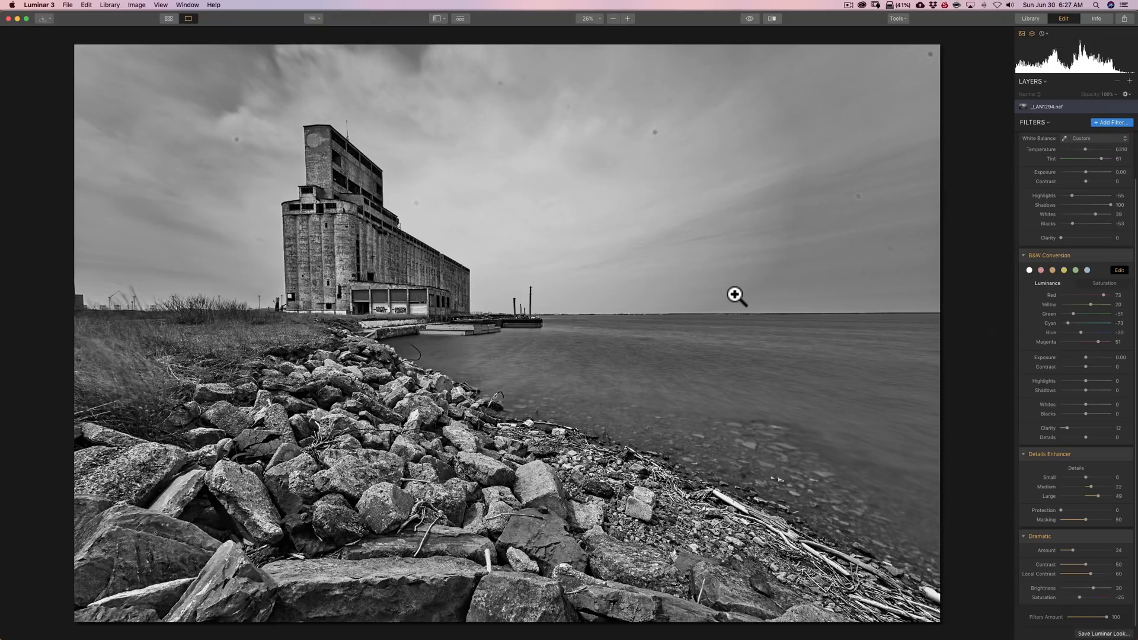
mouse_move(844, 56)
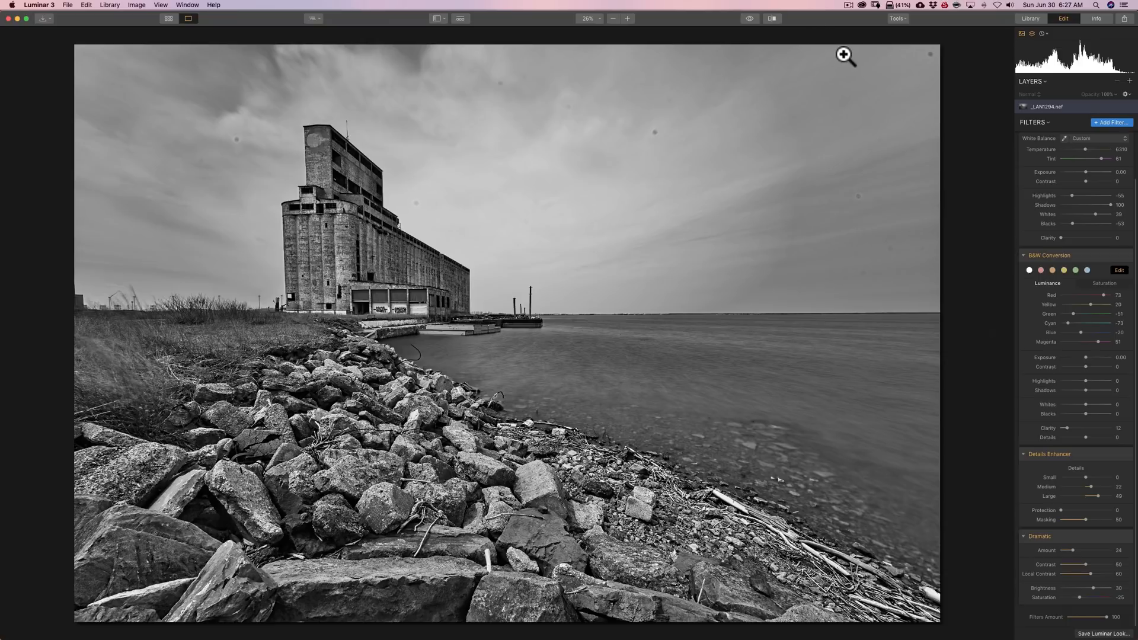
mouse_move(870, 118)
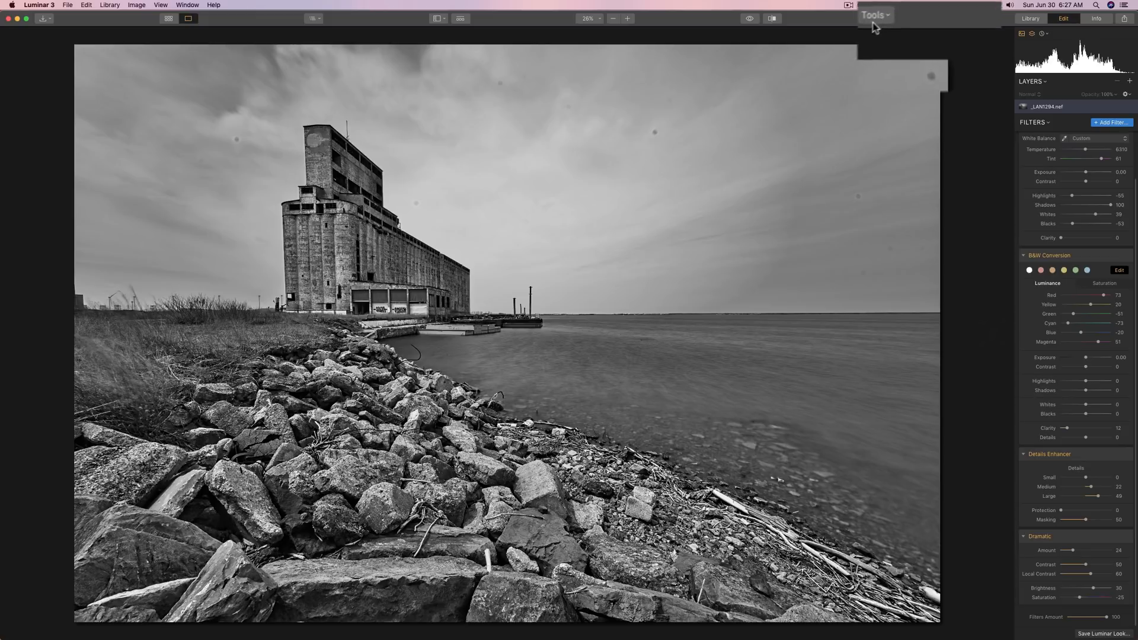
Step: Switch to the Erase tool and paint over sensor-dust spots in the sky and on the rocks
click(875, 14)
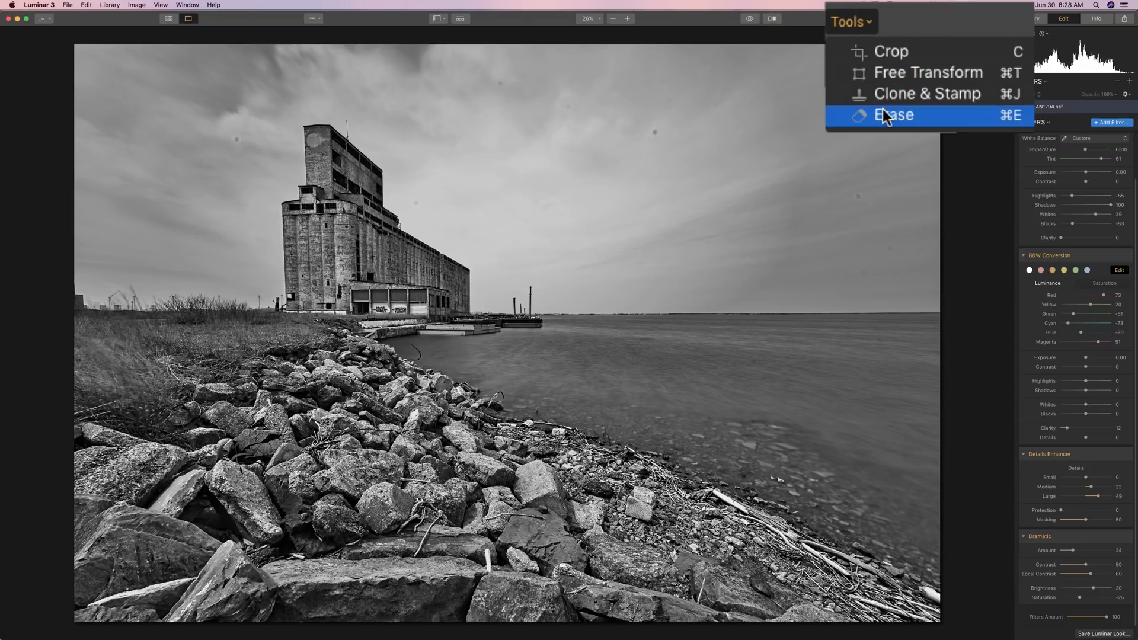
click(893, 115)
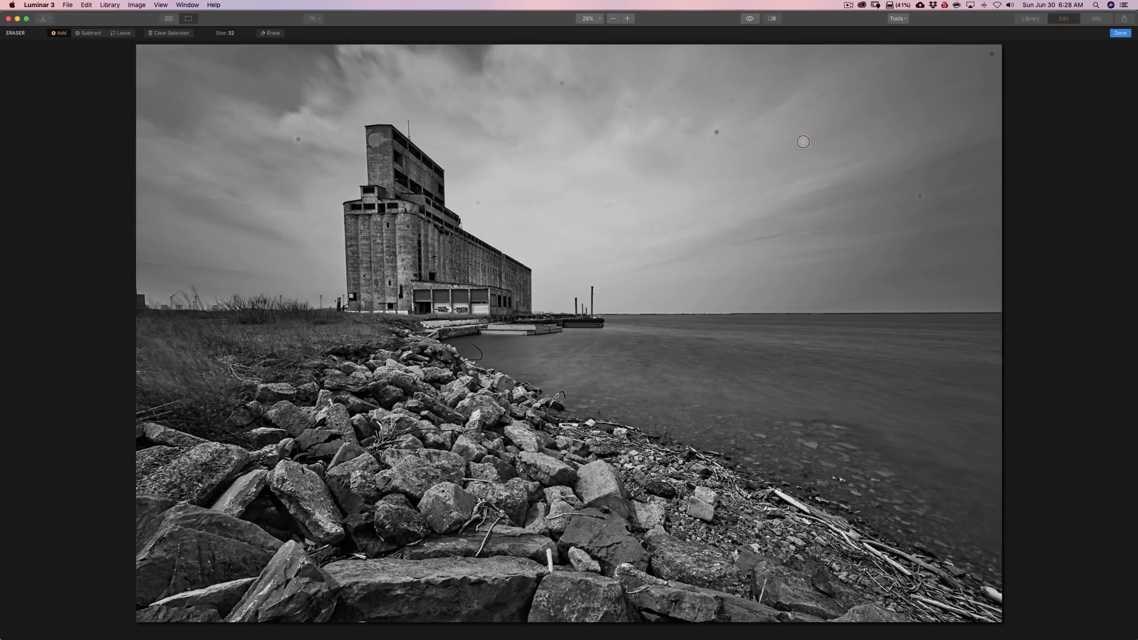
mouse_move(784, 131)
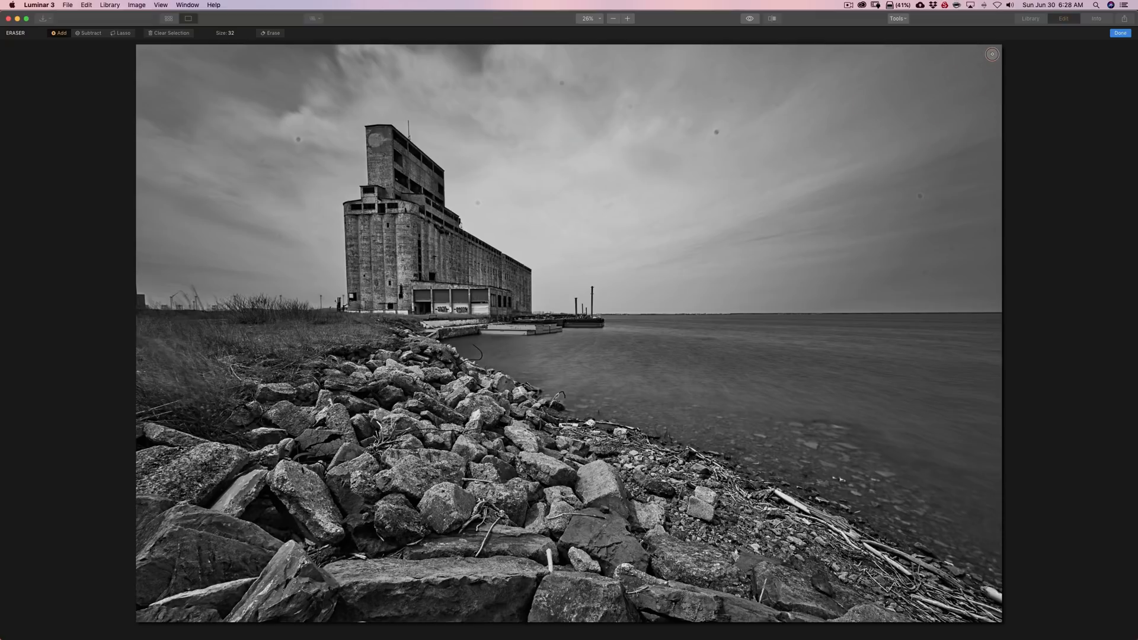
click(991, 53)
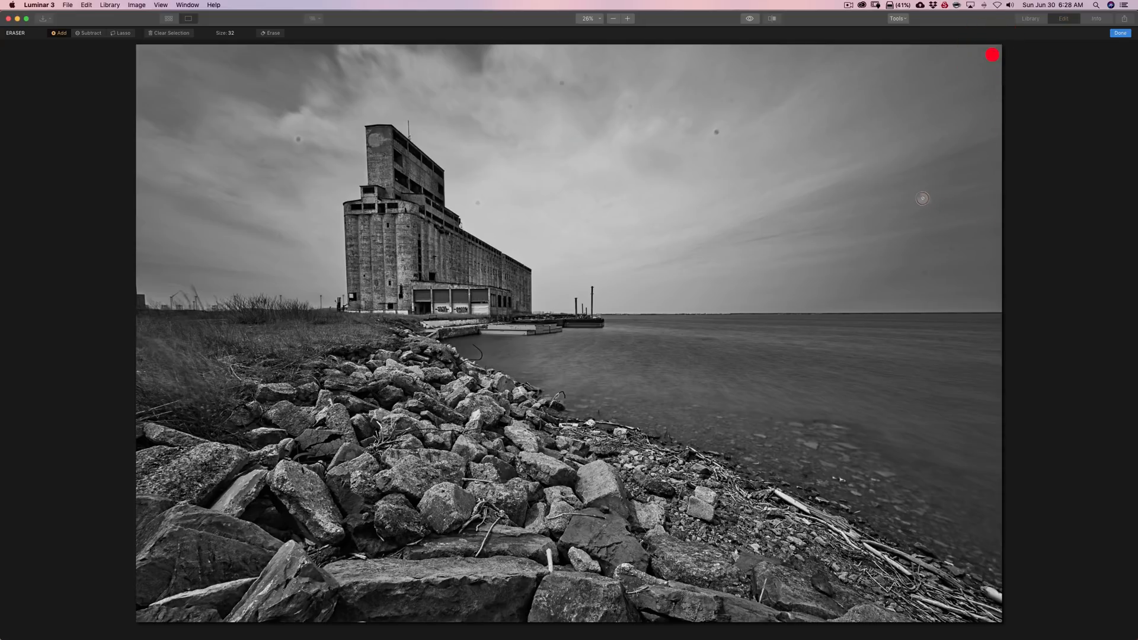
mouse_move(920, 196)
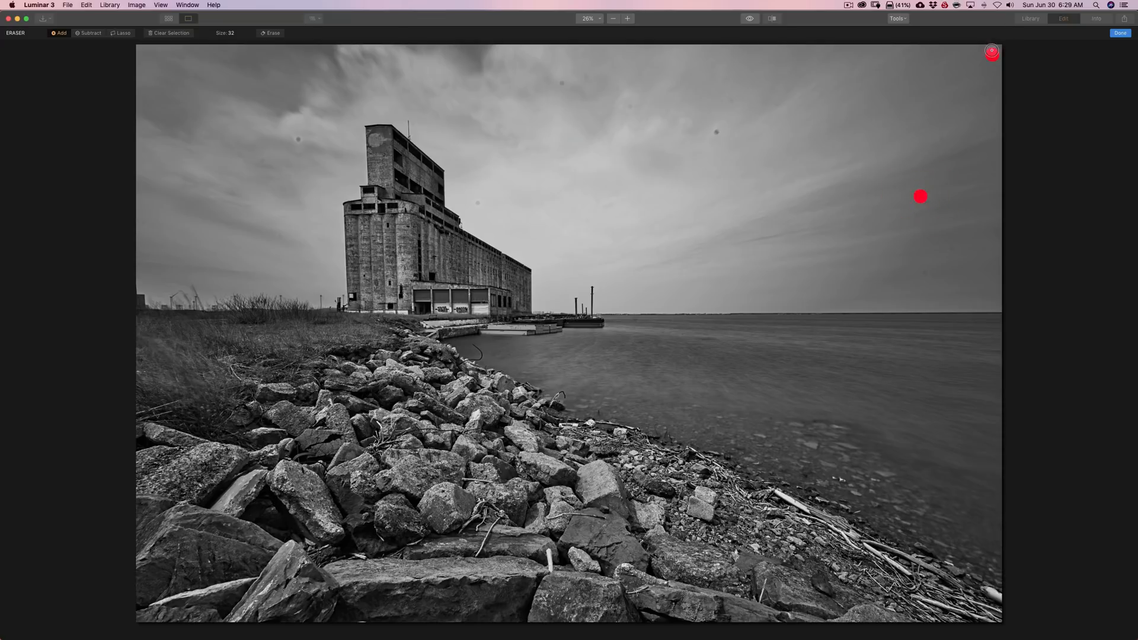
mouse_move(939, 145)
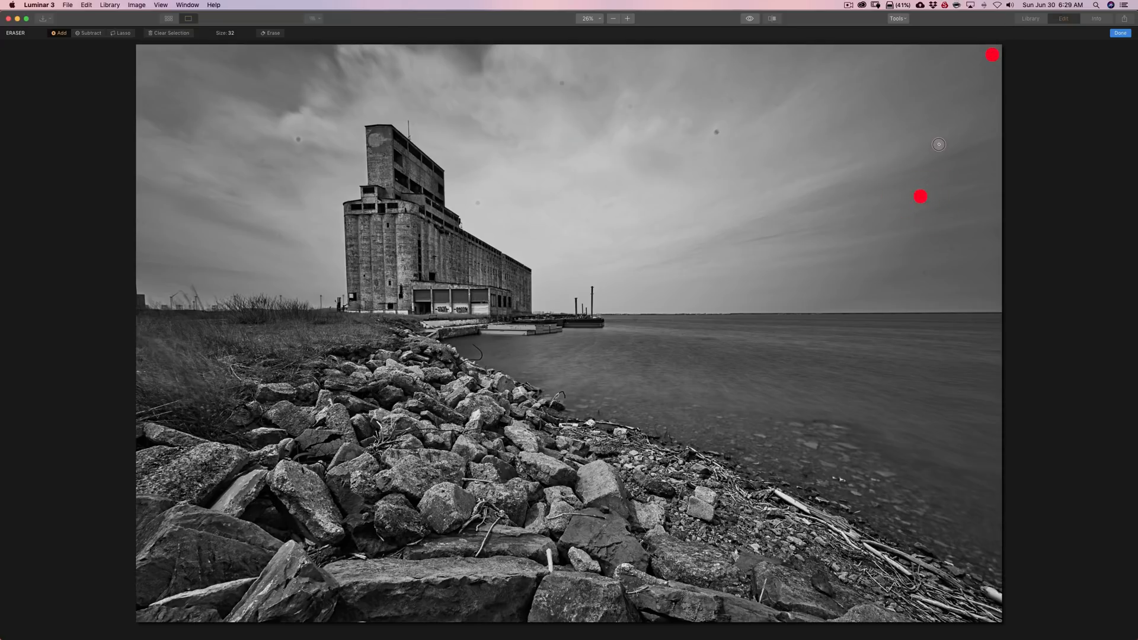
mouse_move(943, 139)
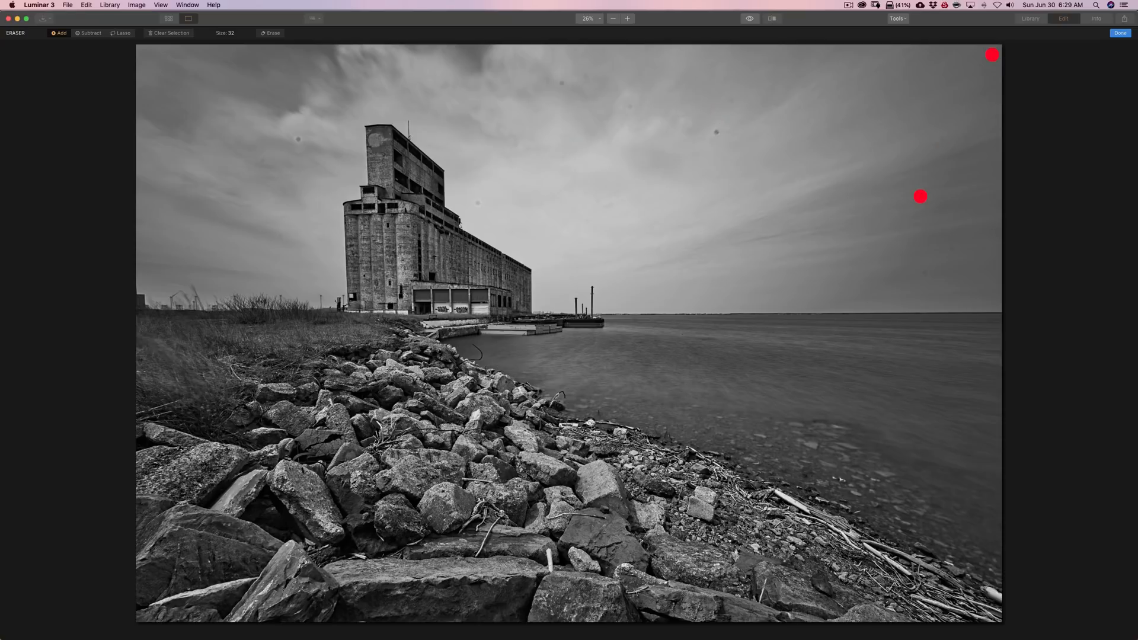
mouse_move(877, 137)
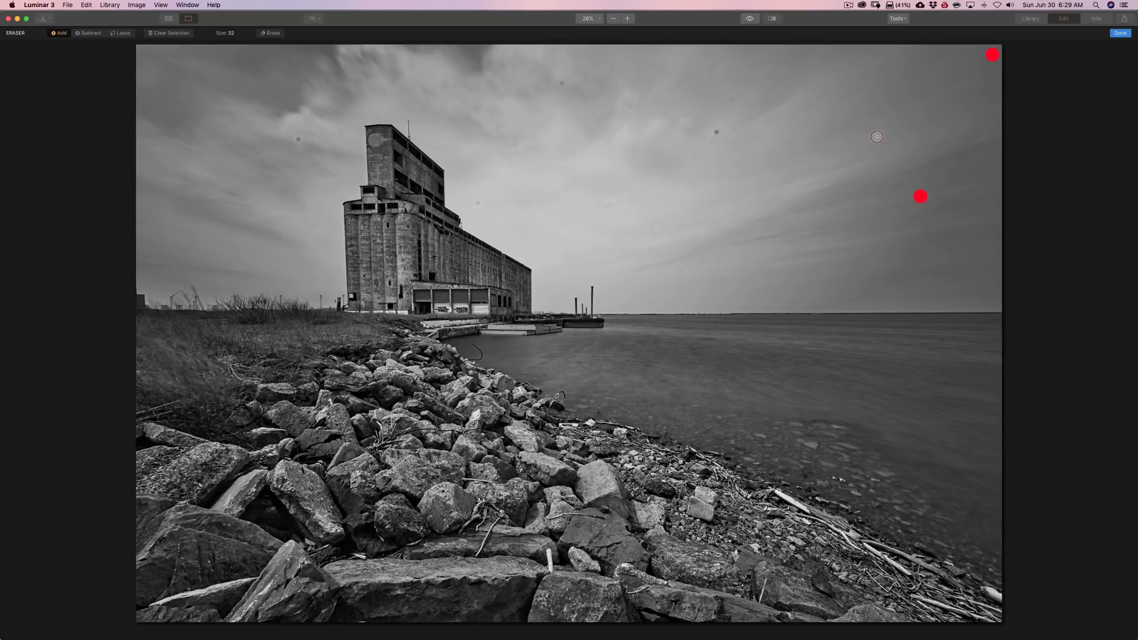
mouse_move(943, 140)
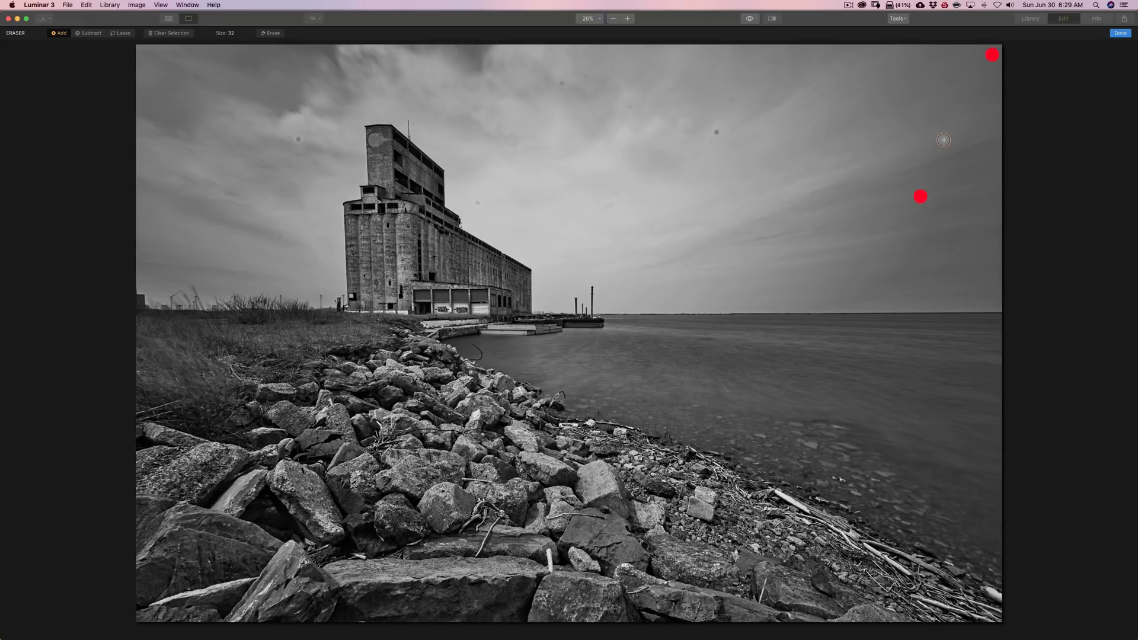
mouse_move(931, 216)
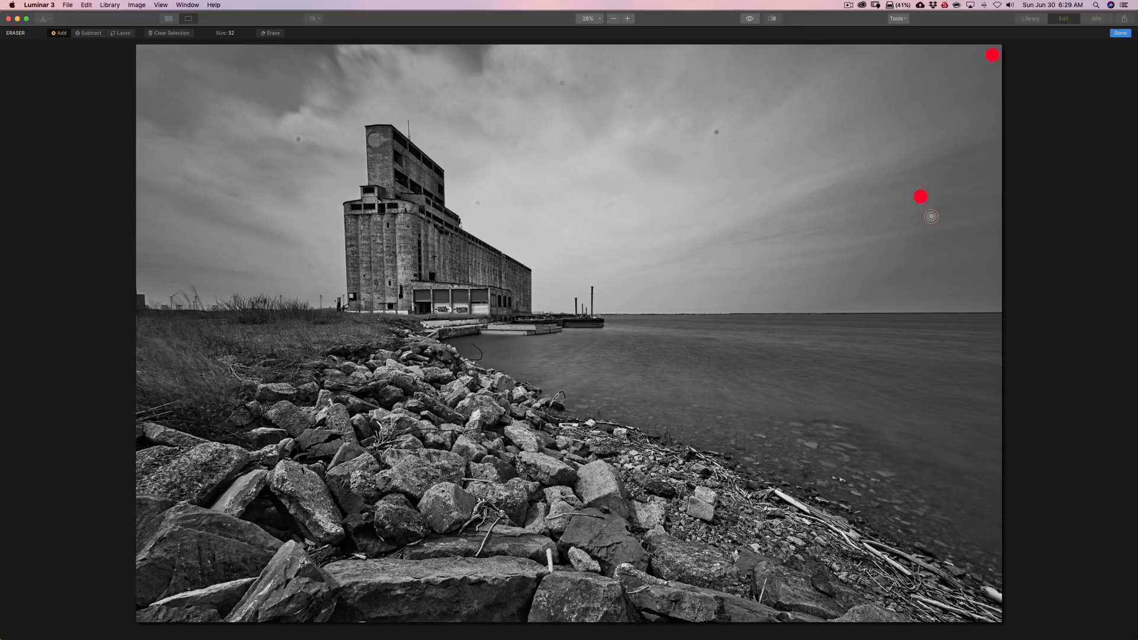
mouse_move(952, 250)
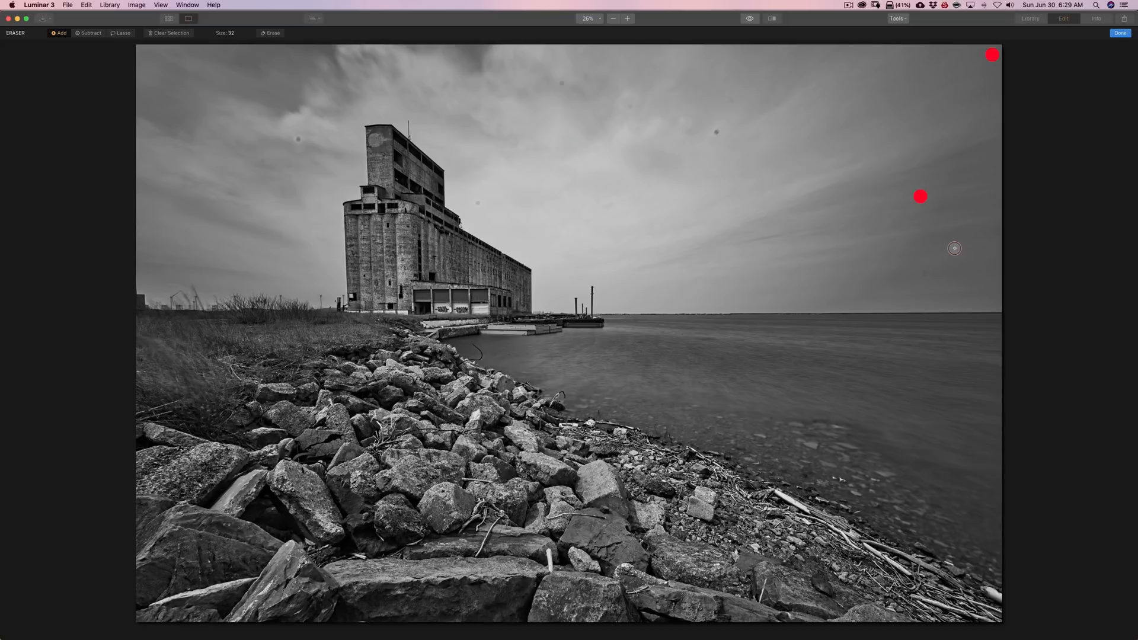
click(926, 273)
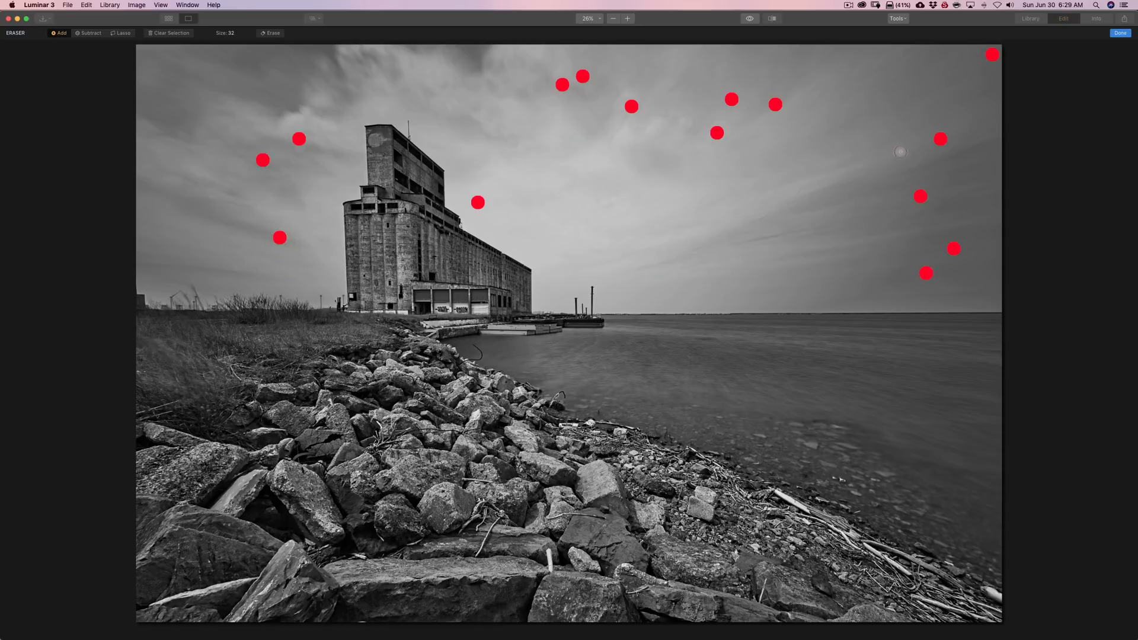
mouse_move(568, 178)
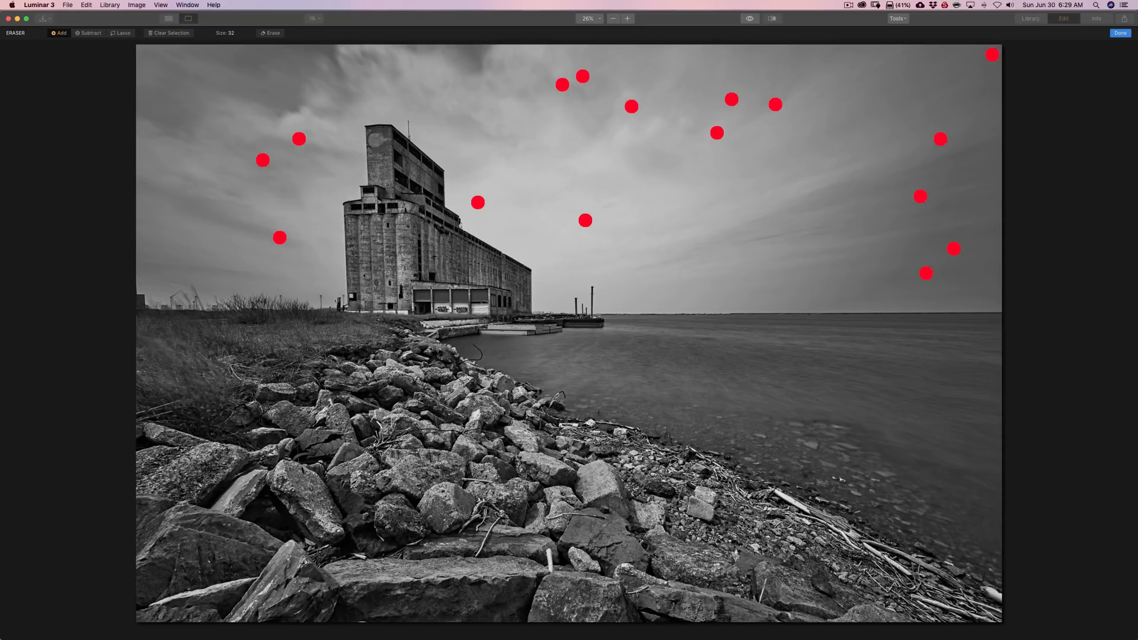
mouse_move(617, 174)
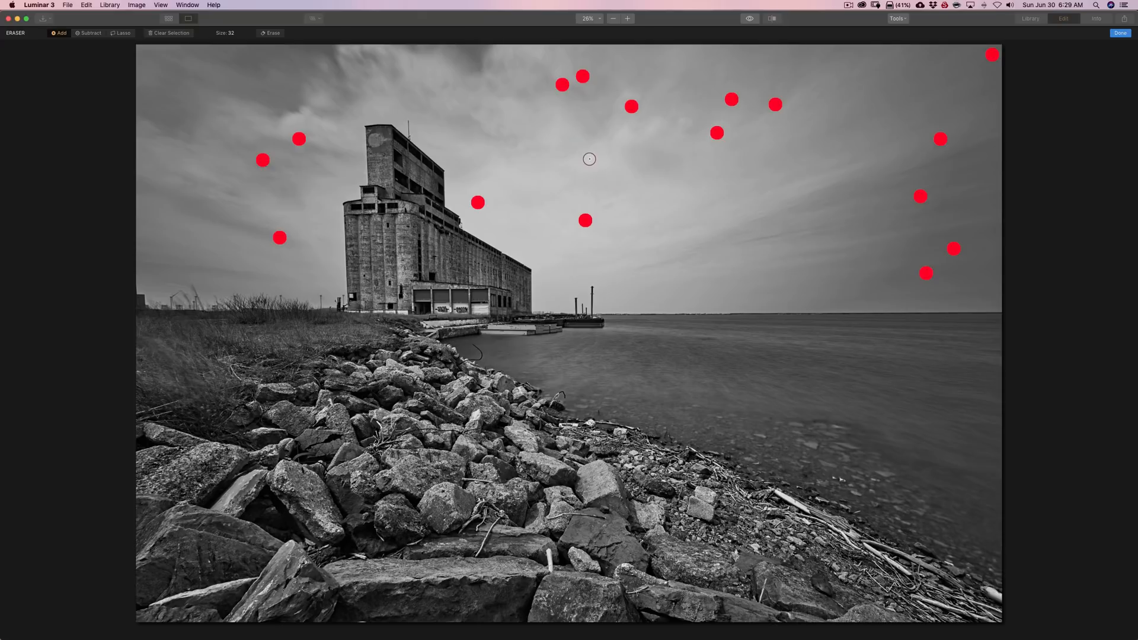
mouse_move(588, 157)
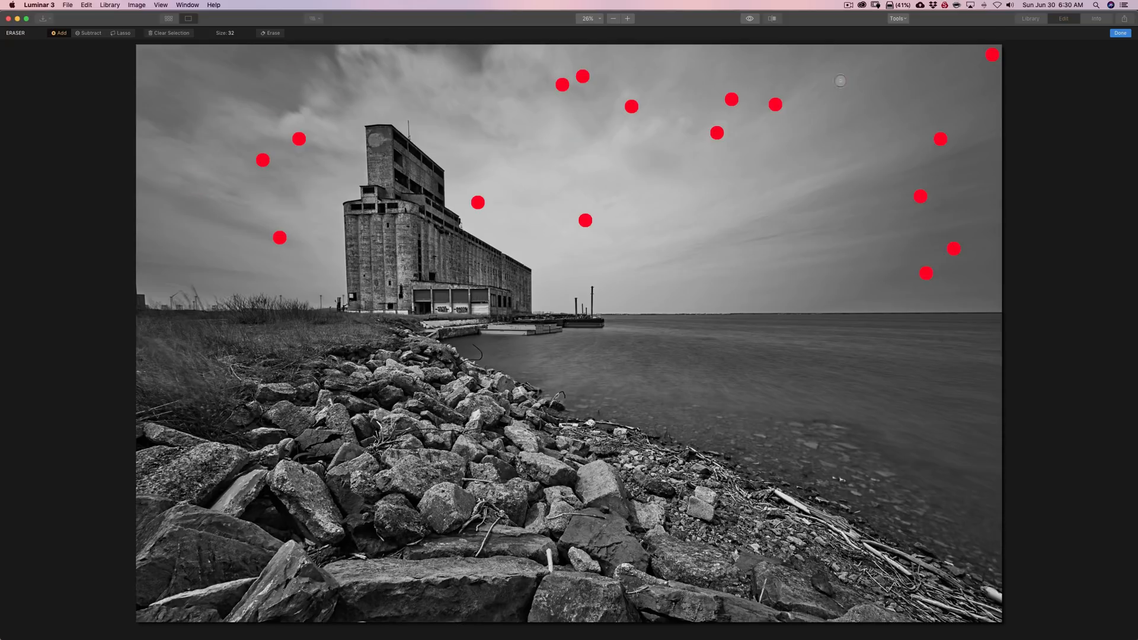
mouse_move(690, 124)
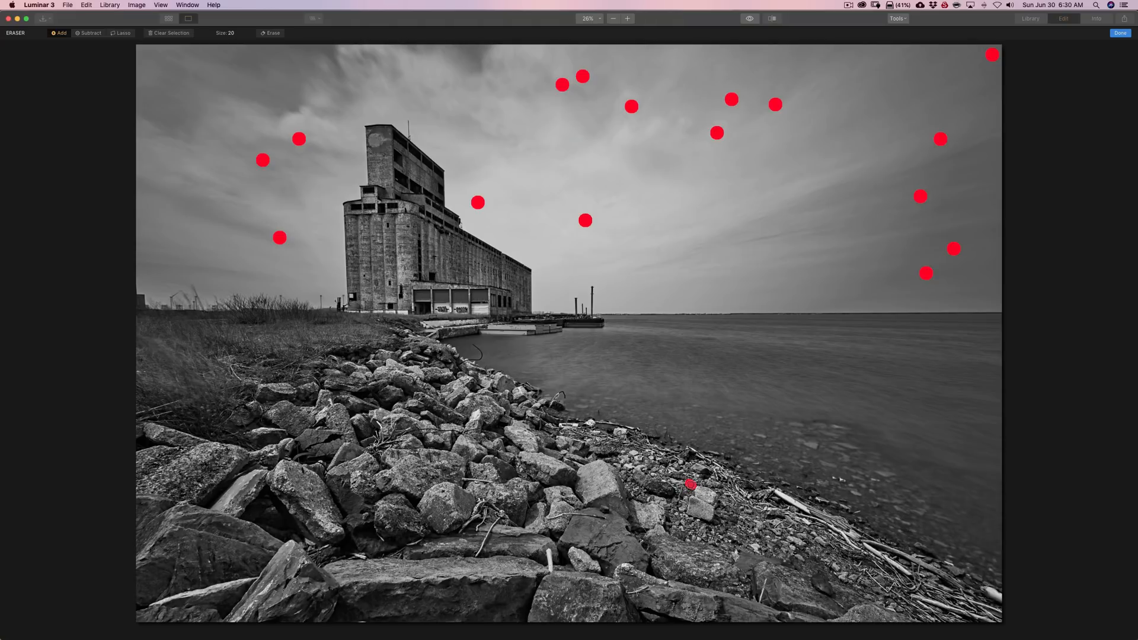
Step: Erase all the marked dust spots and finish with Done to return to editing
click(690, 485)
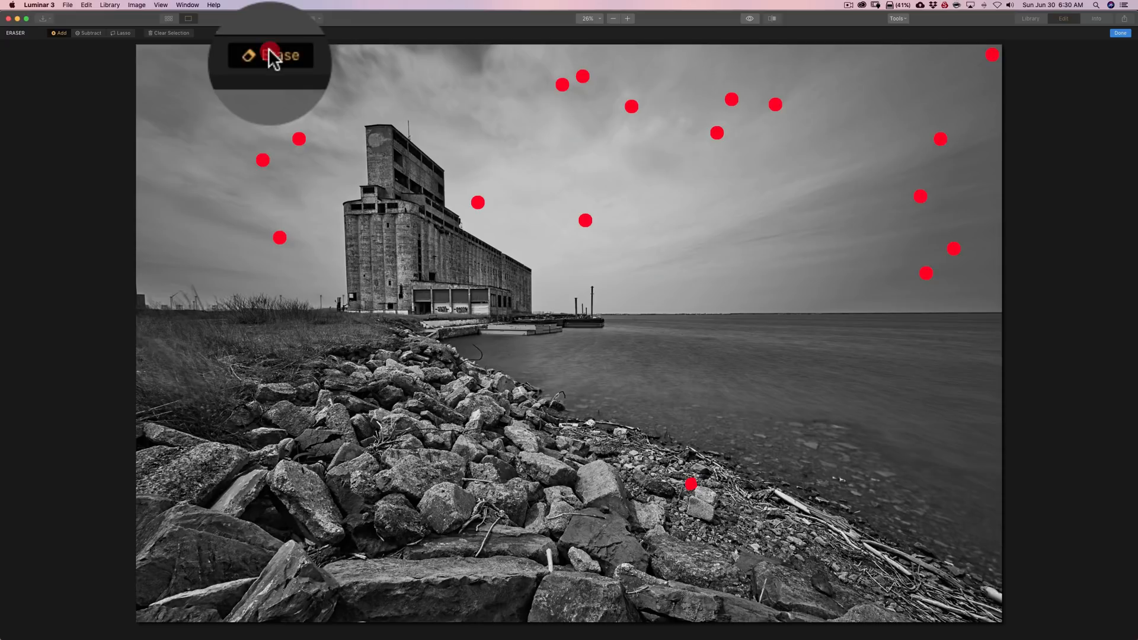
click(270, 55)
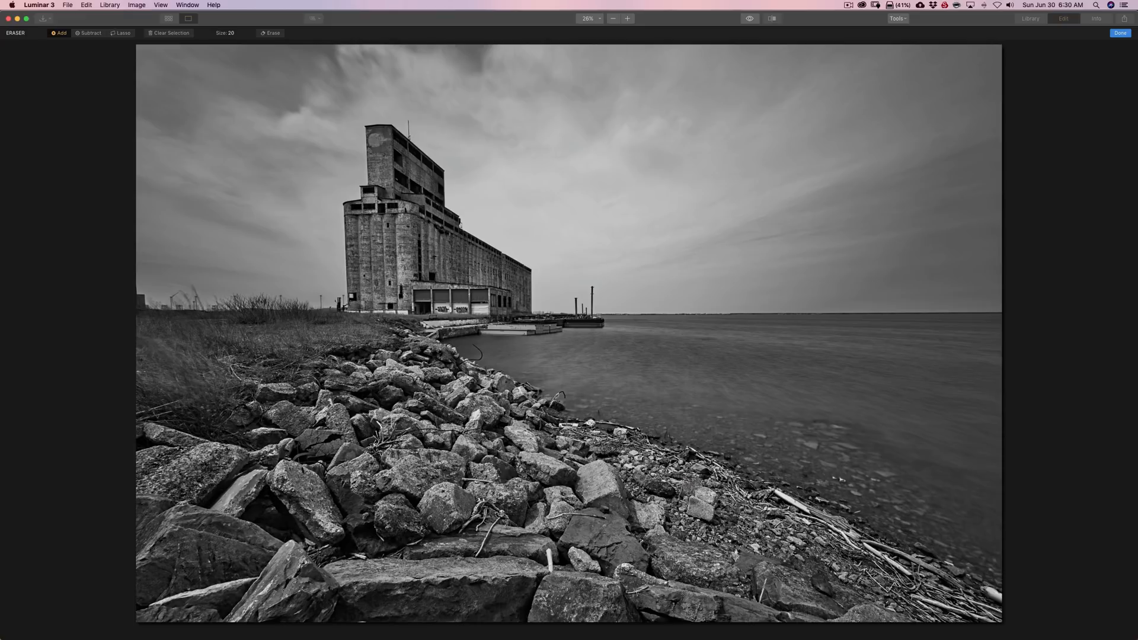
click(1120, 33)
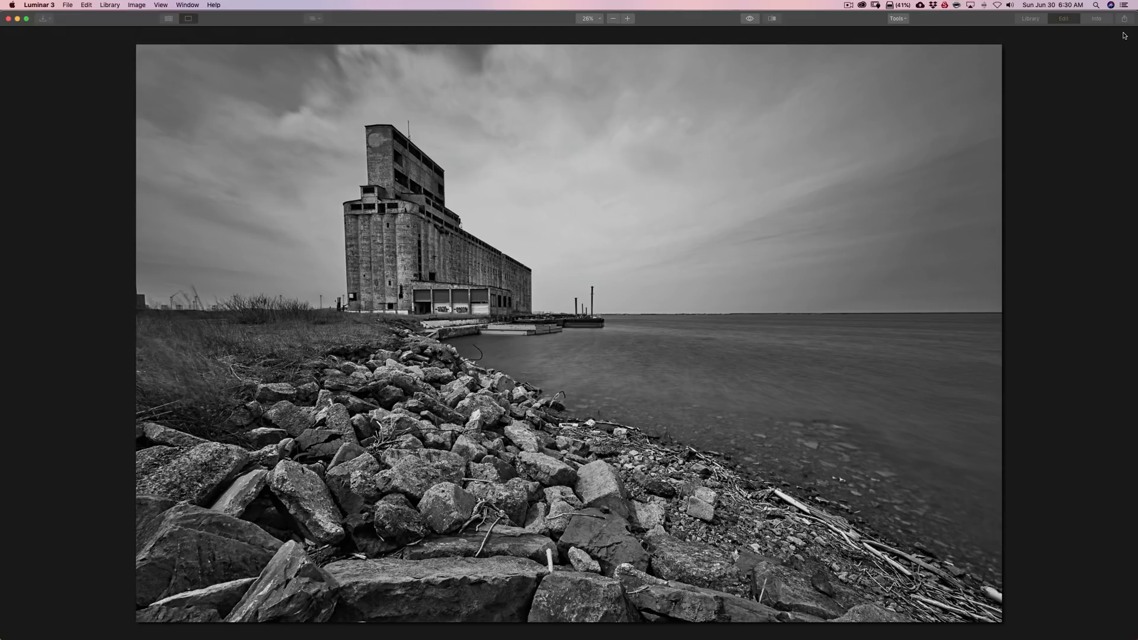
Step: In Layers, inspect the base _LAN1294.nef layer, compare visibility, then reselect the Erased image layer
click(1064, 17)
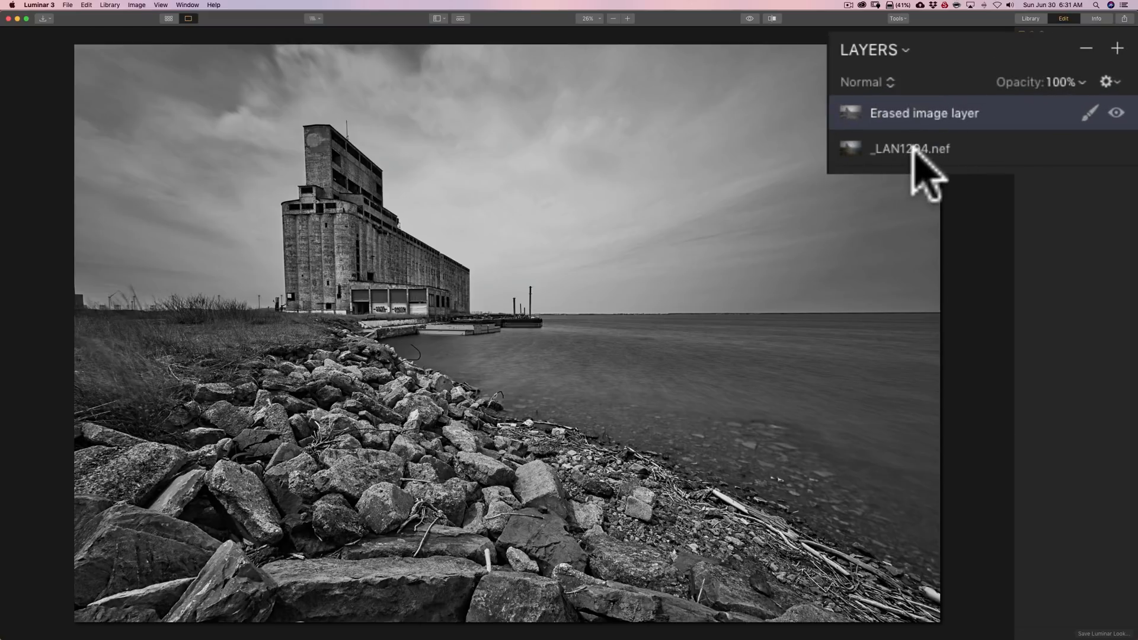
click(909, 149)
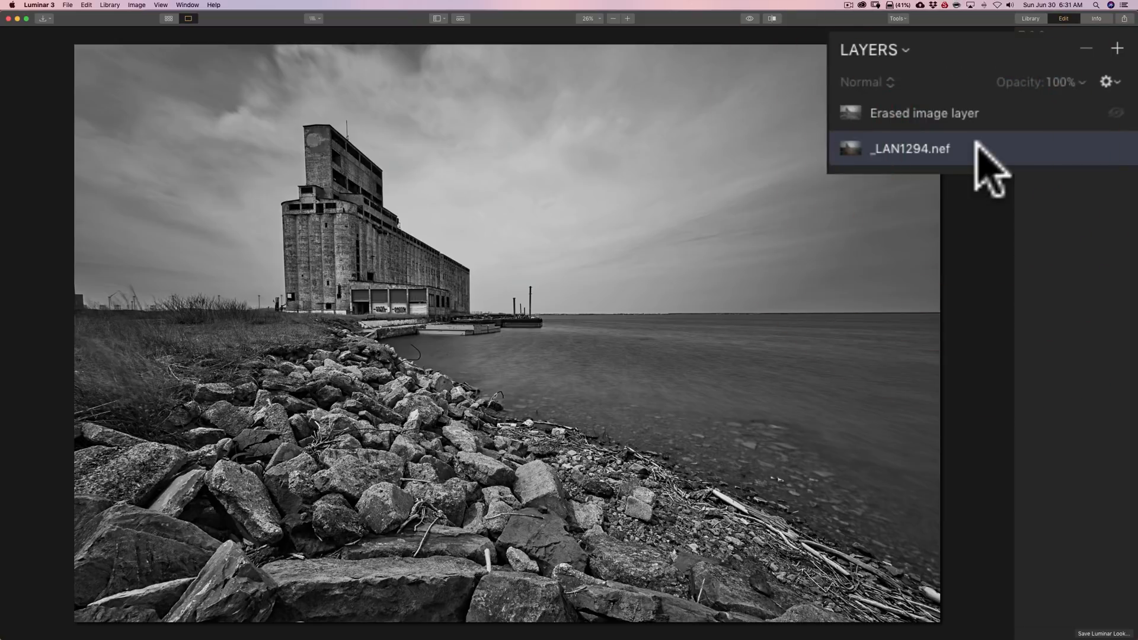
click(909, 148)
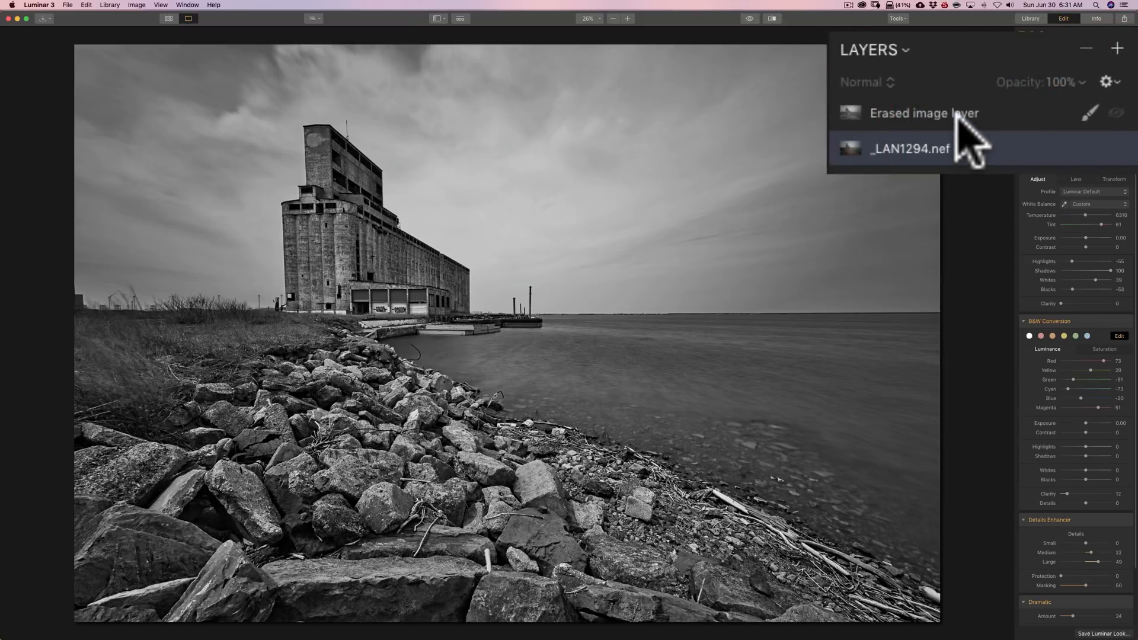
click(908, 148)
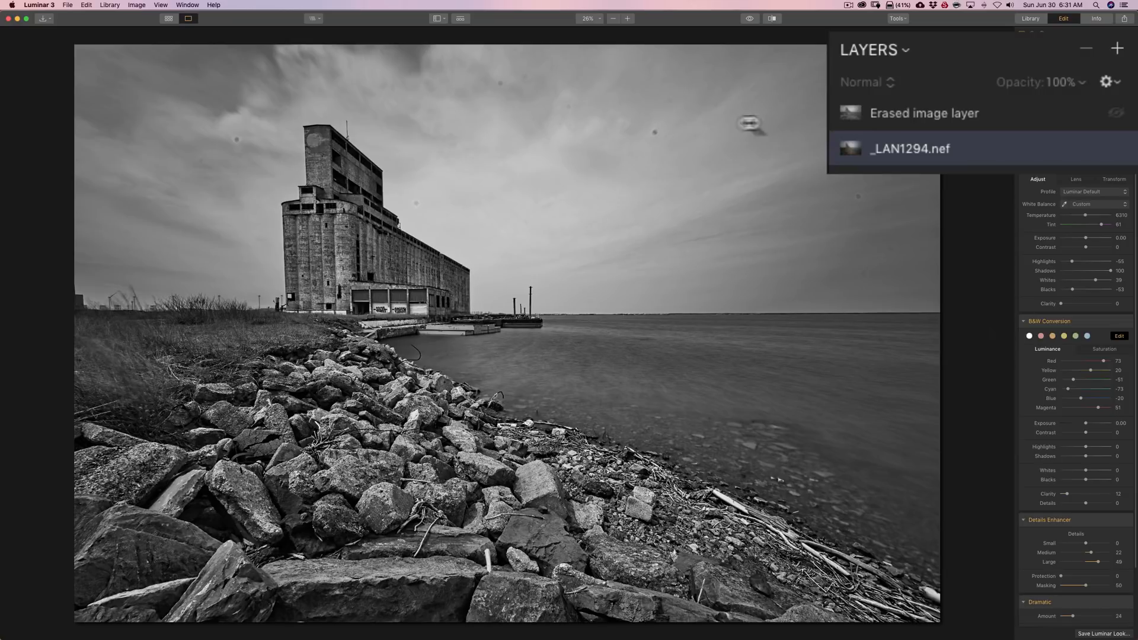
click(923, 113)
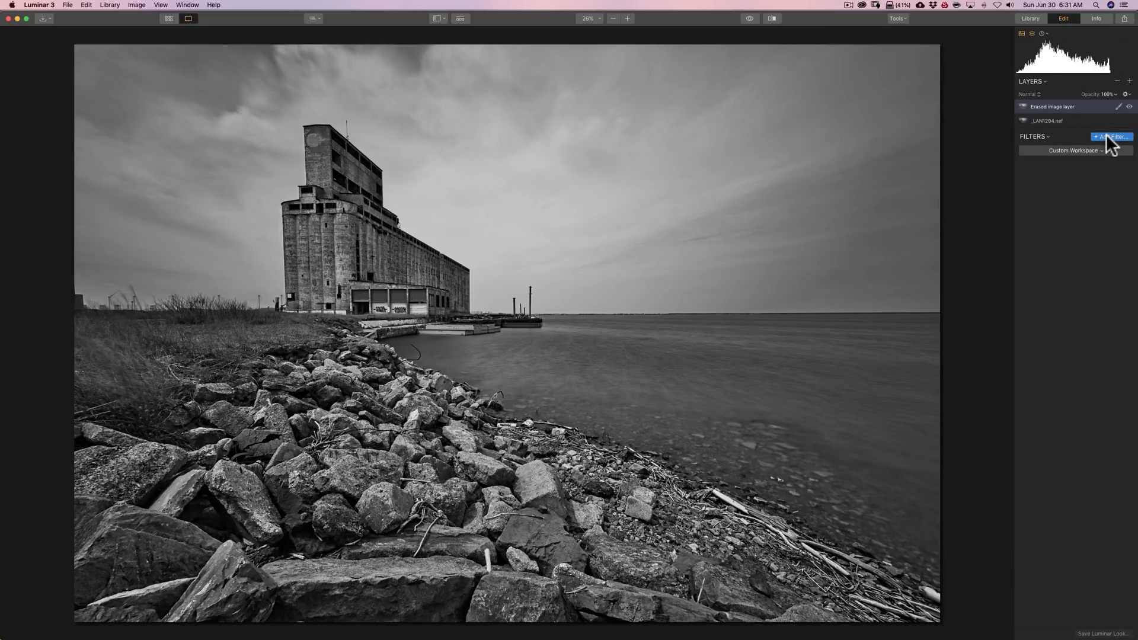
Step: Add a Vignette filter with Amount -45 and Size 76
click(1111, 136)
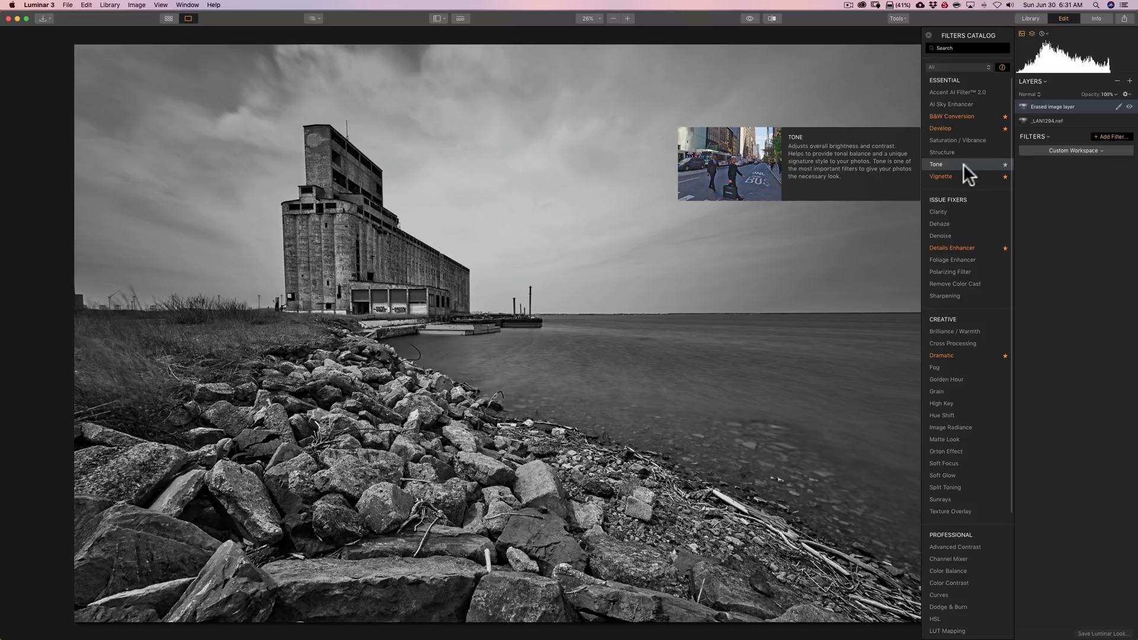
click(940, 176)
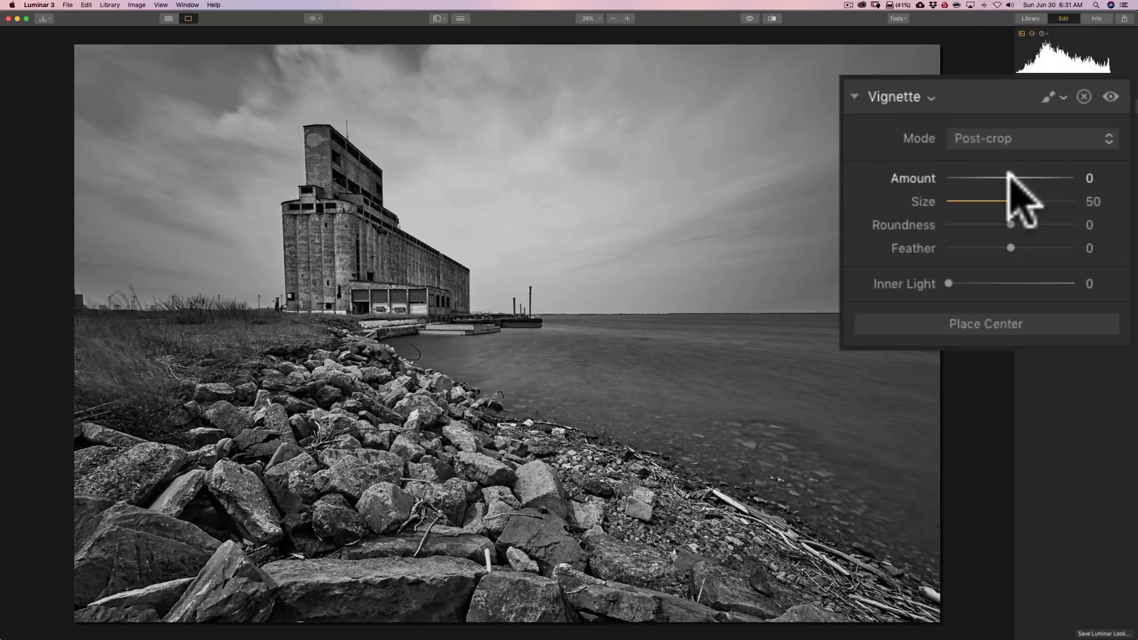
drag(1008, 179, 1064, 179)
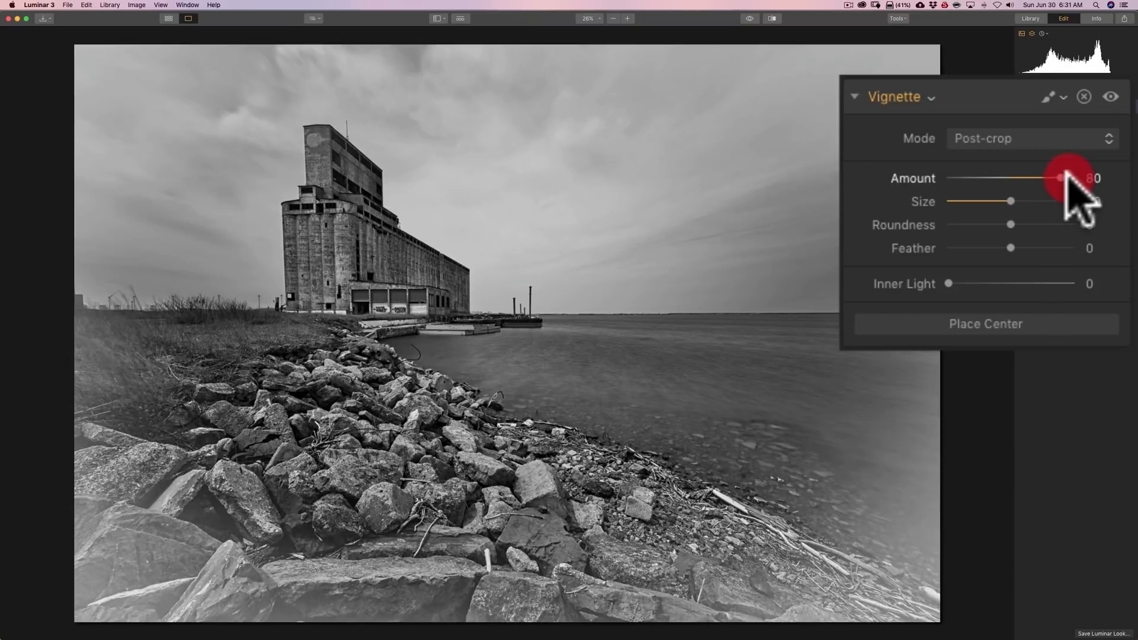
drag(1063, 179, 1004, 179)
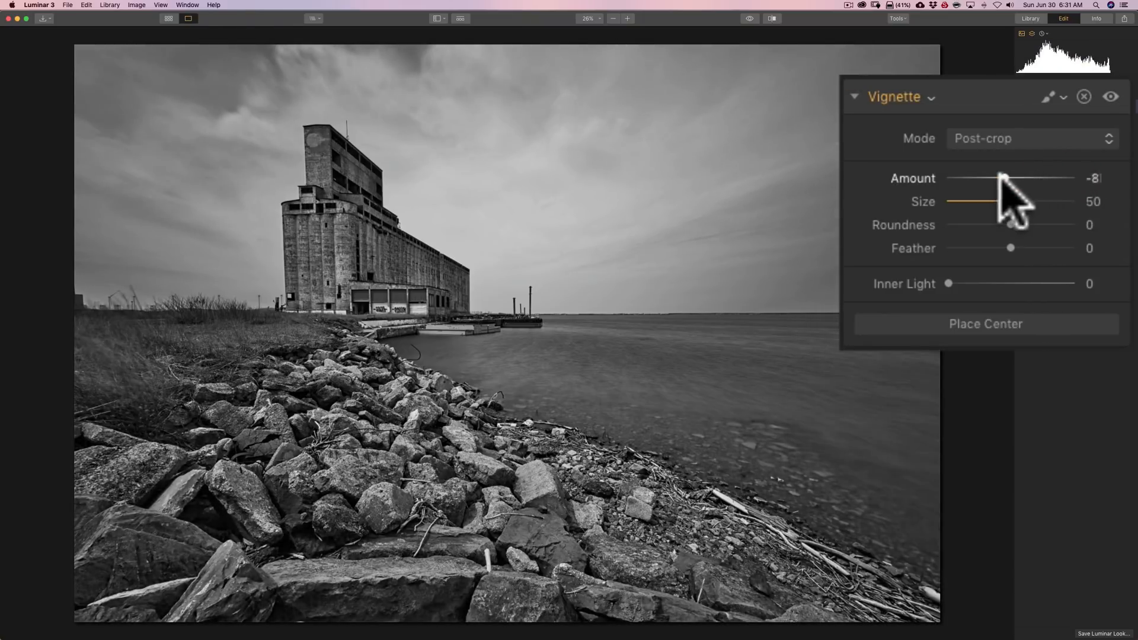
drag(1005, 179, 981, 179)
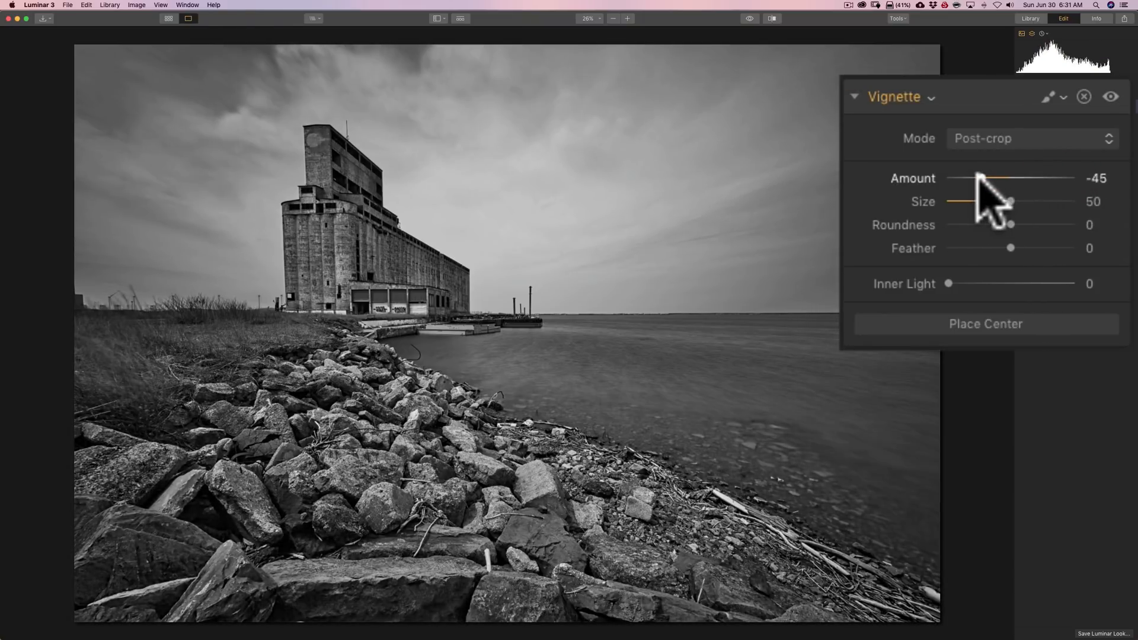
drag(1009, 202, 1037, 202)
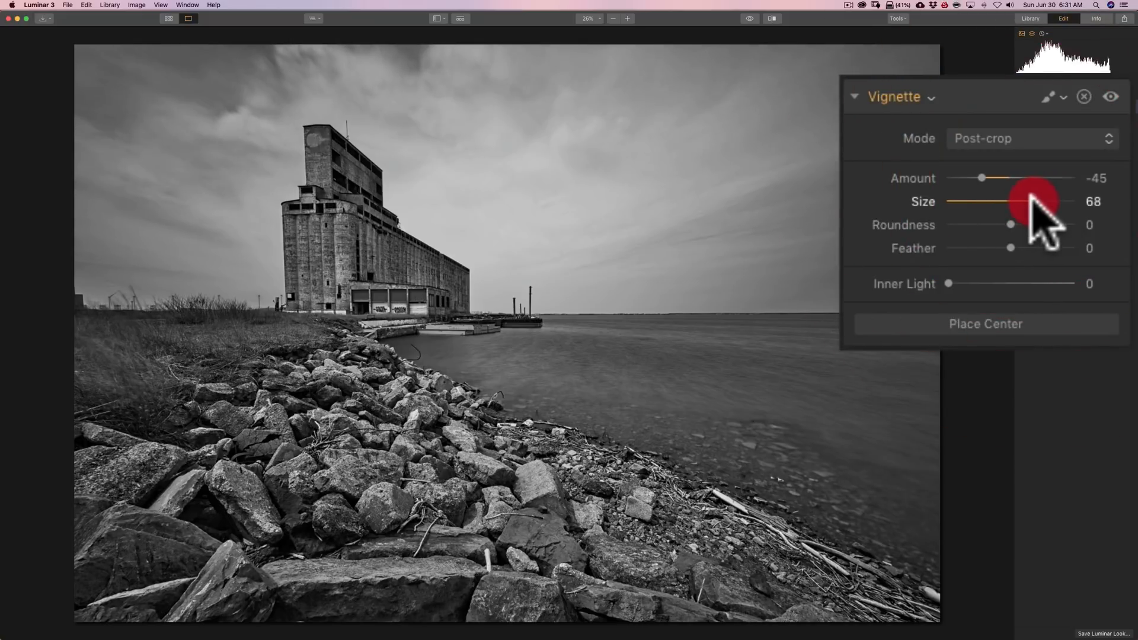
drag(1016, 201, 1046, 201)
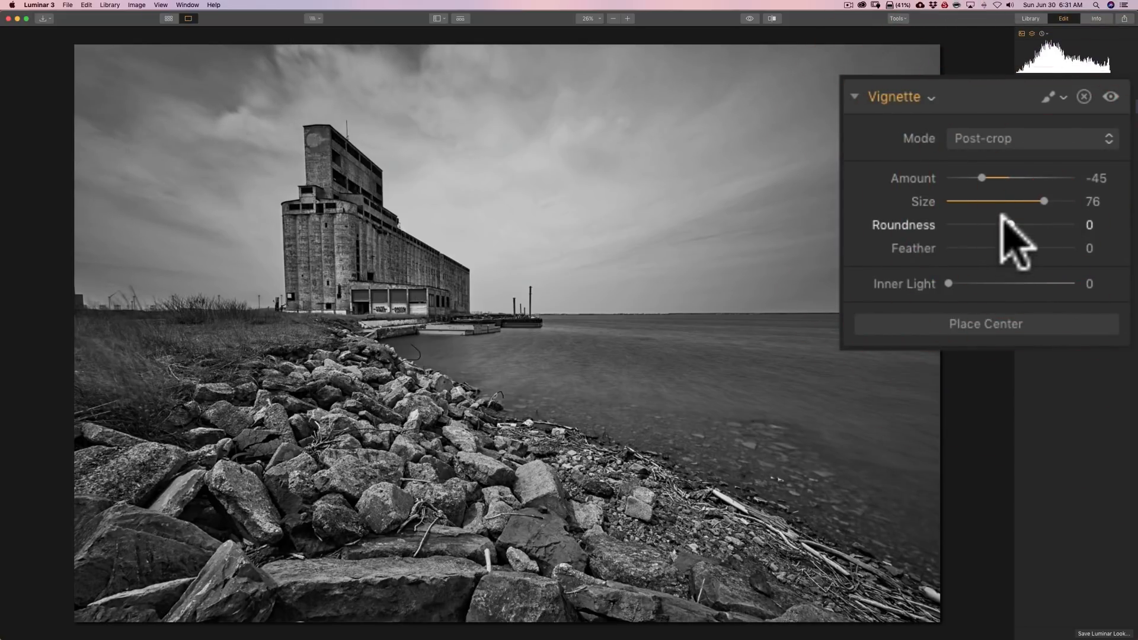
Step: Set Vignette Roundness -7, Feather 0 and Inner Light 19
drag(1005, 225, 1005, 225)
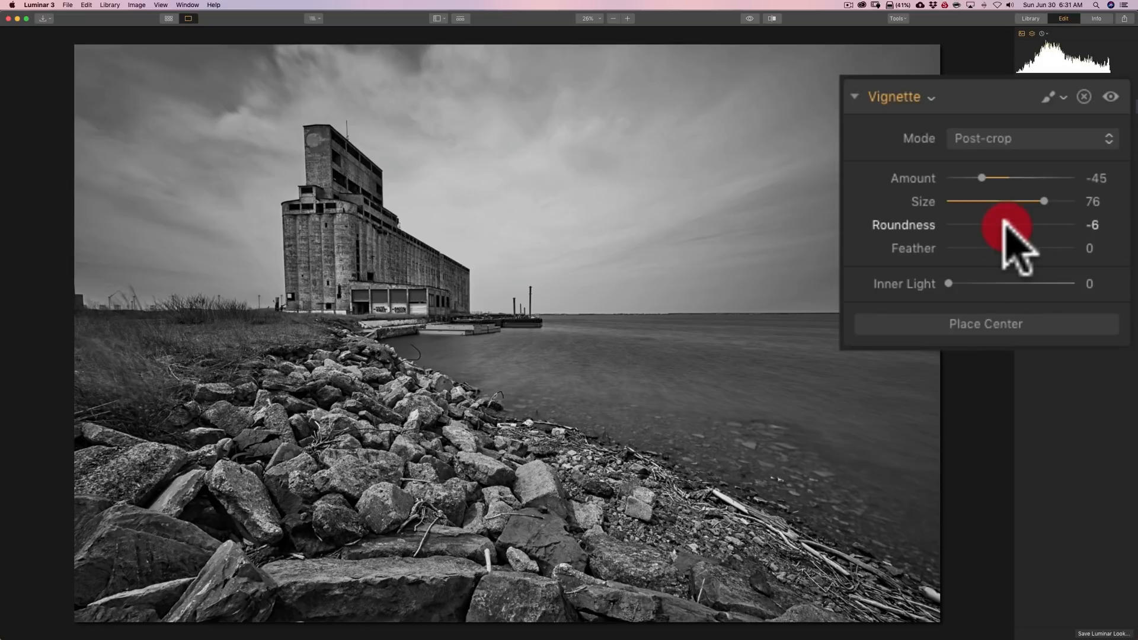
drag(1009, 224, 1006, 224)
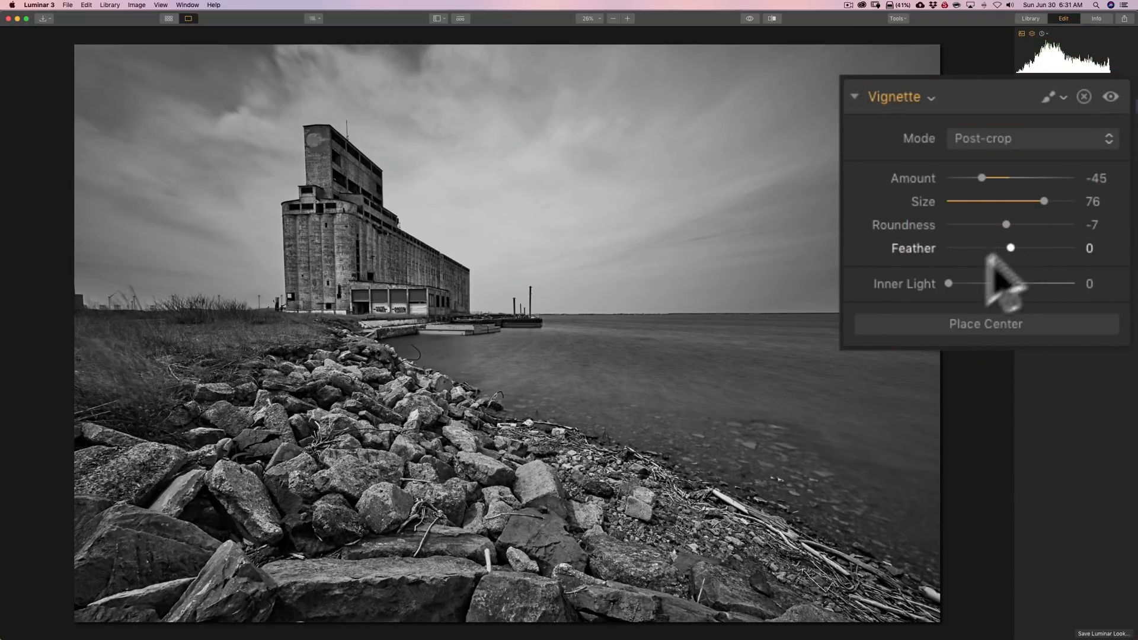
drag(1009, 248, 1023, 248)
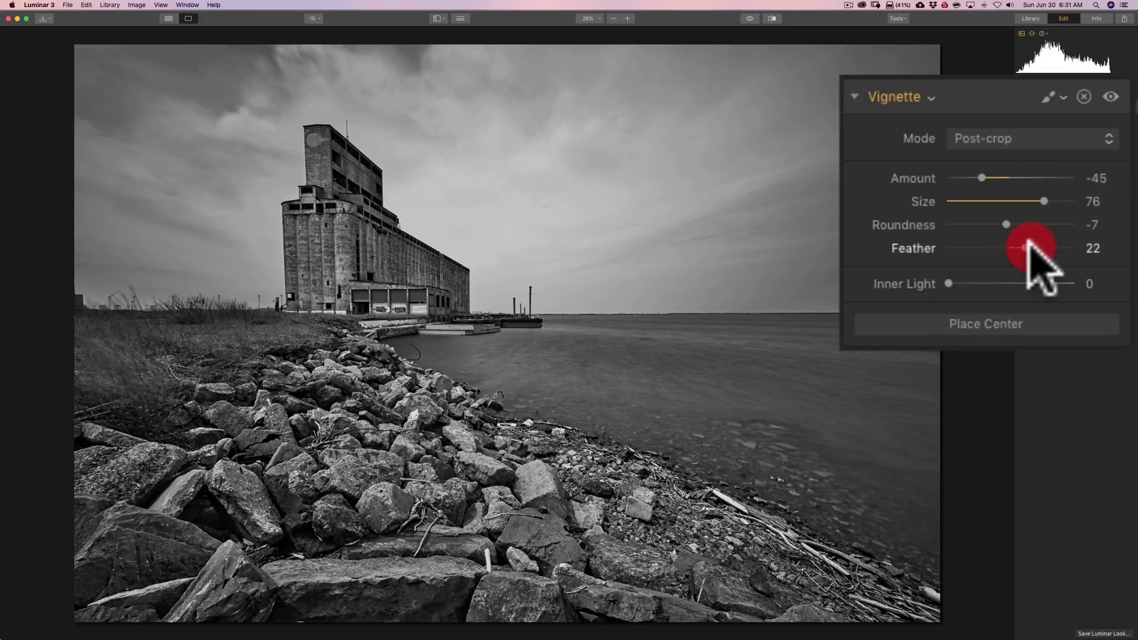
drag(1023, 248, 1009, 248)
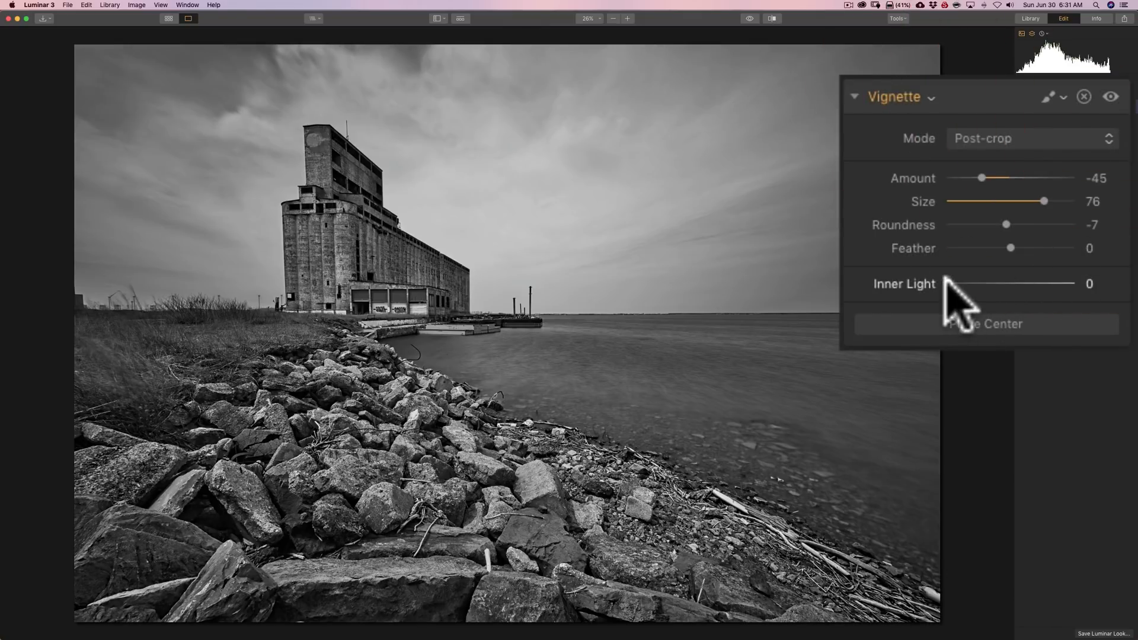
drag(948, 283, 984, 283)
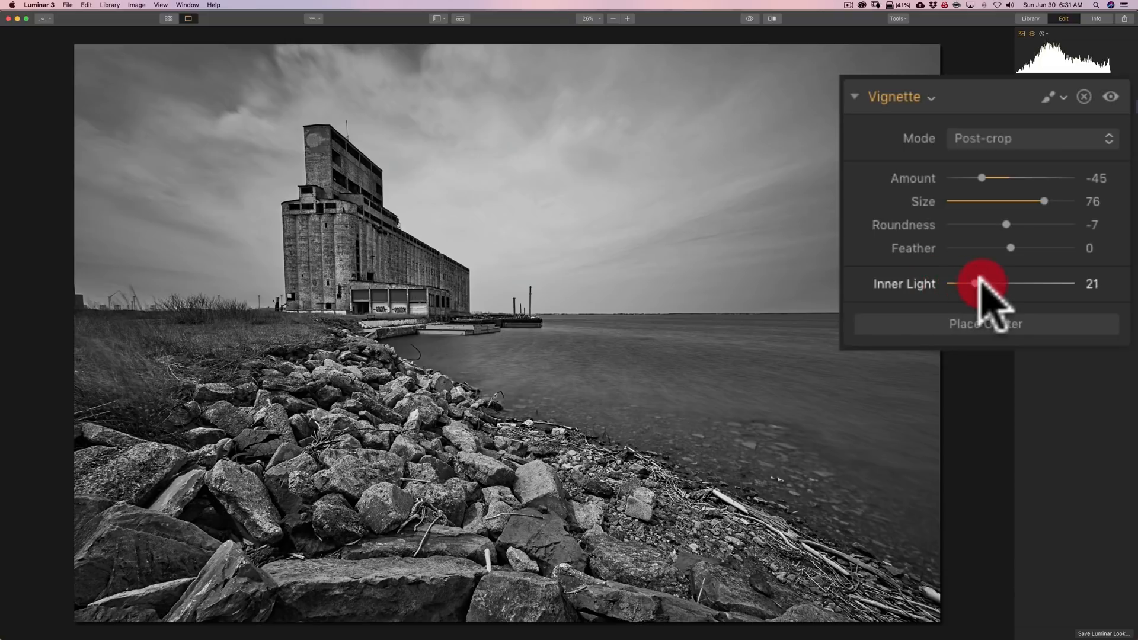
drag(987, 284, 965, 283)
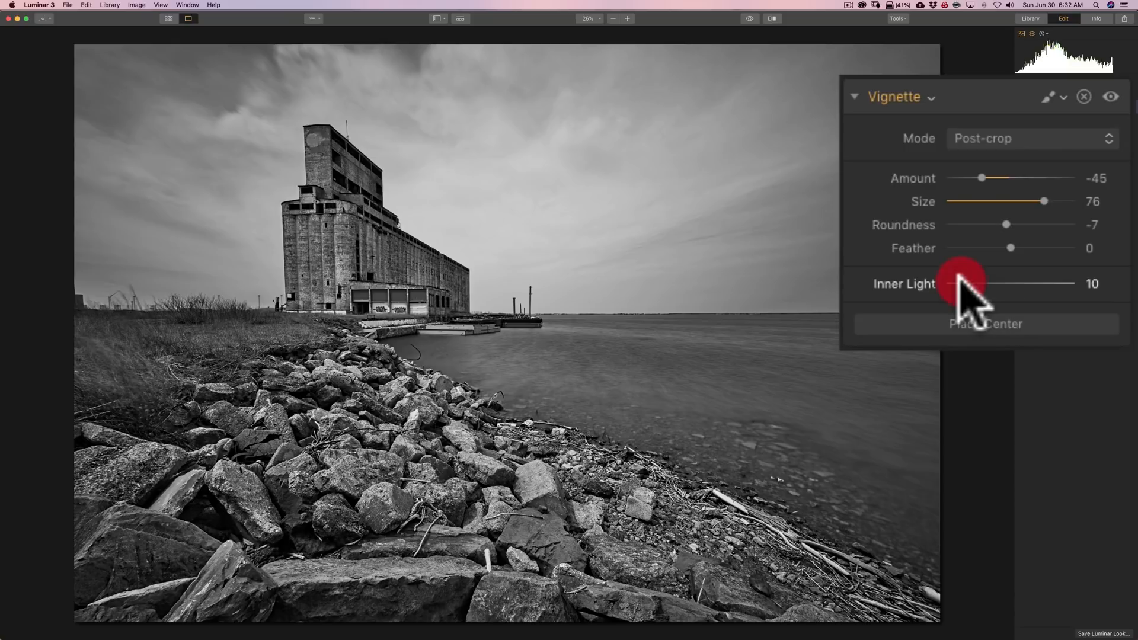
drag(955, 284, 974, 283)
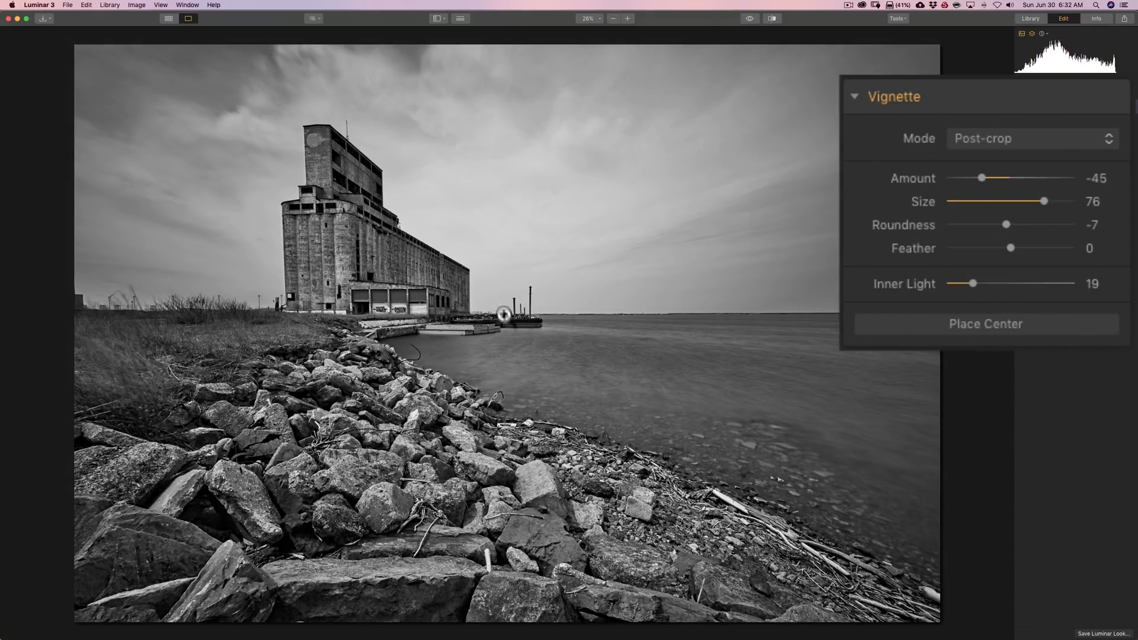
mouse_move(396, 140)
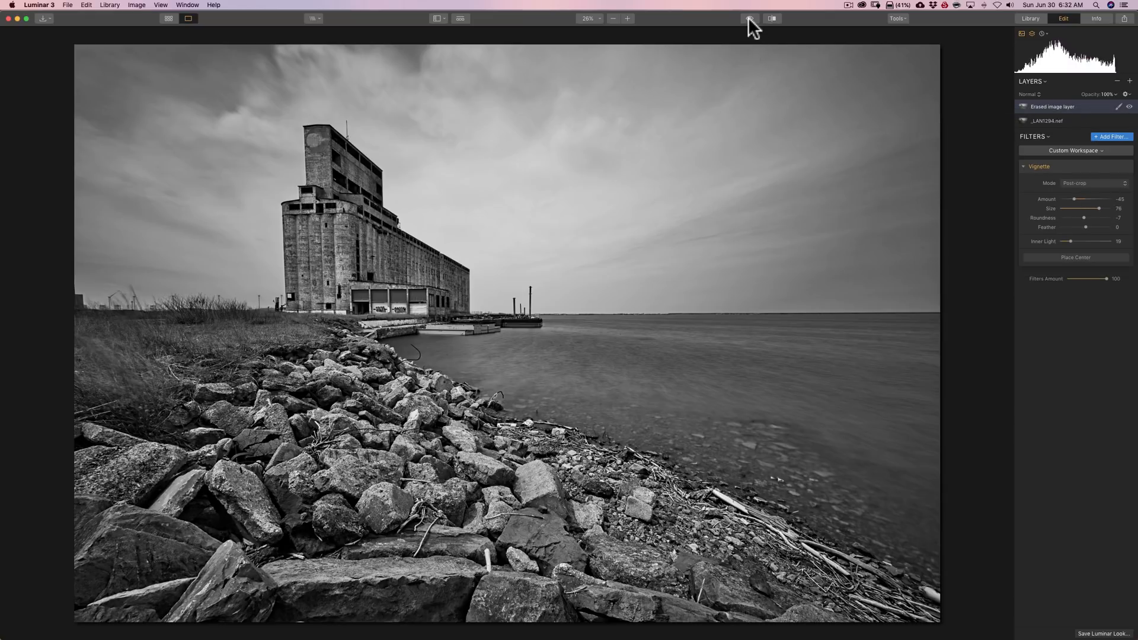
click(749, 17)
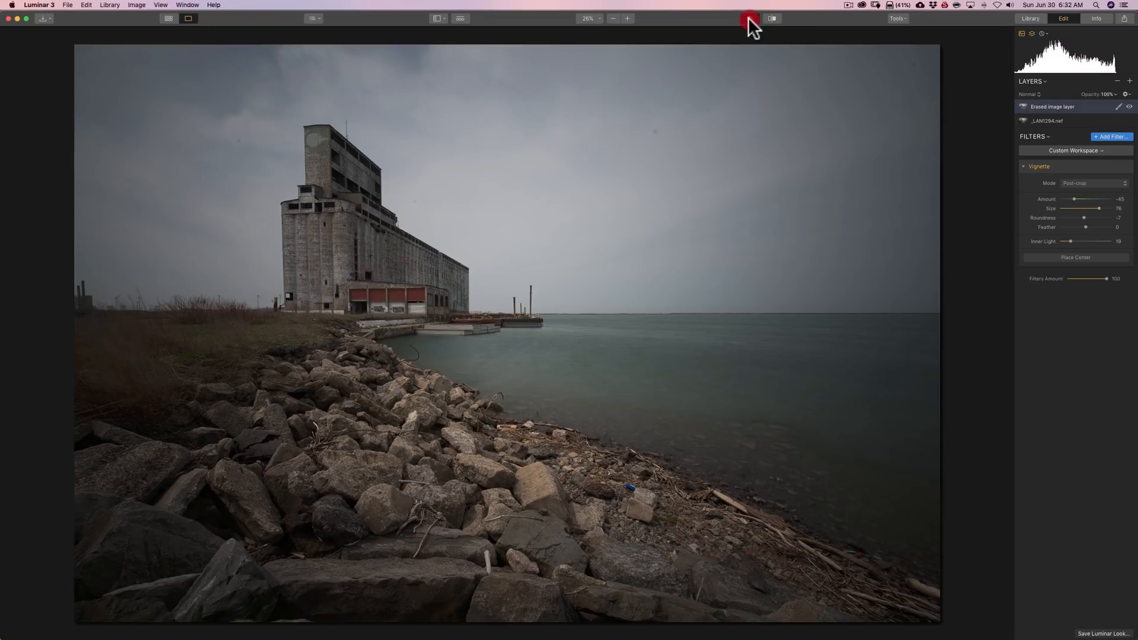
click(749, 18)
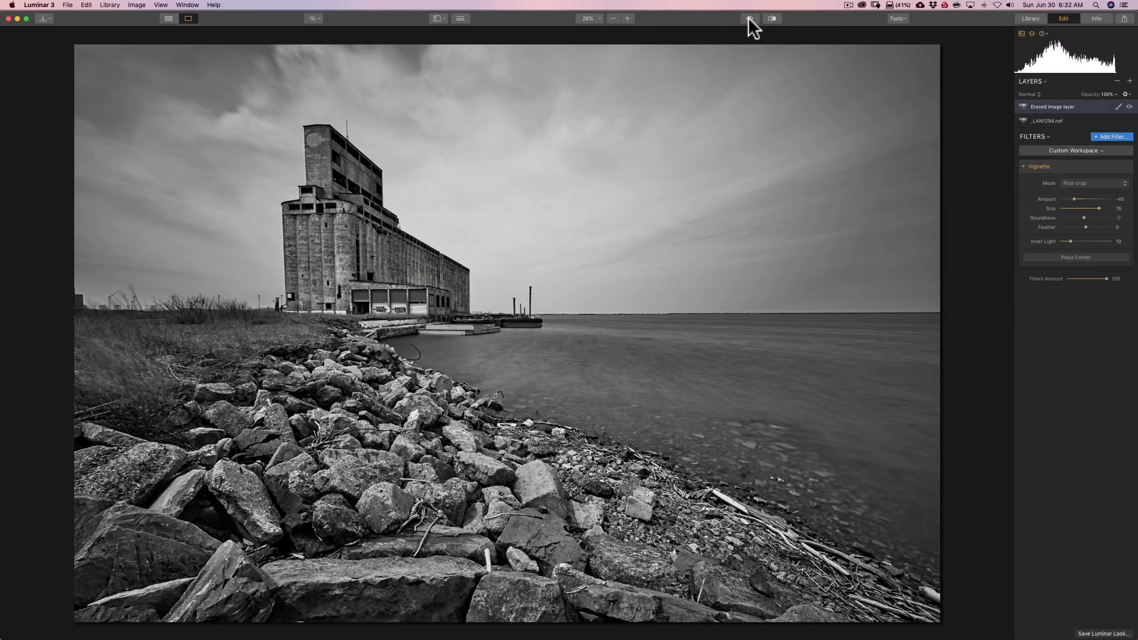
click(749, 18)
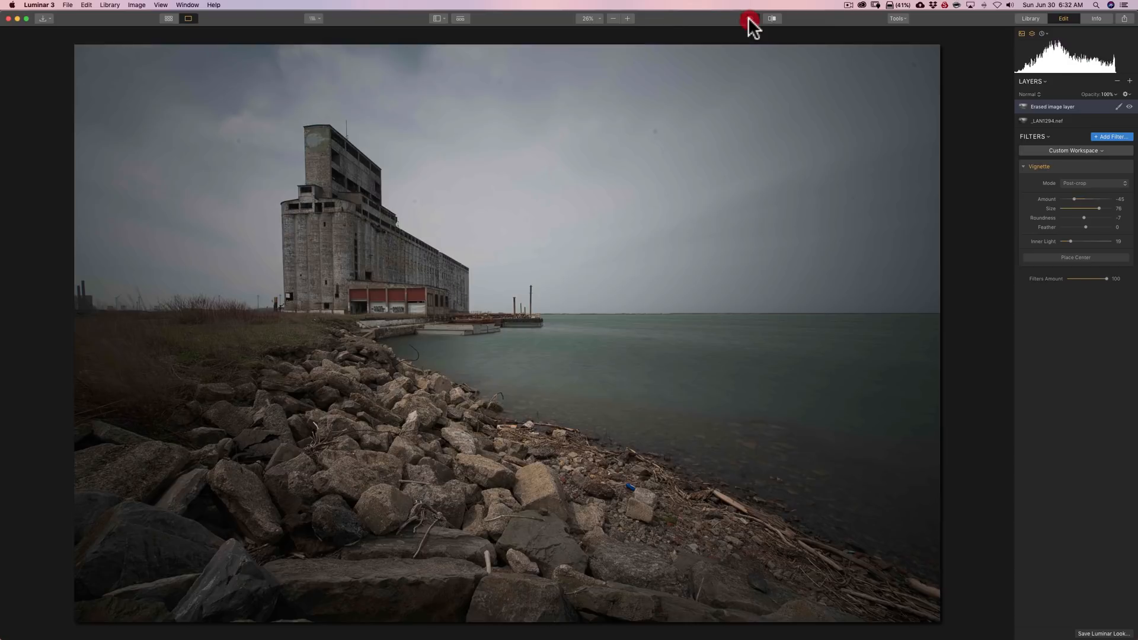
click(749, 18)
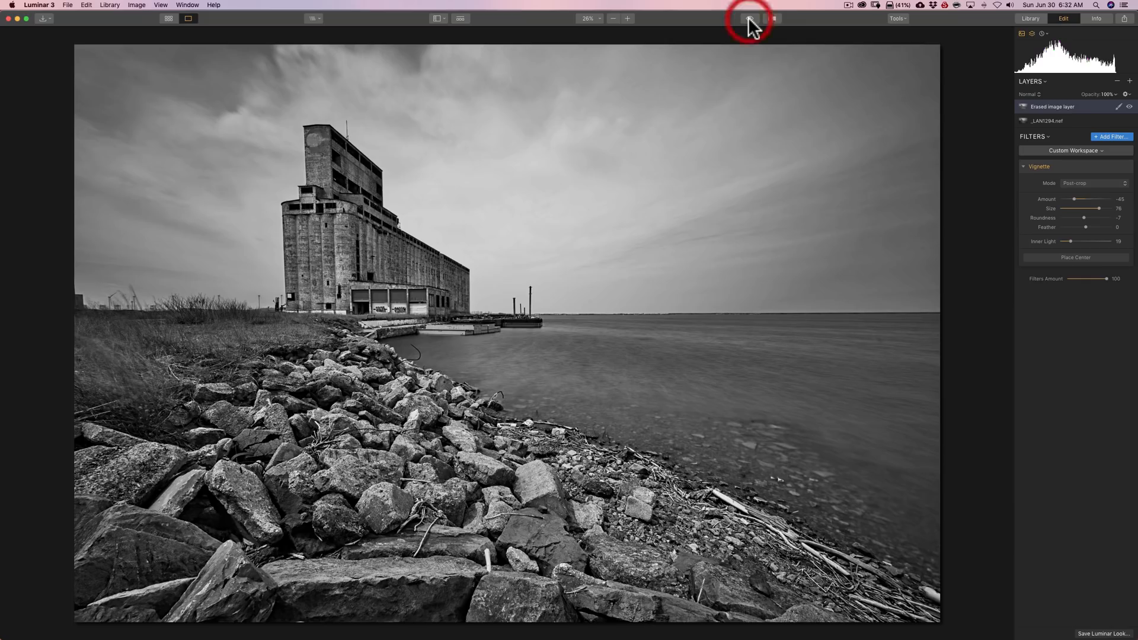